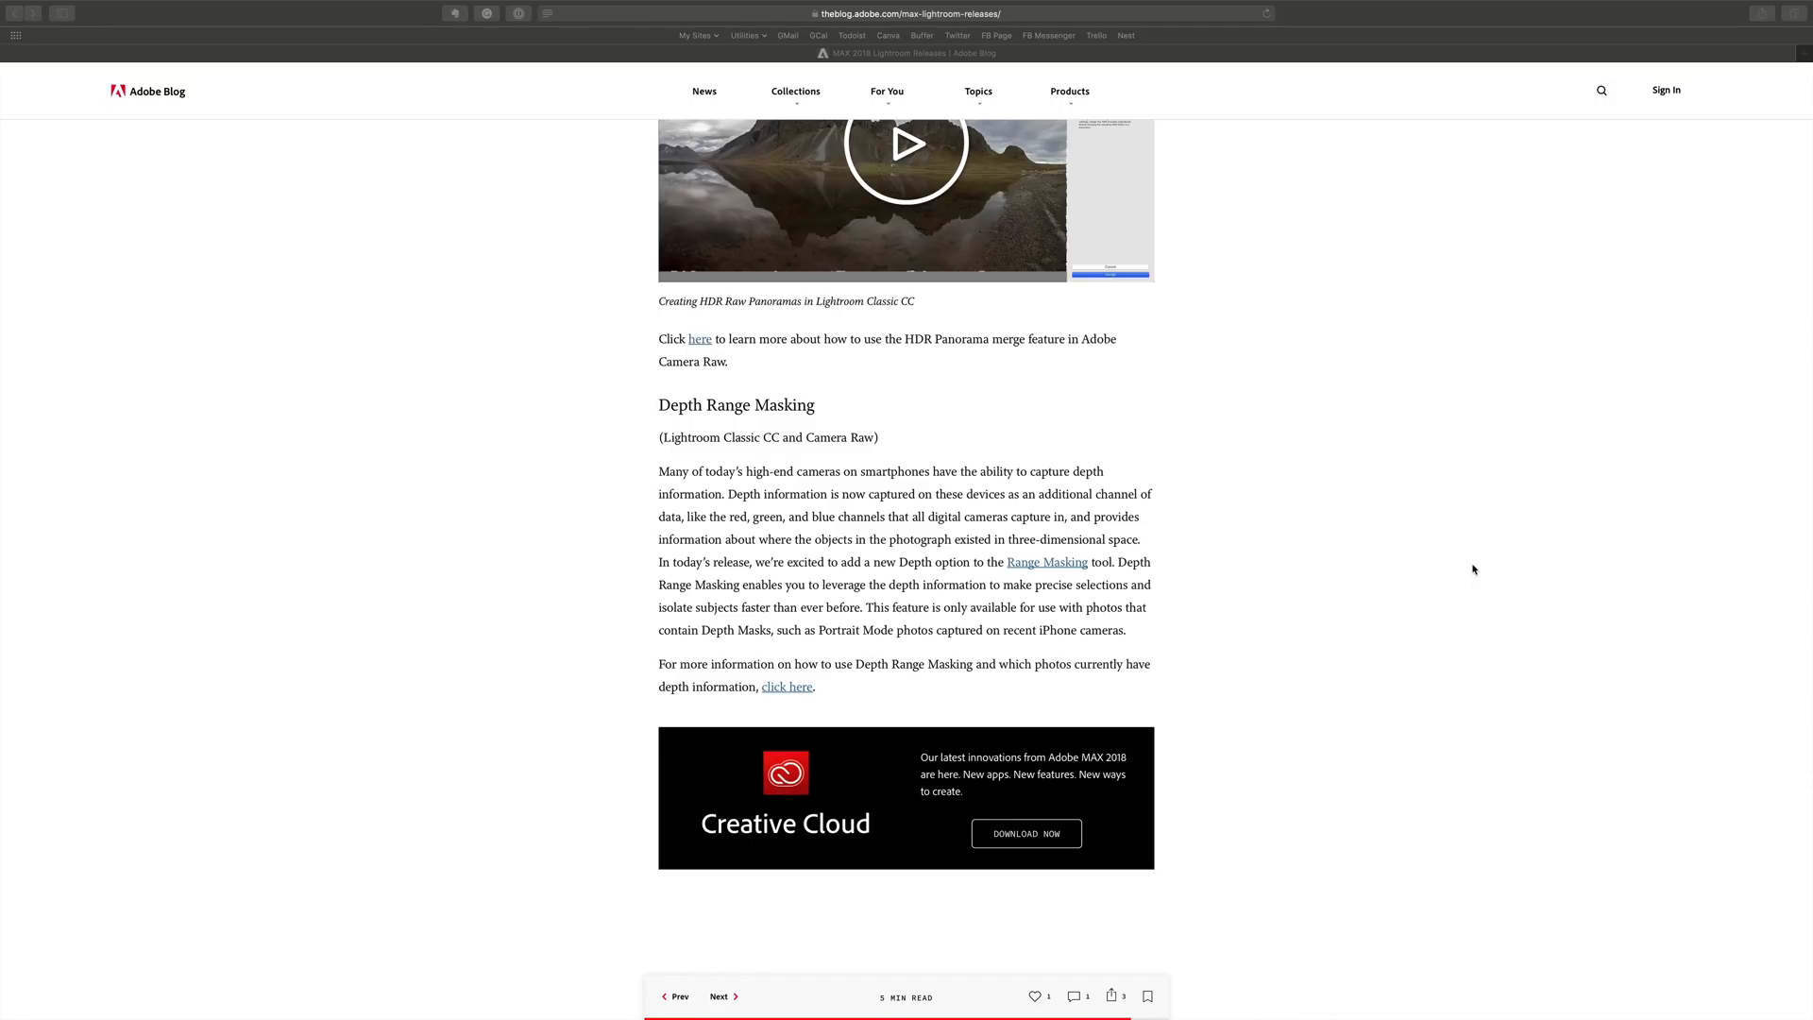
Open Lightroom CC mobile's Settings and look at the Technology Previews.
click(906, 151)
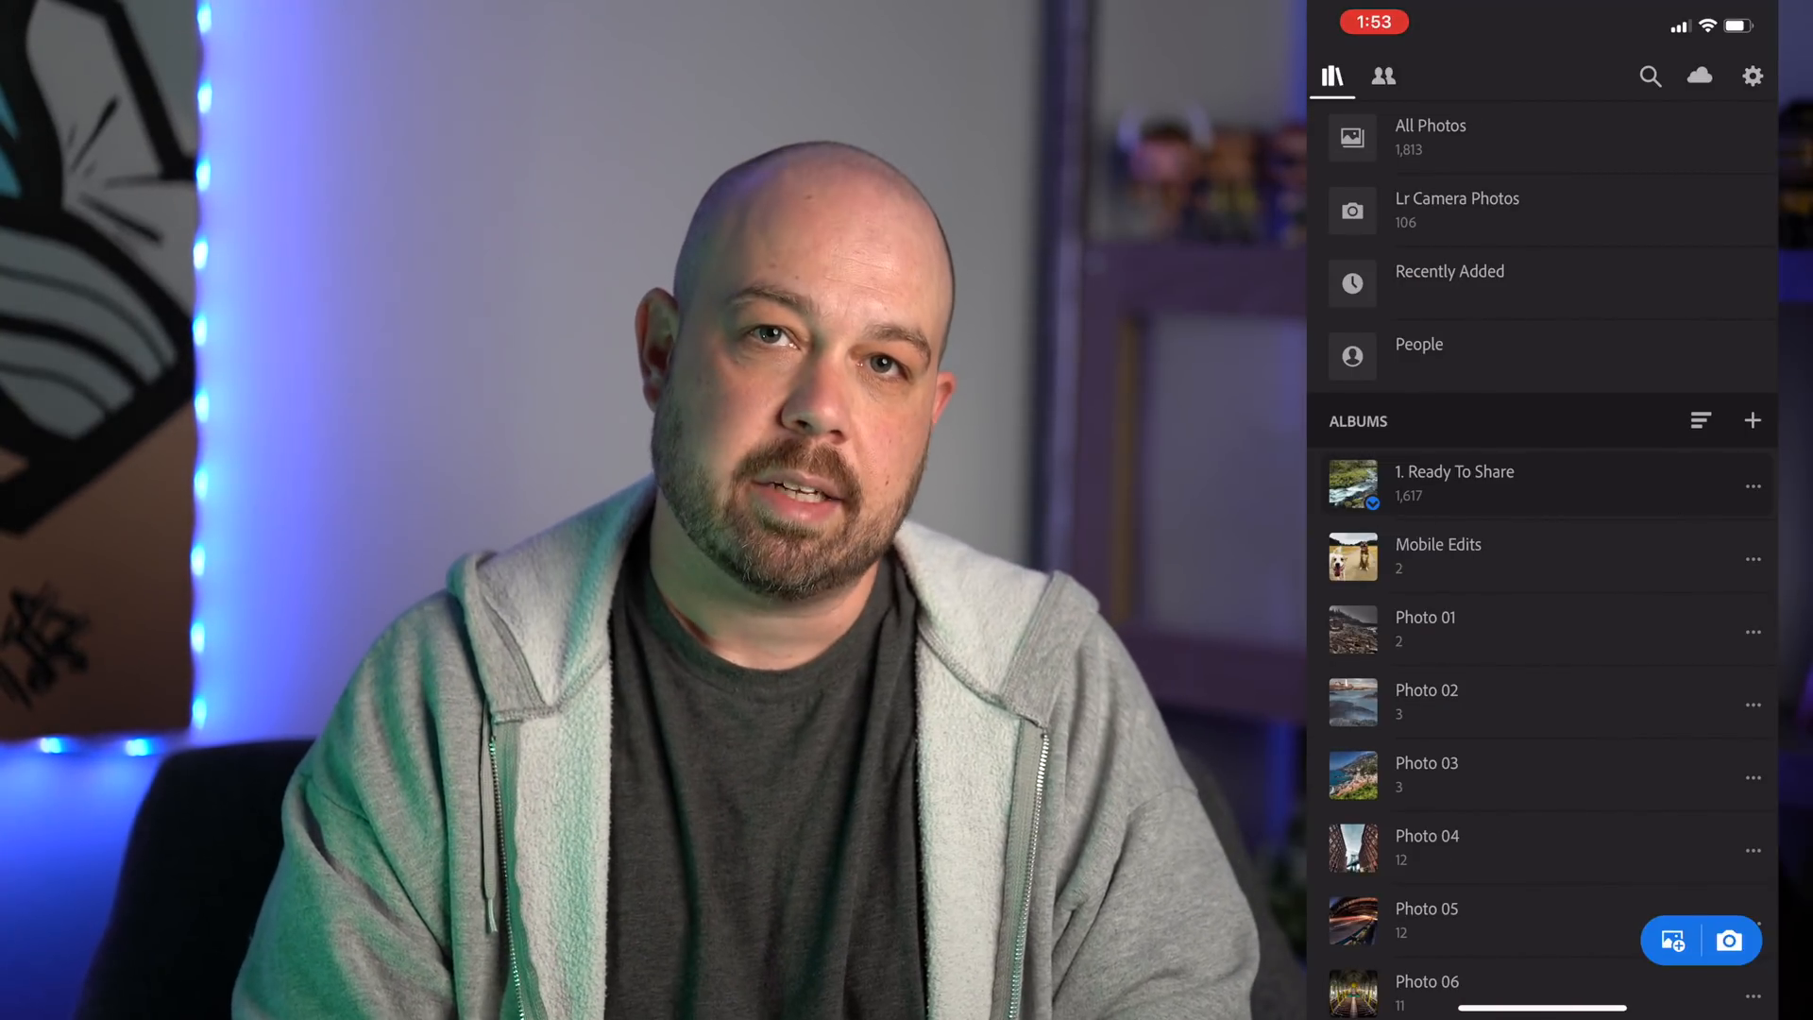
click(1752, 76)
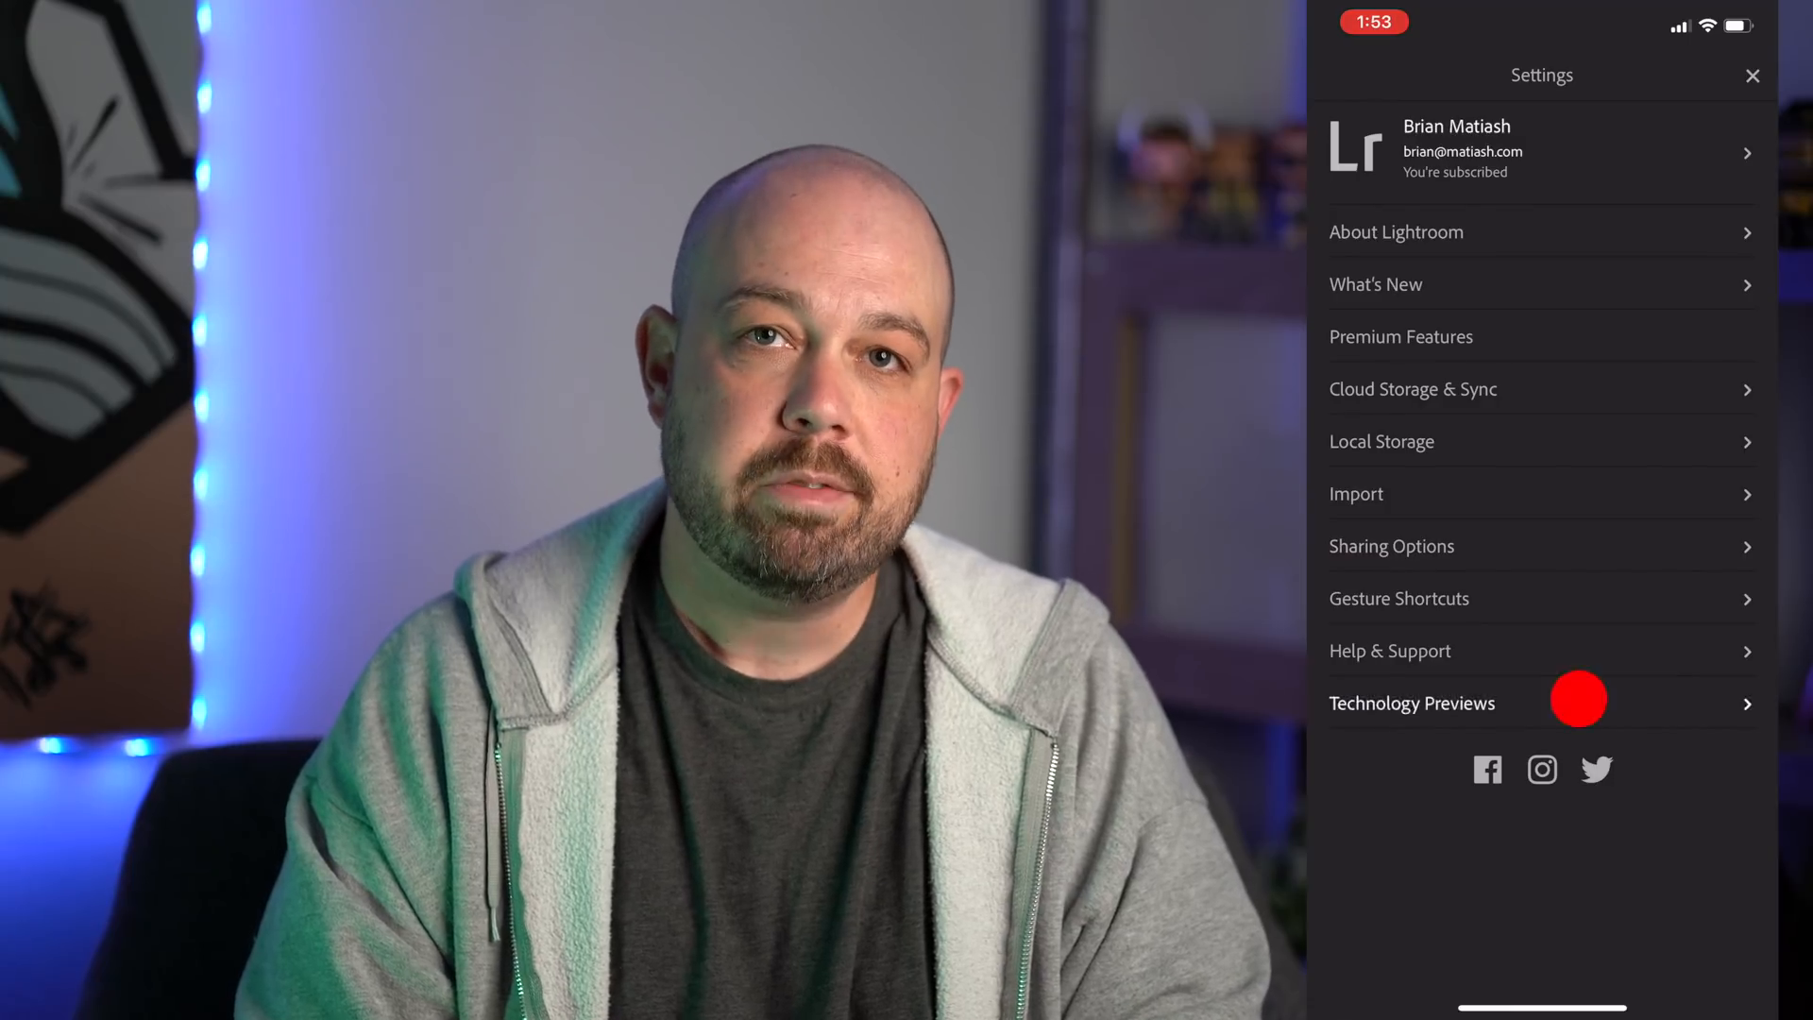
click(1412, 703)
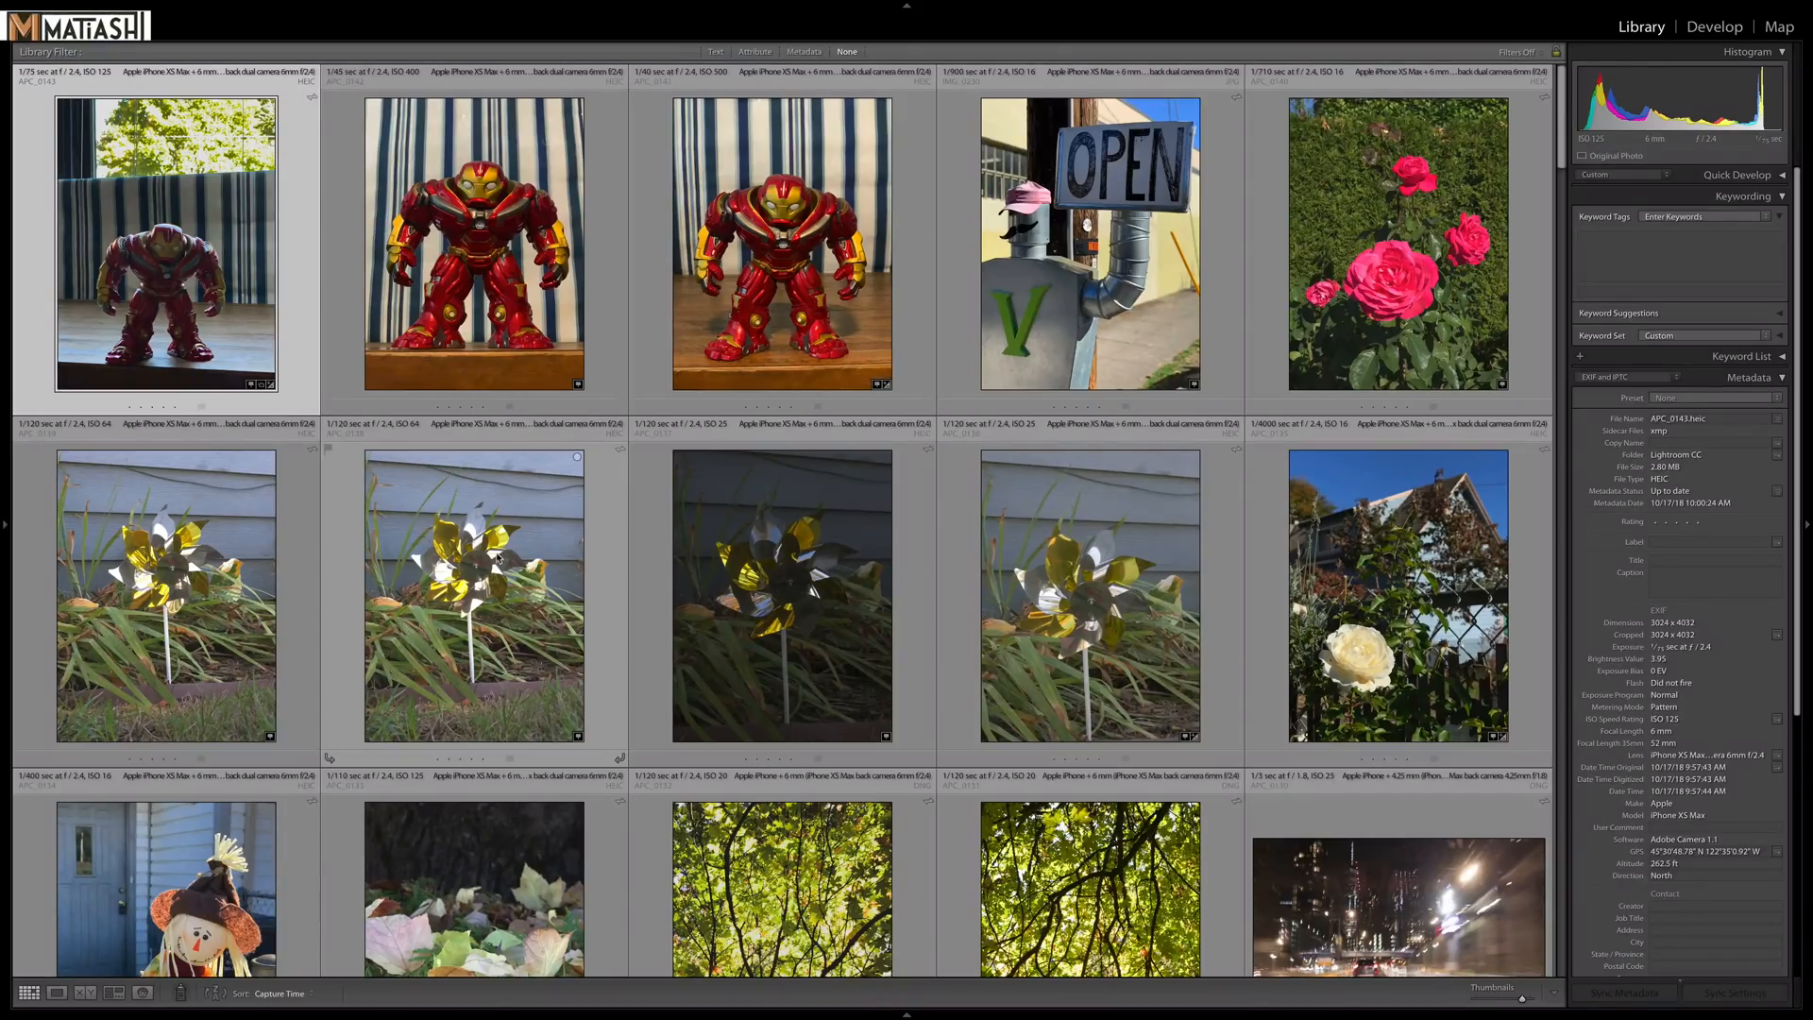
click(51, 8)
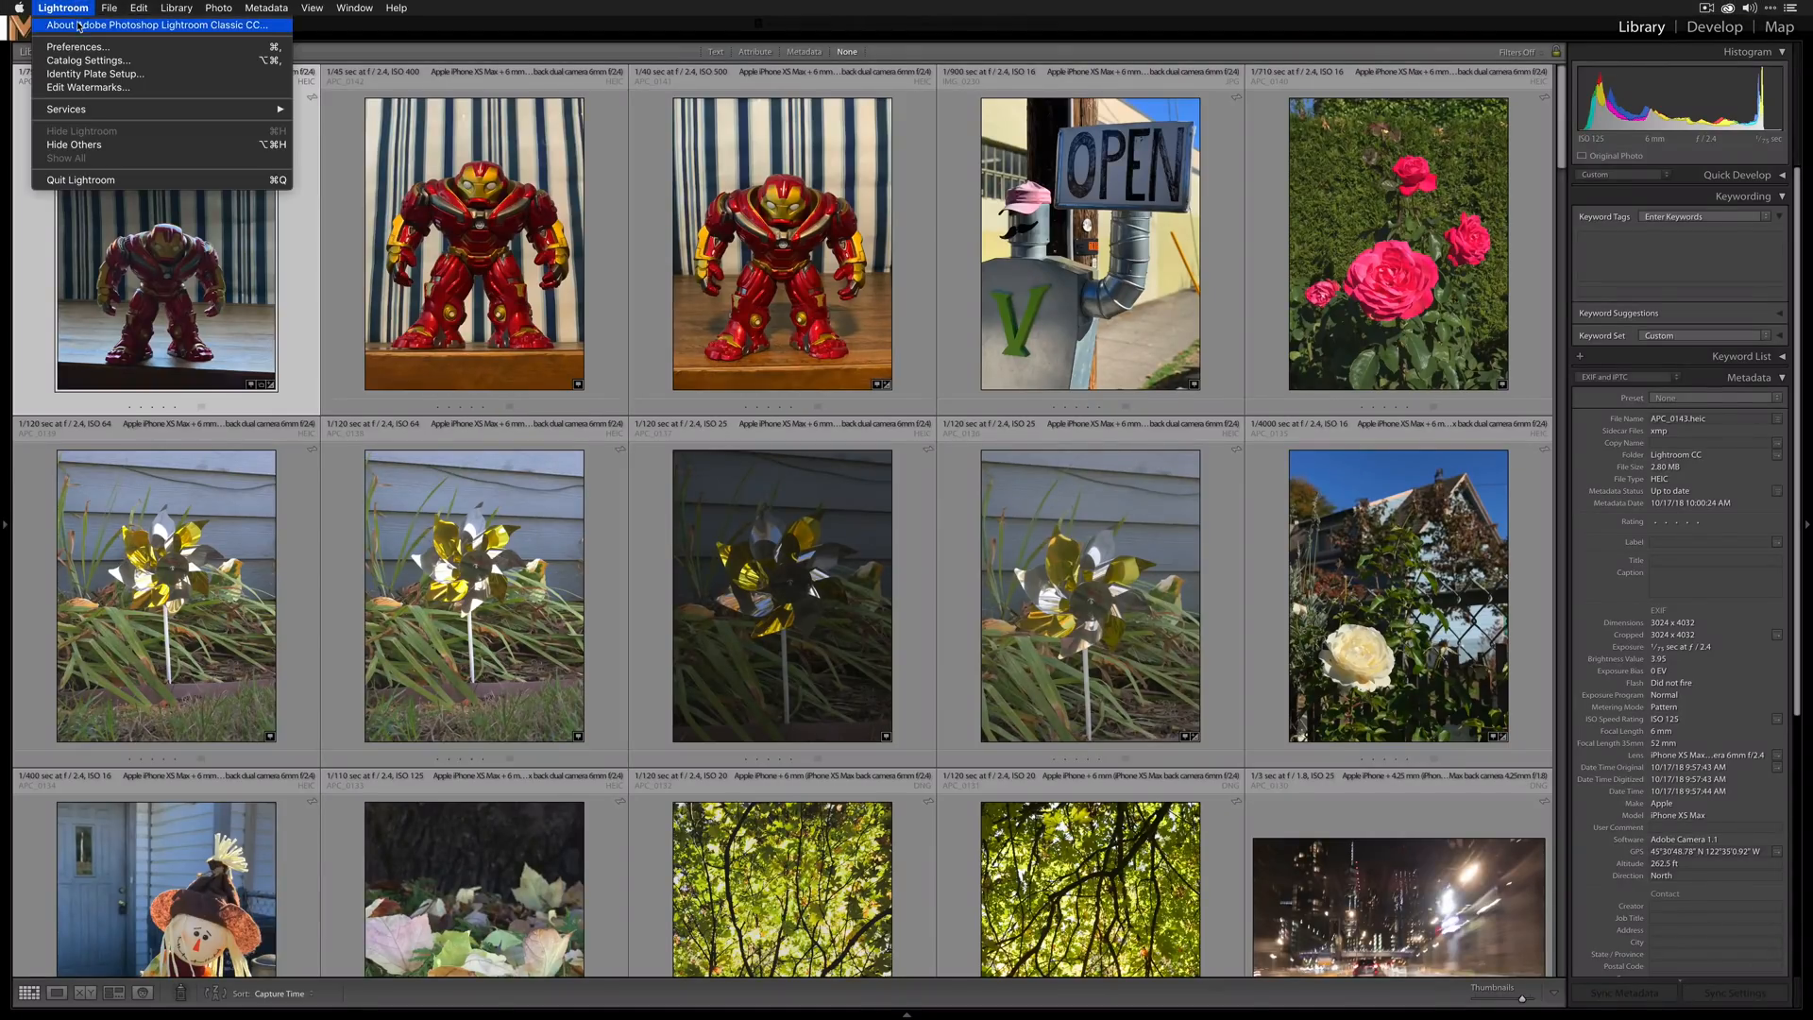
click(142, 23)
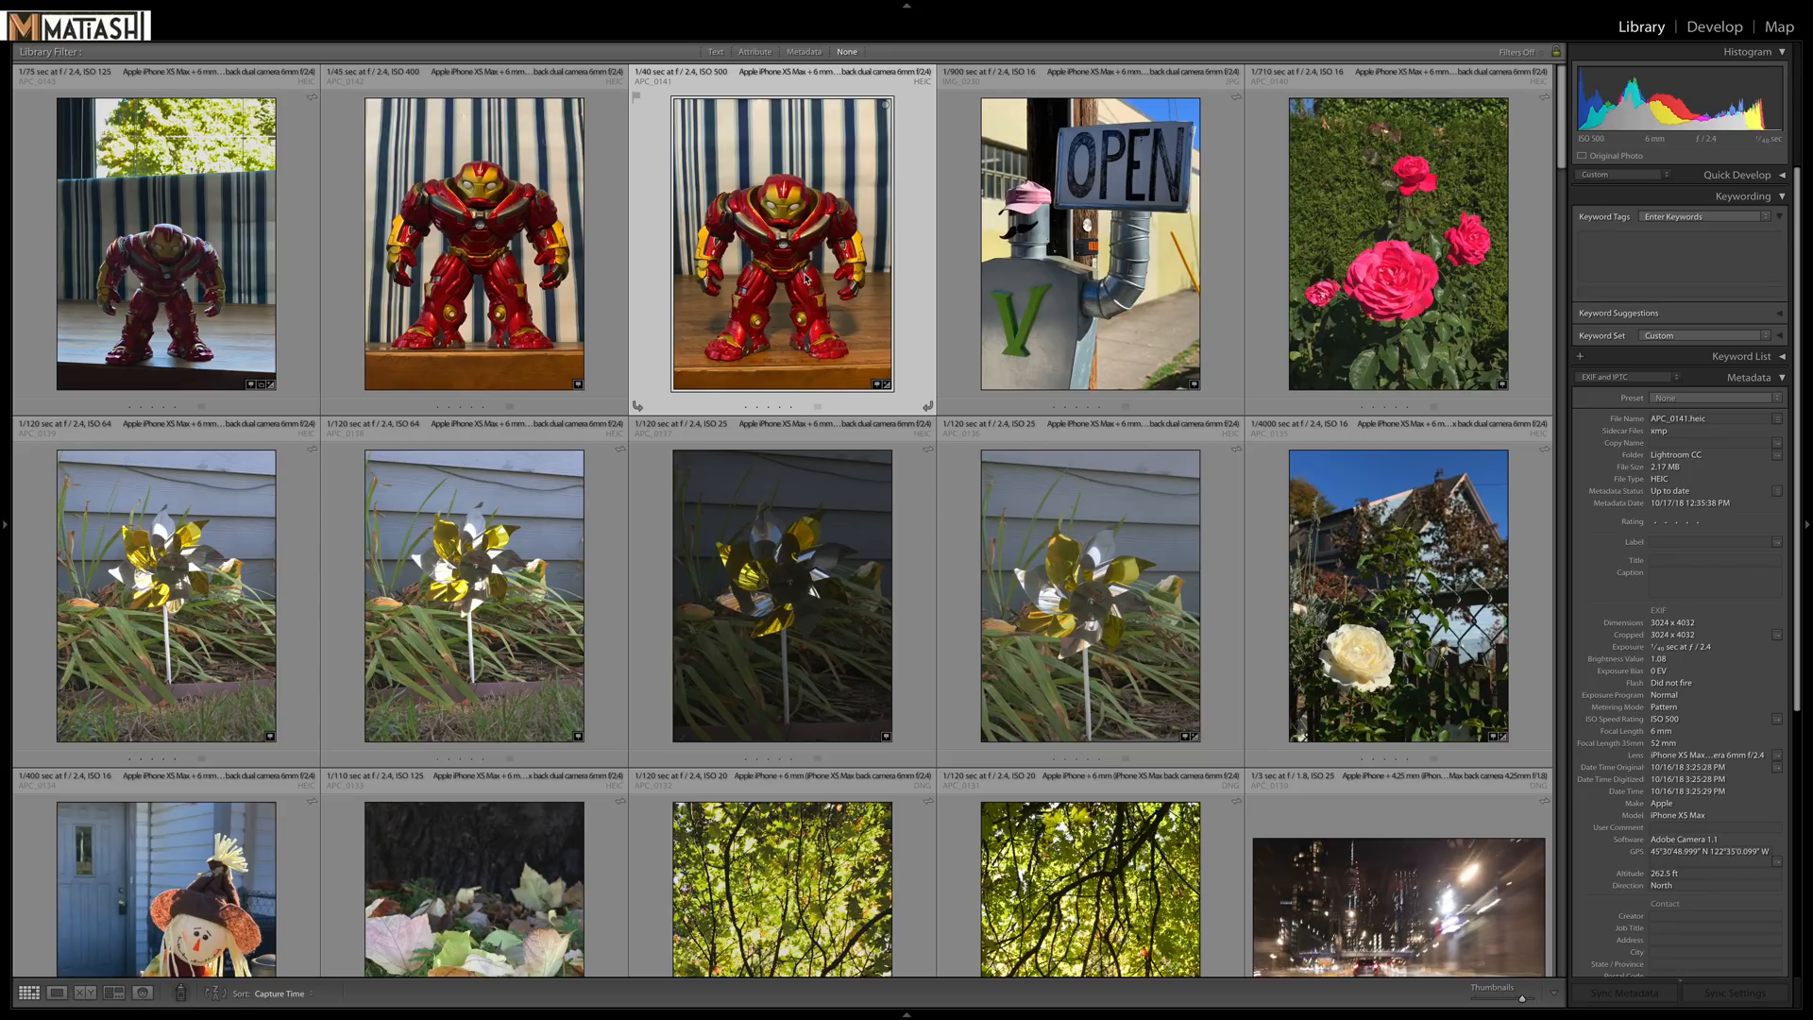
mouse_move(1644, 454)
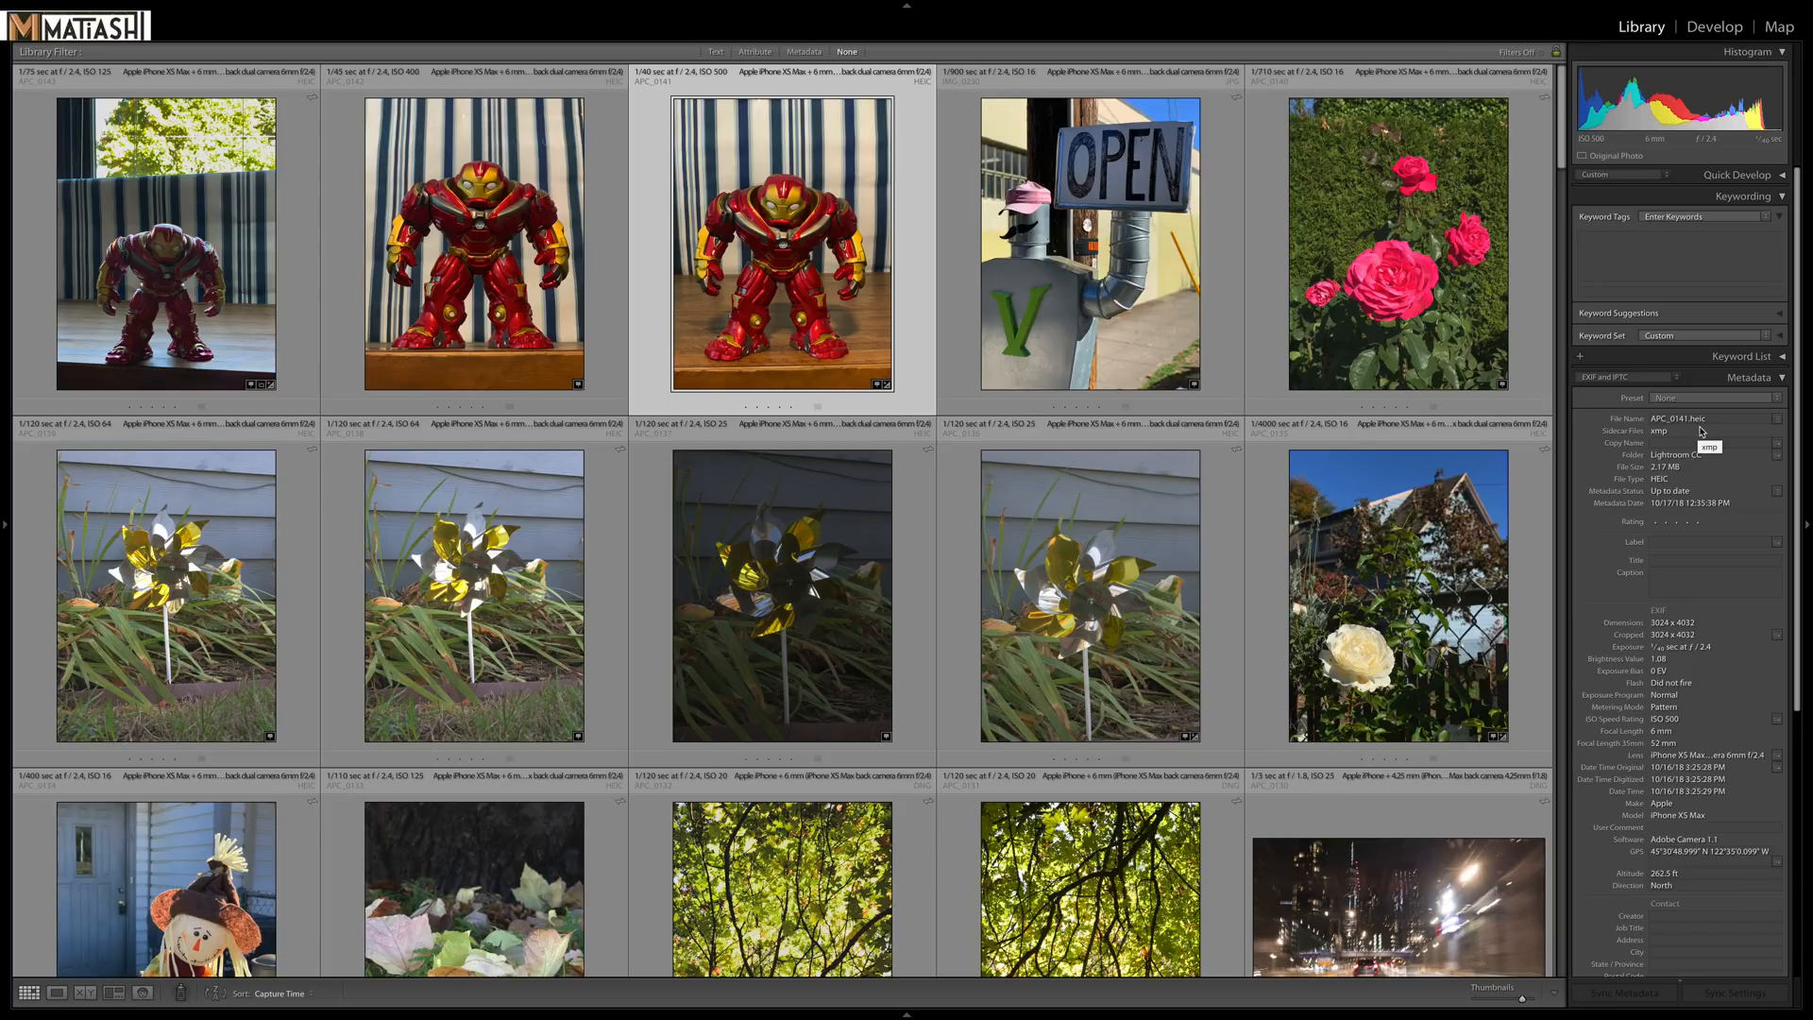
mouse_move(1180, 341)
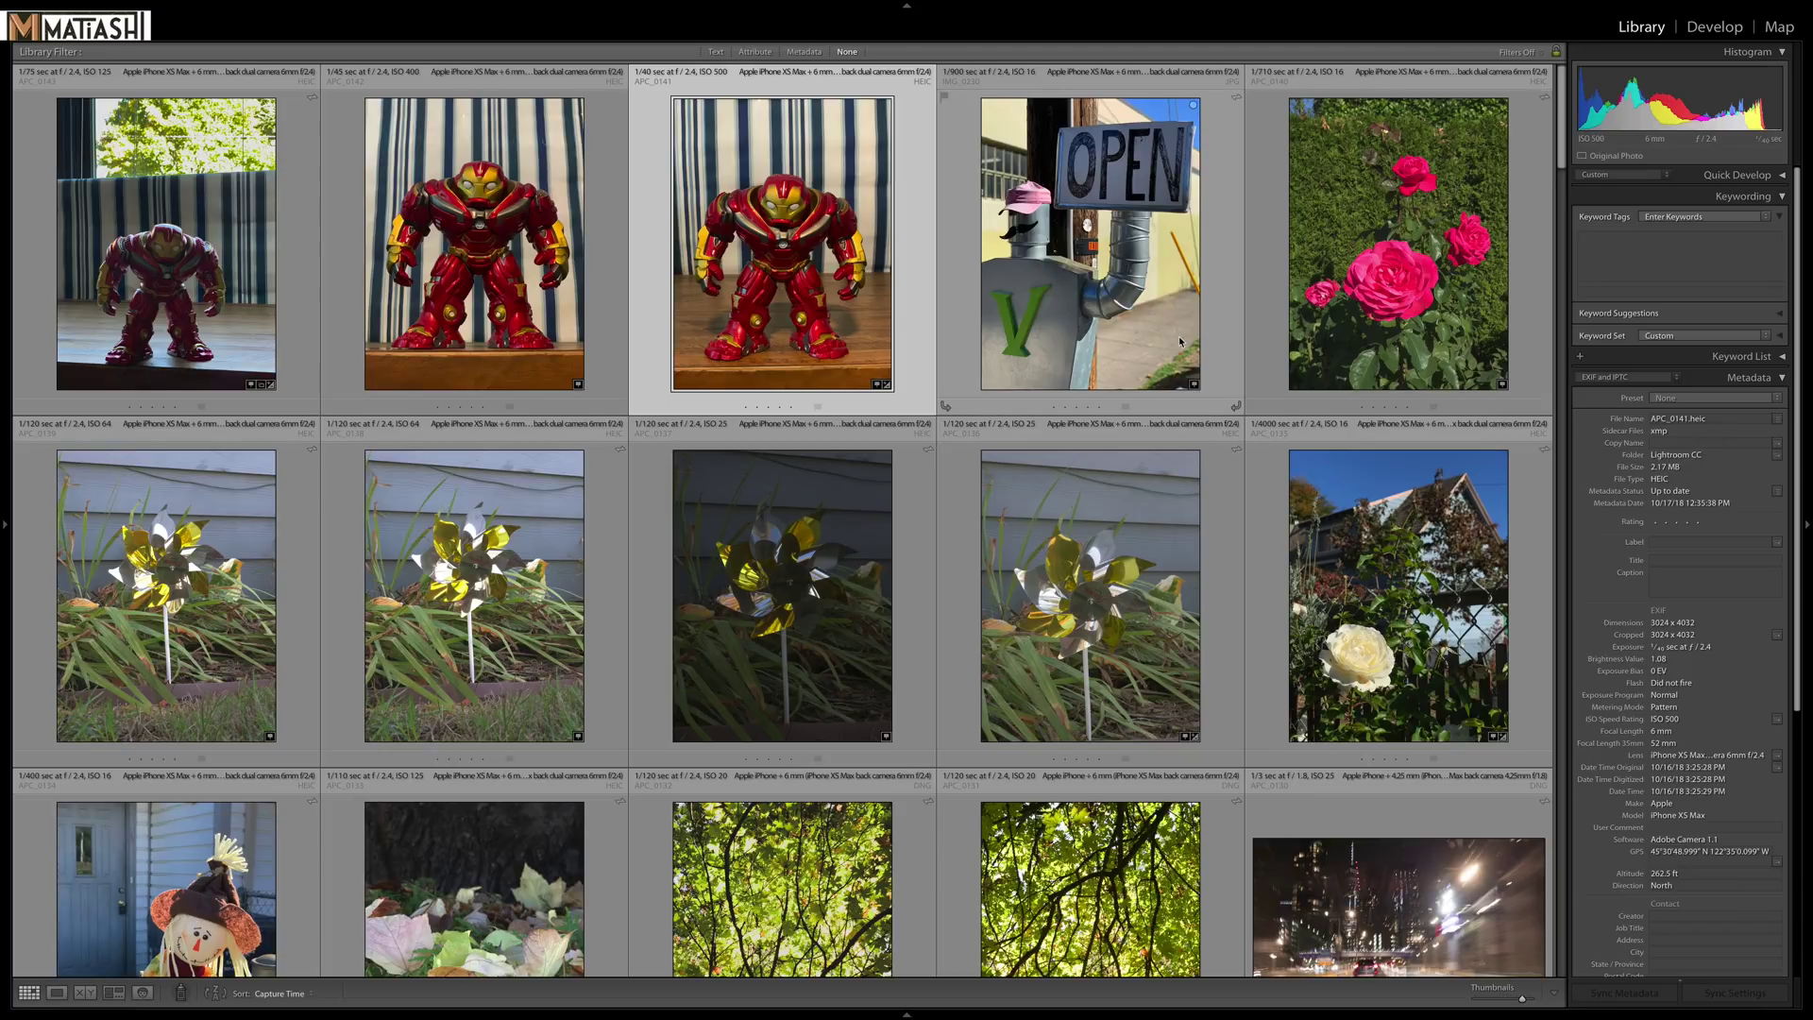
Compare the OPEN sign JPEG and Hulkbuster HEIC metadata, then view Hulkbuster in Loupe.
click(1090, 255)
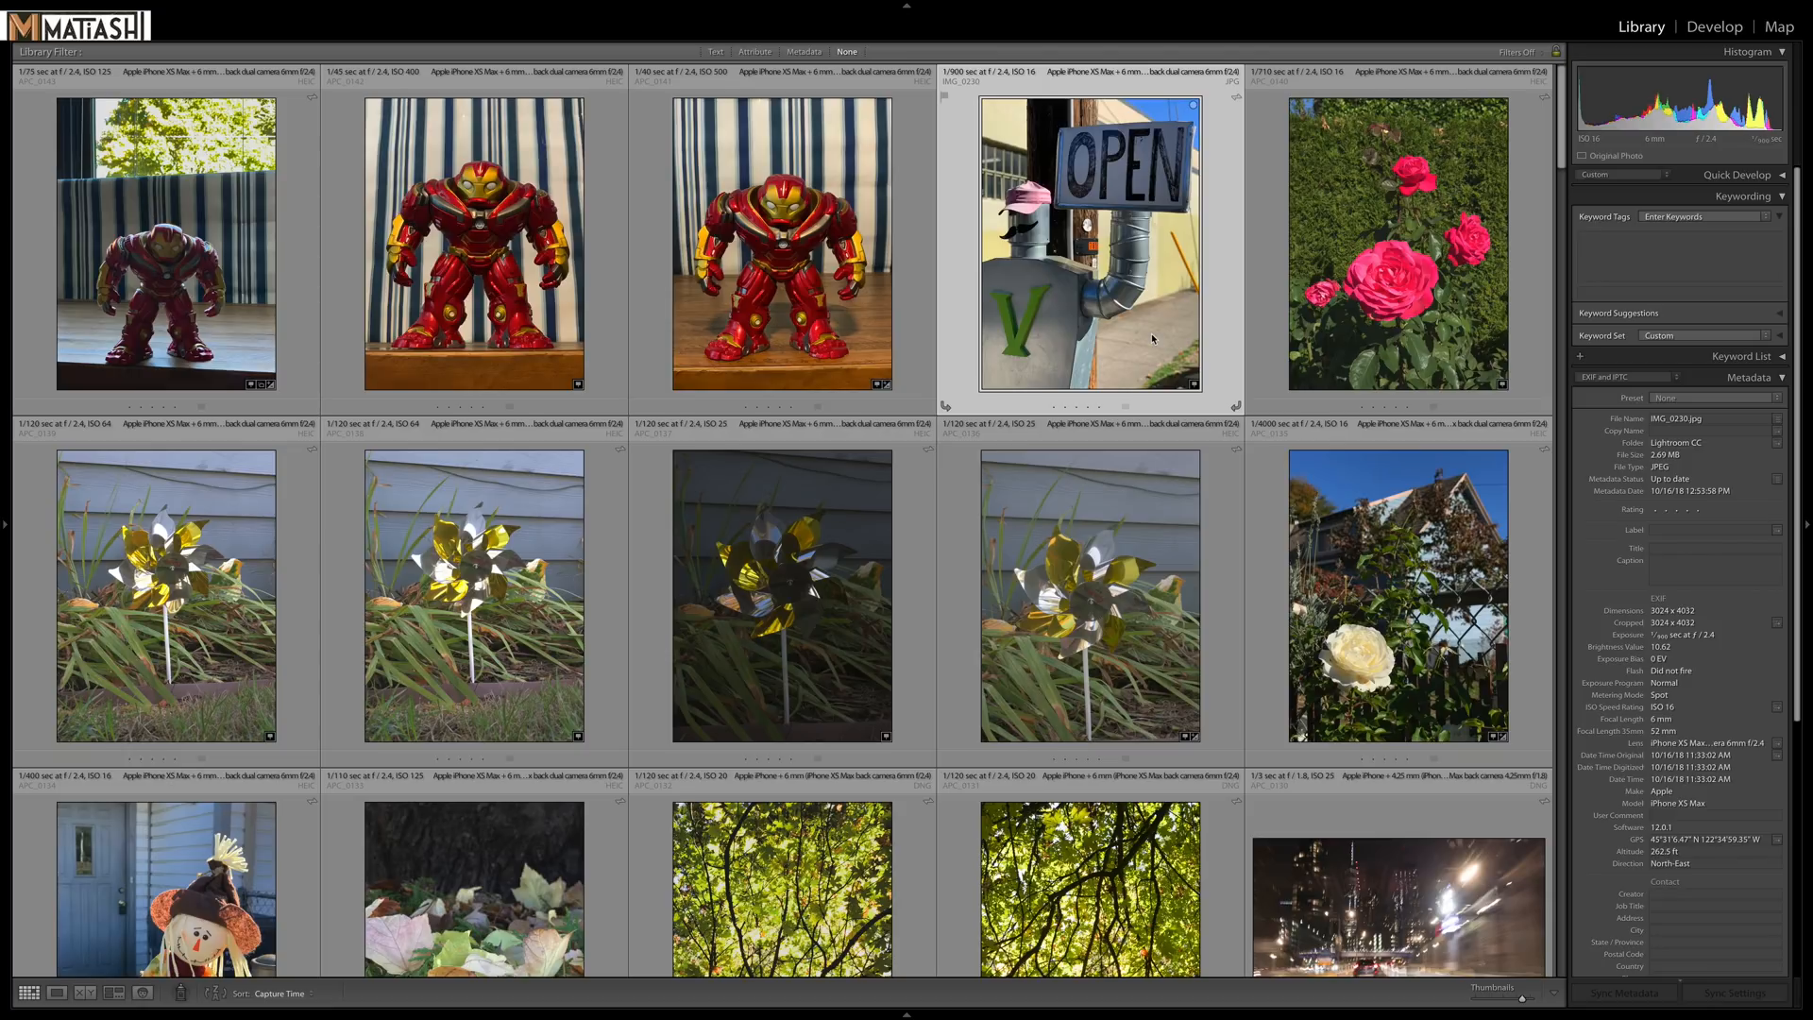
click(780, 255)
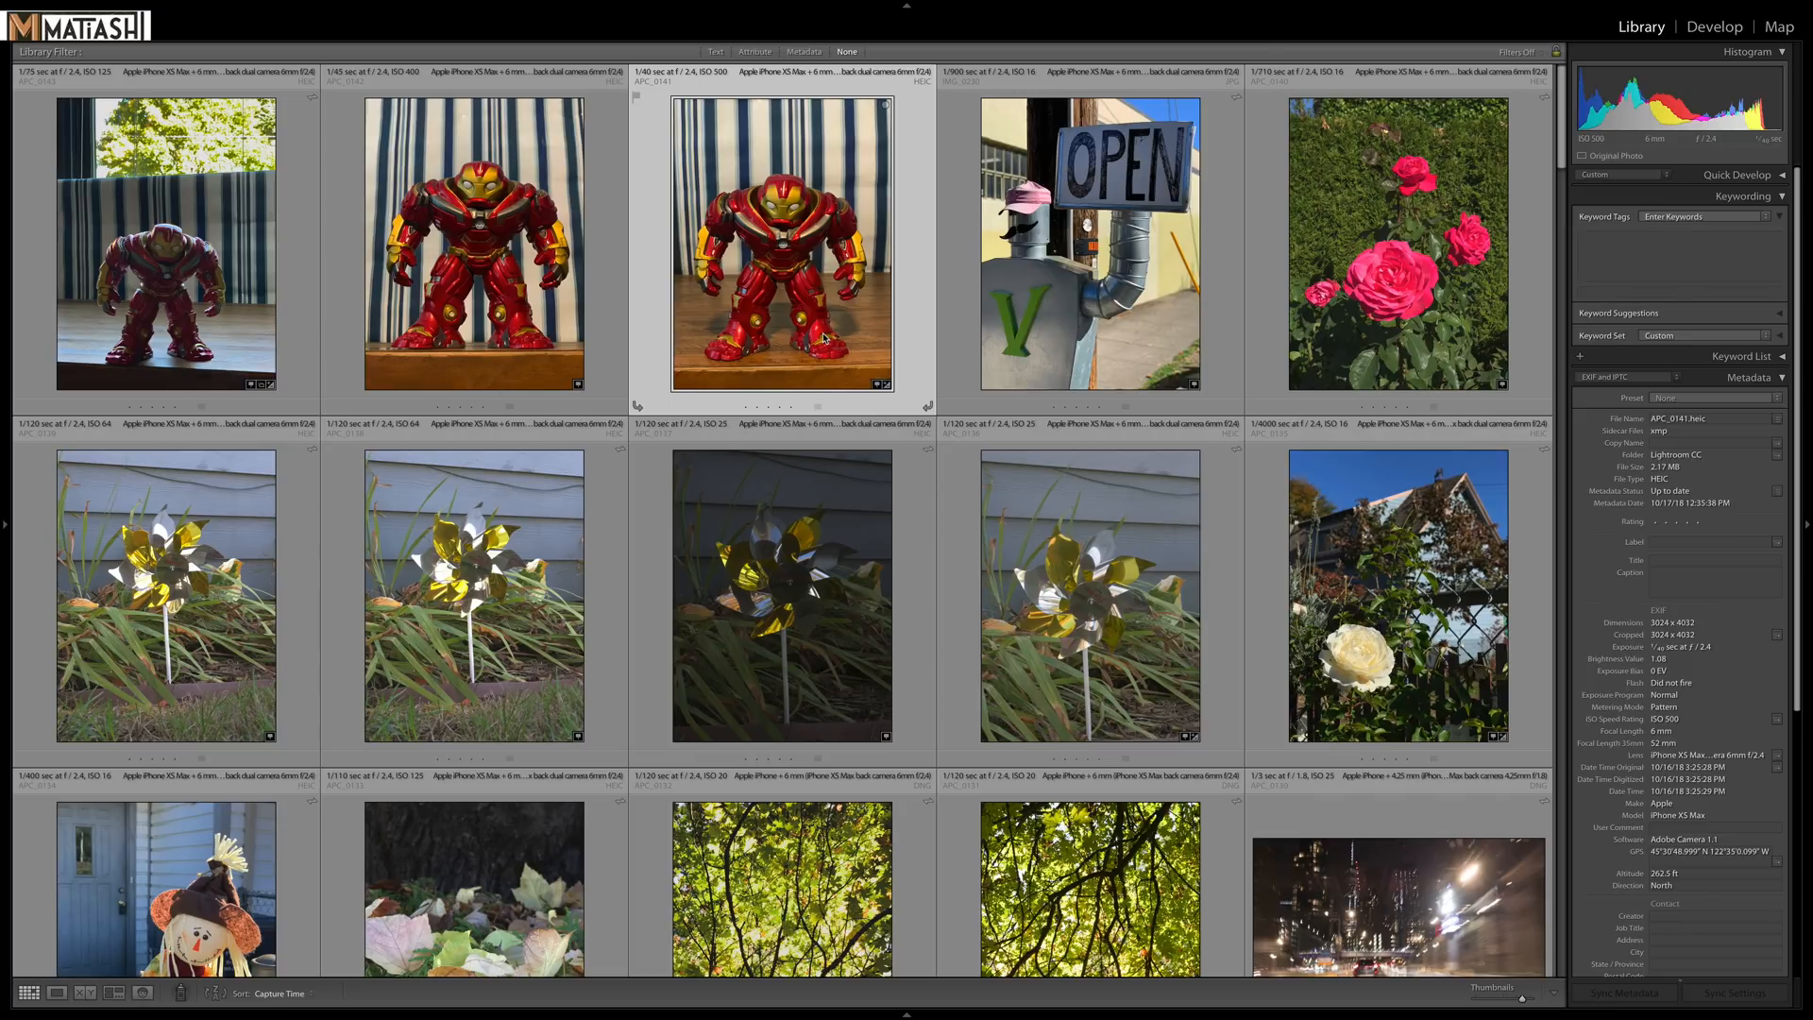
mouse_move(774, 312)
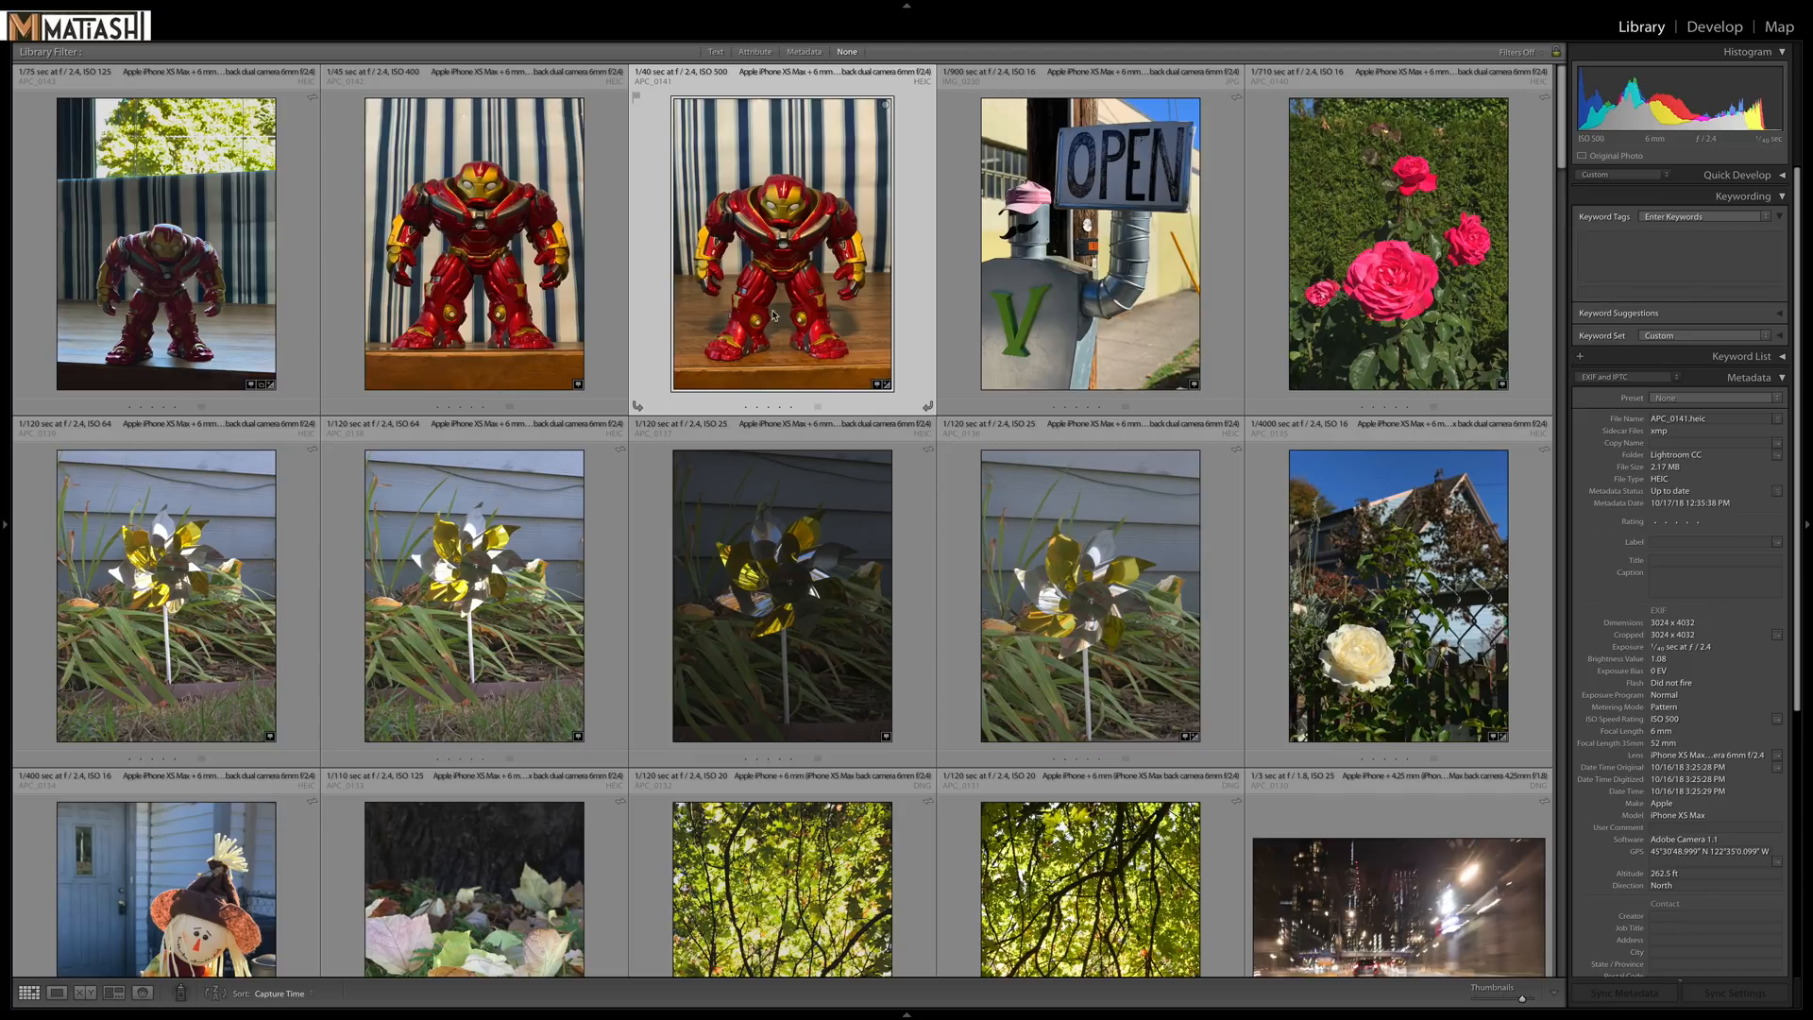
double_click(774, 265)
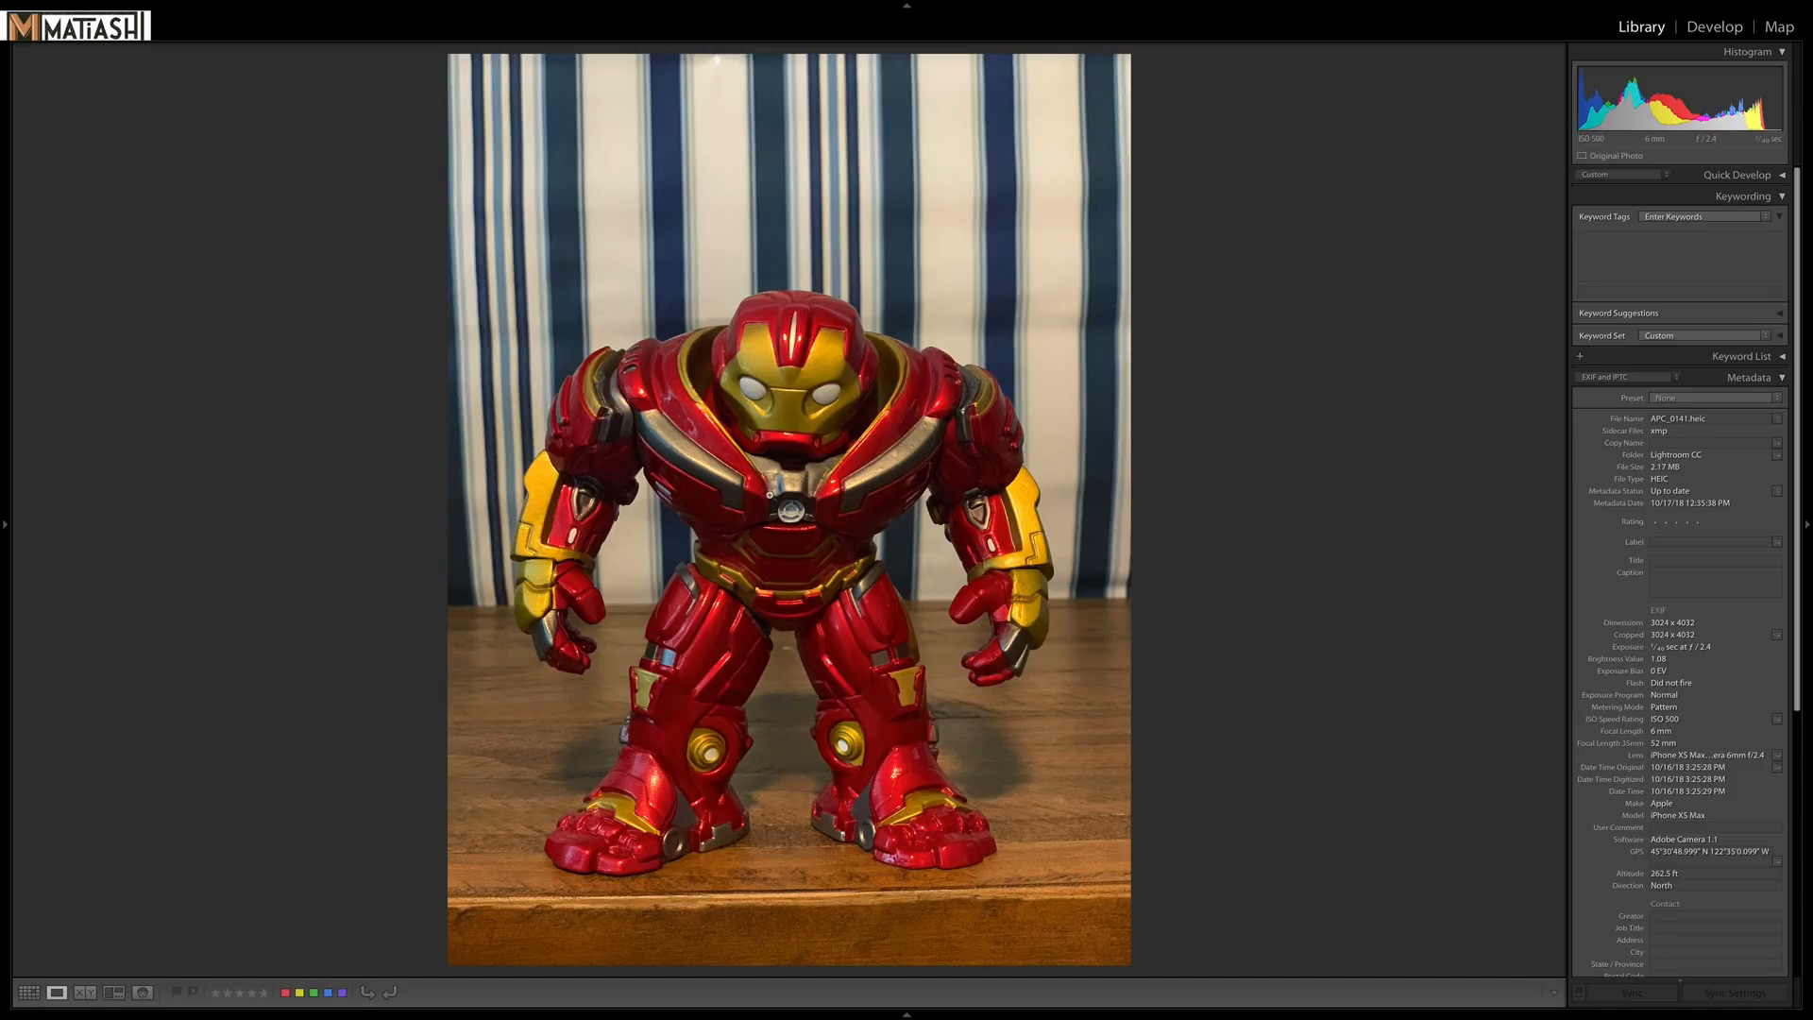
Switch the Hulkbuster photo into the Develop module.
click(1711, 24)
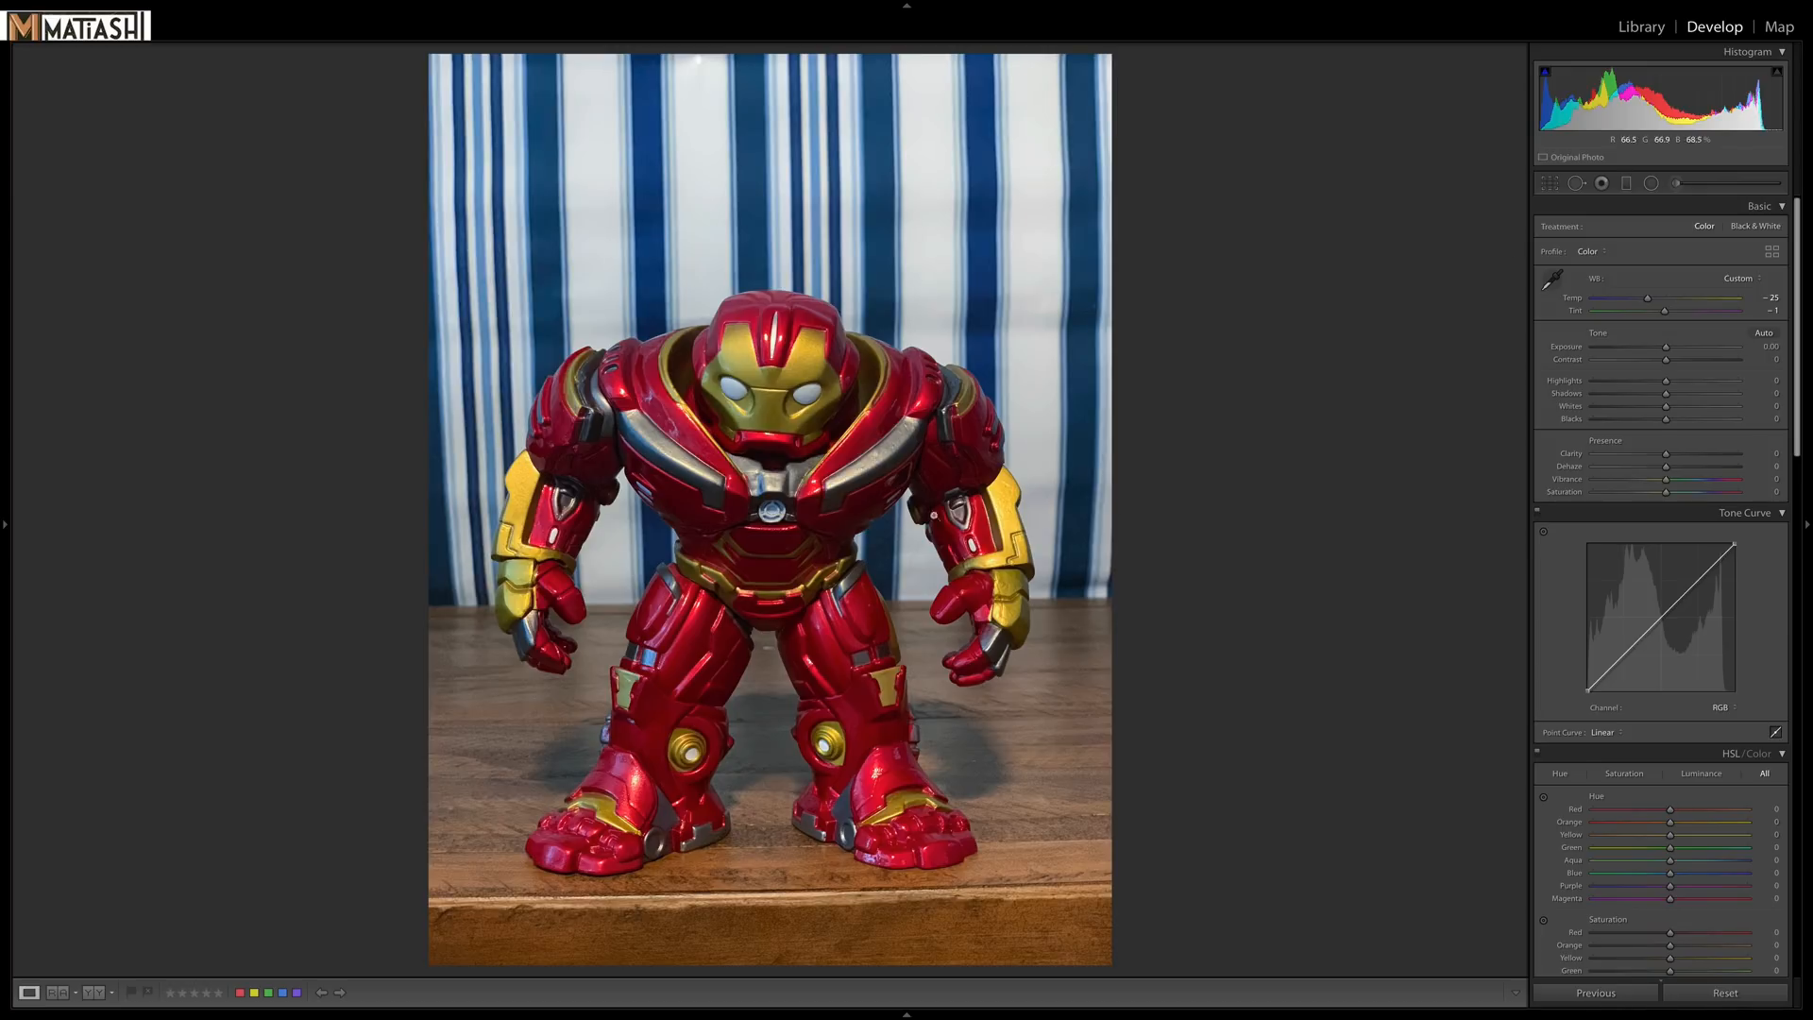
Add a Graduated Filter using the Exposure preset with exposure at -1.97.
click(1625, 183)
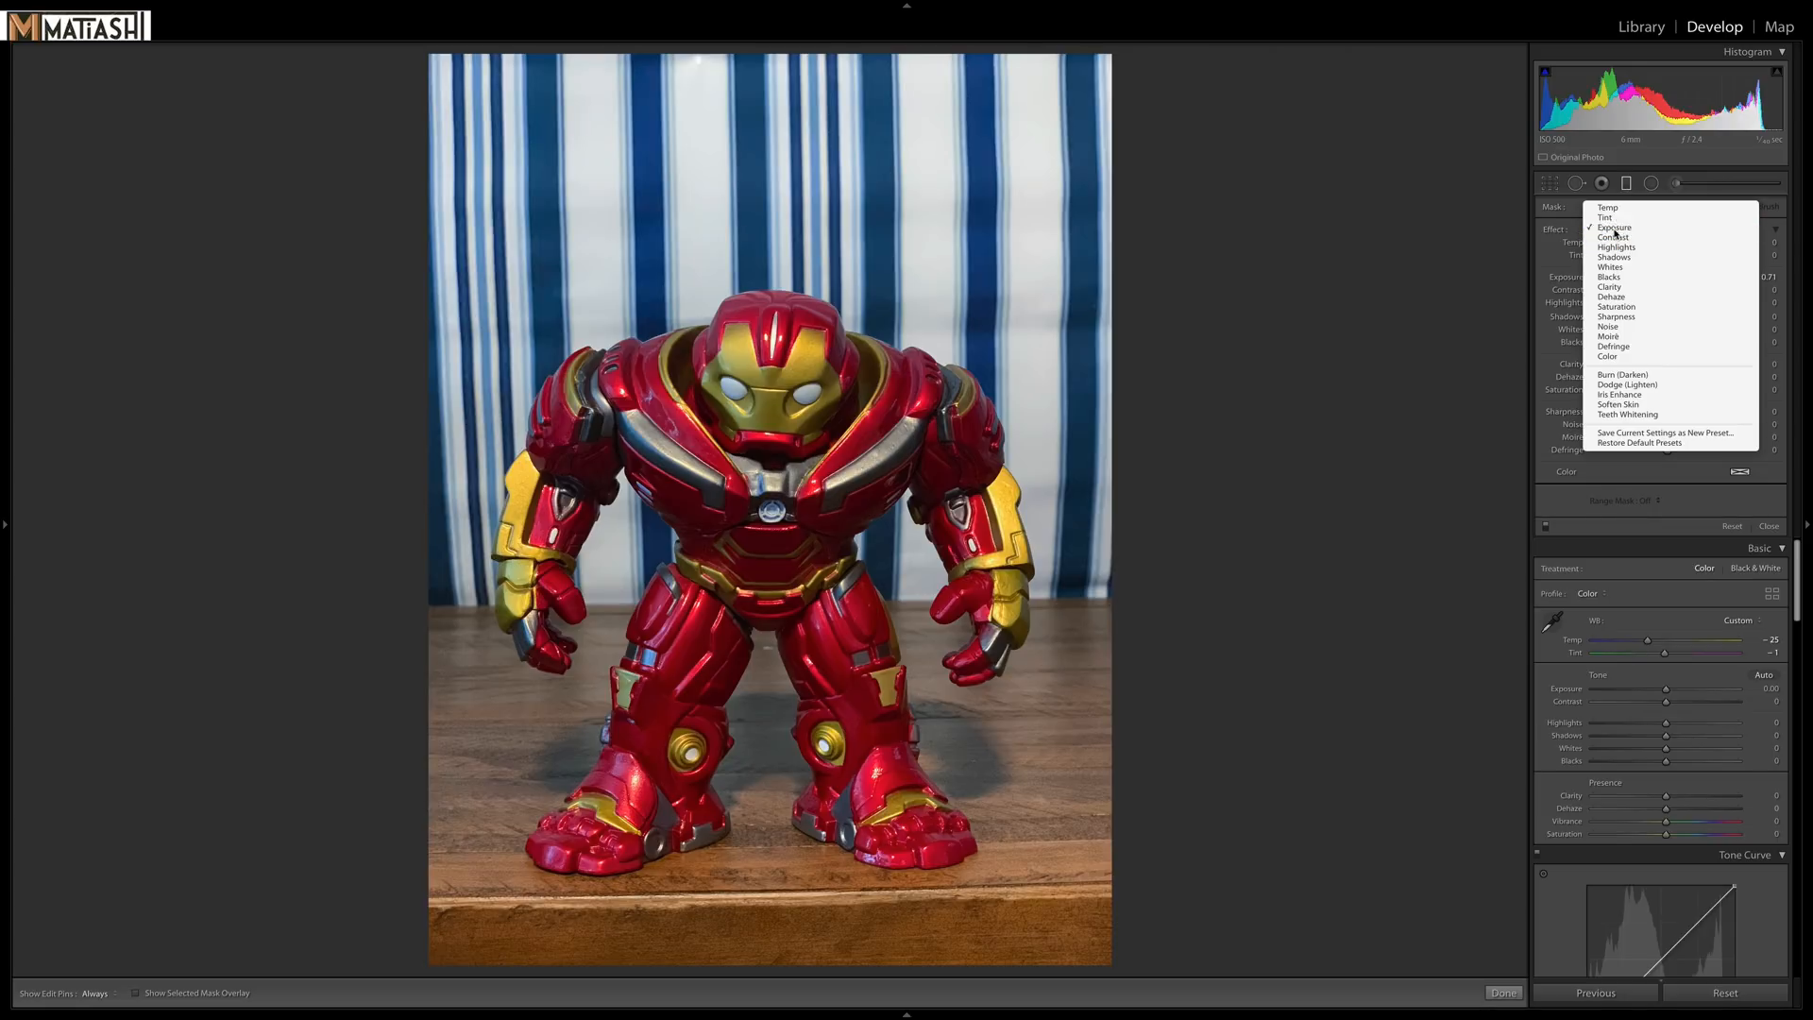
click(1614, 227)
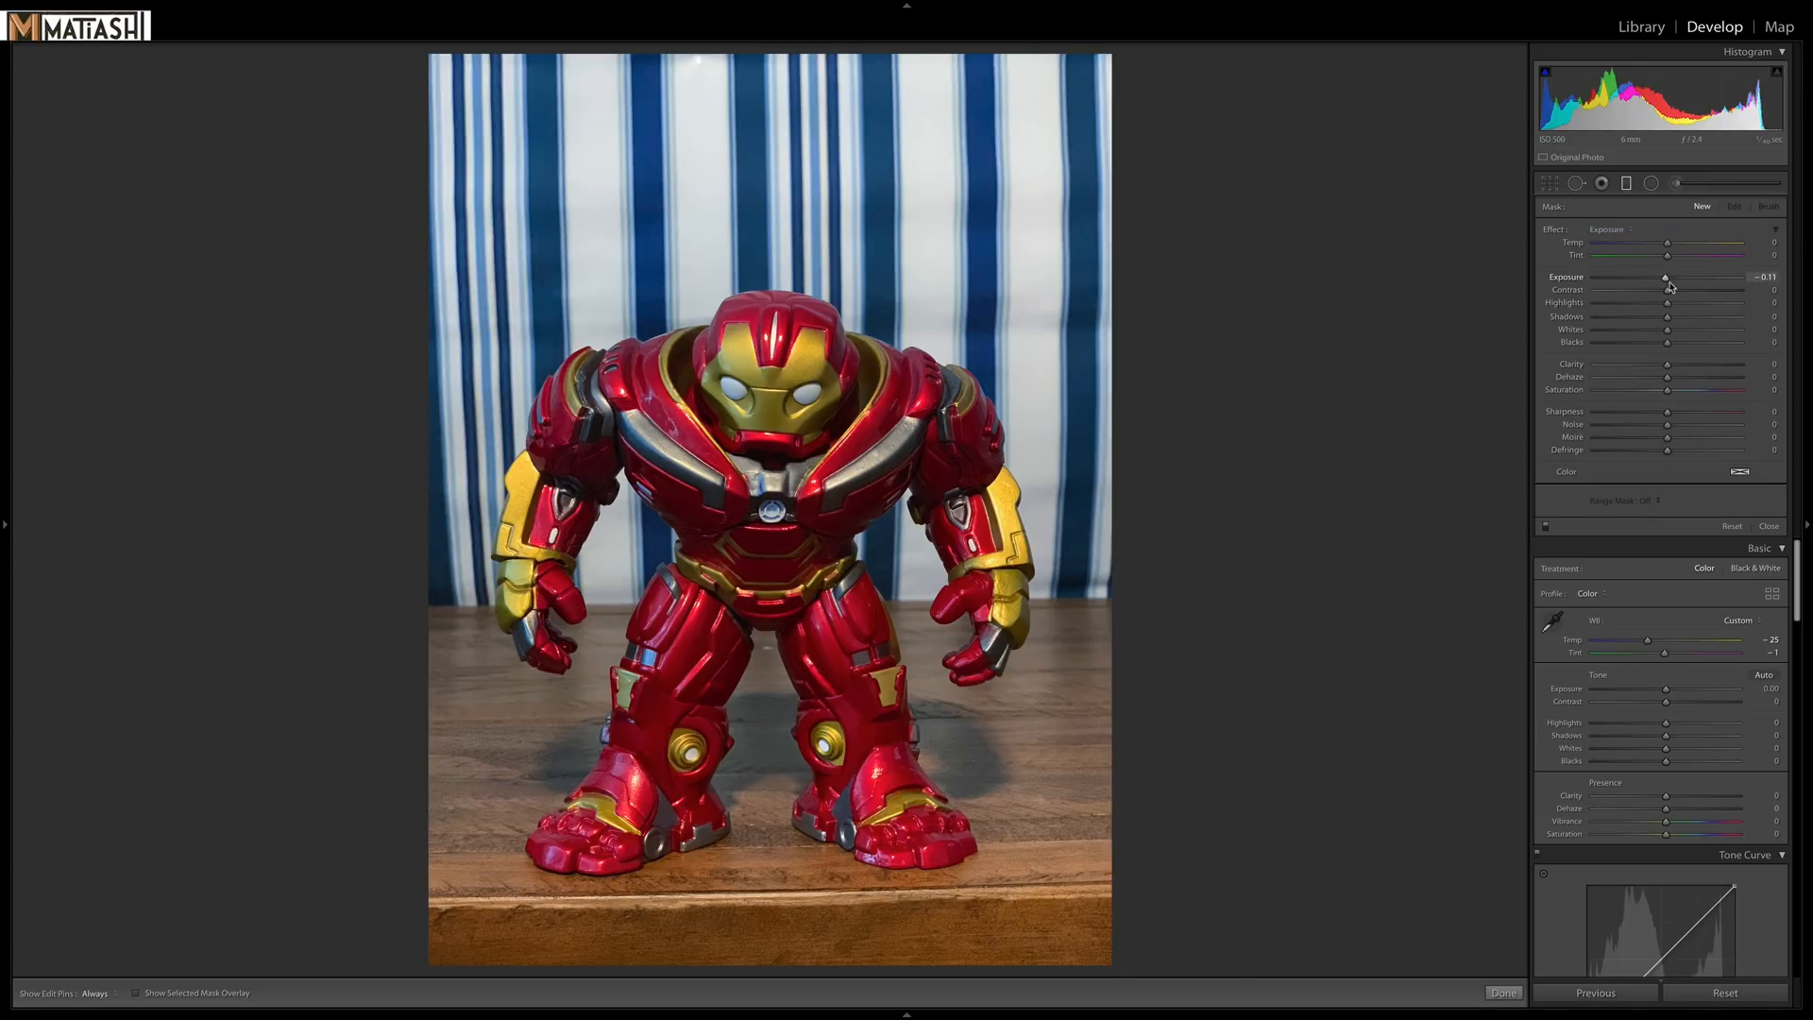
drag(1668, 279, 1631, 278)
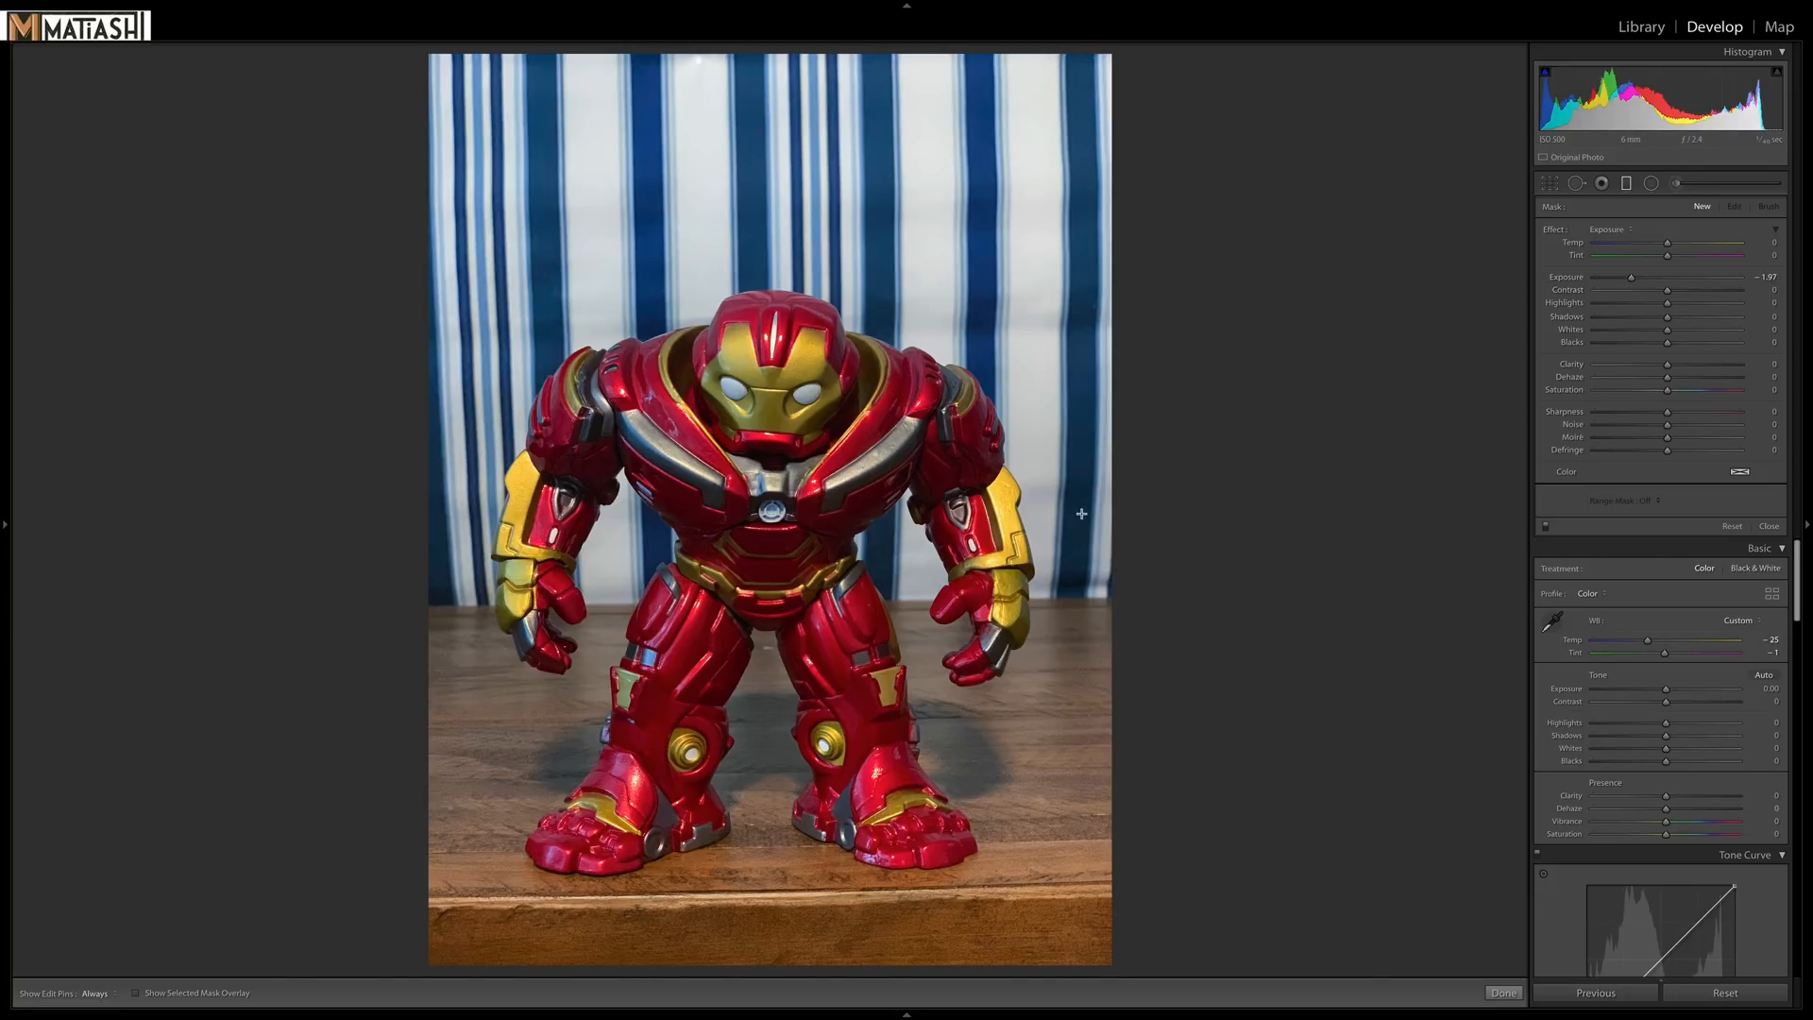
mouse_move(861, 527)
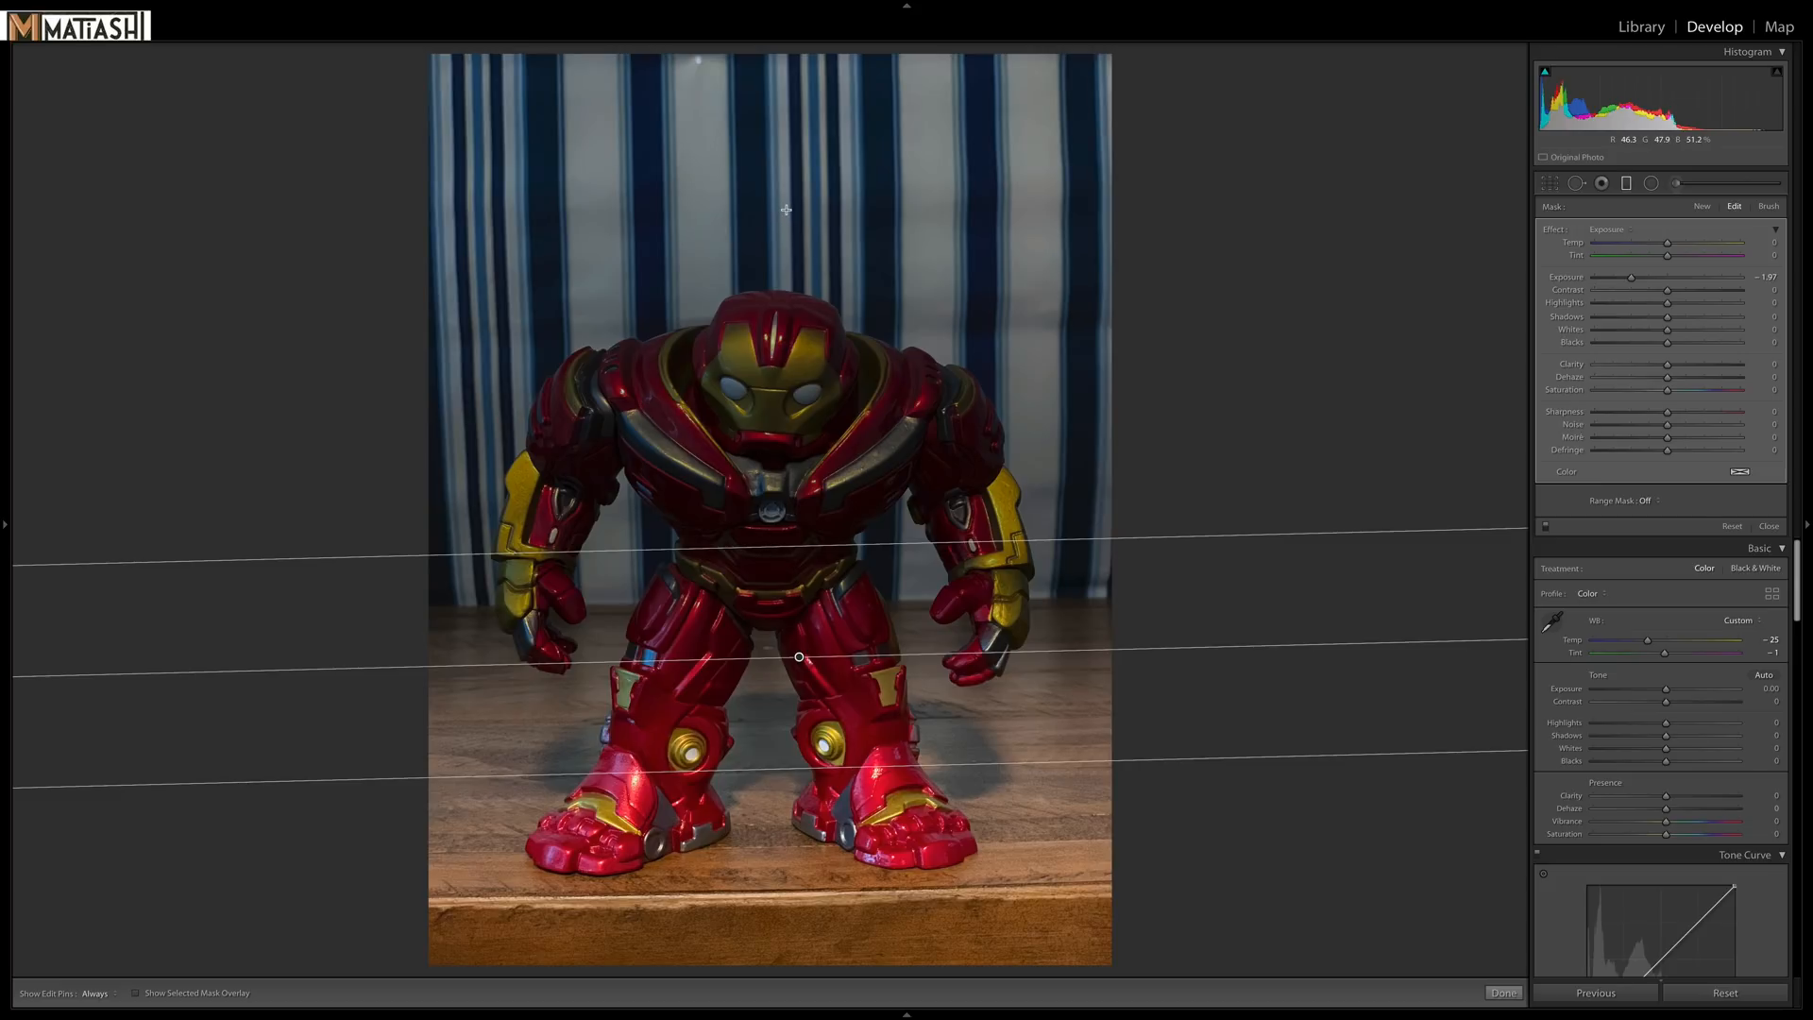
mouse_move(1210, 389)
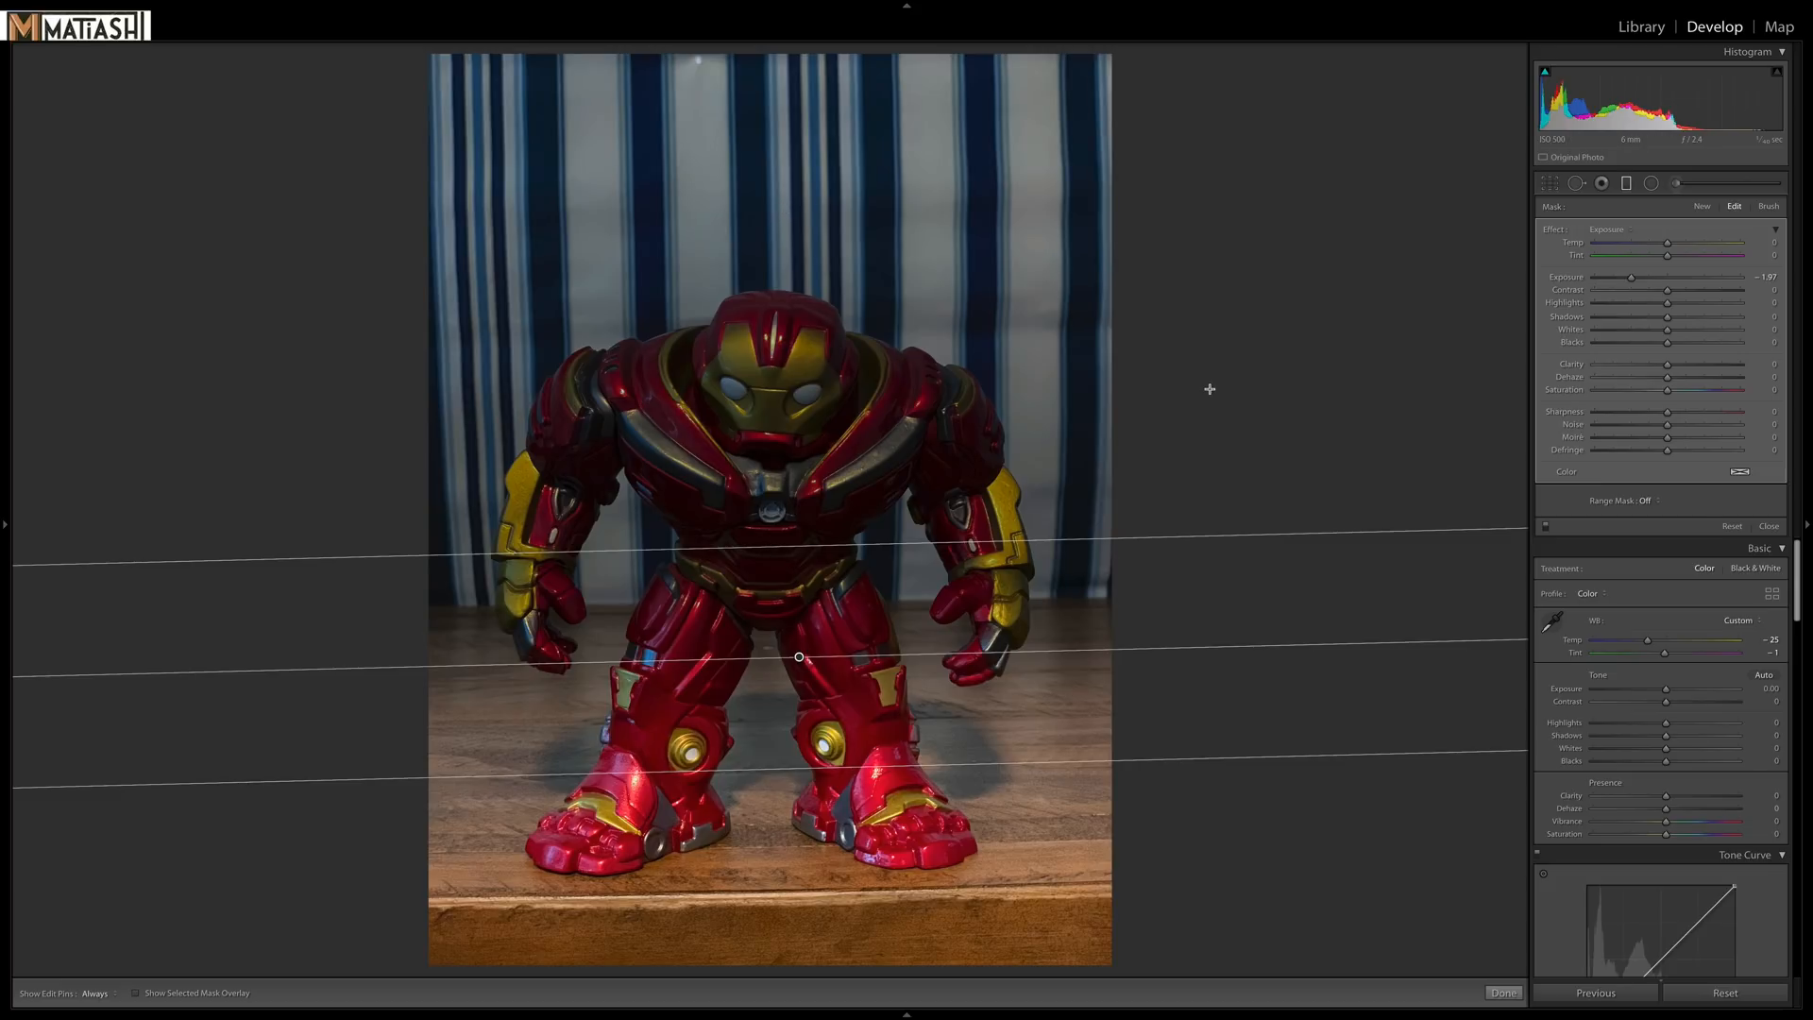
click(1646, 500)
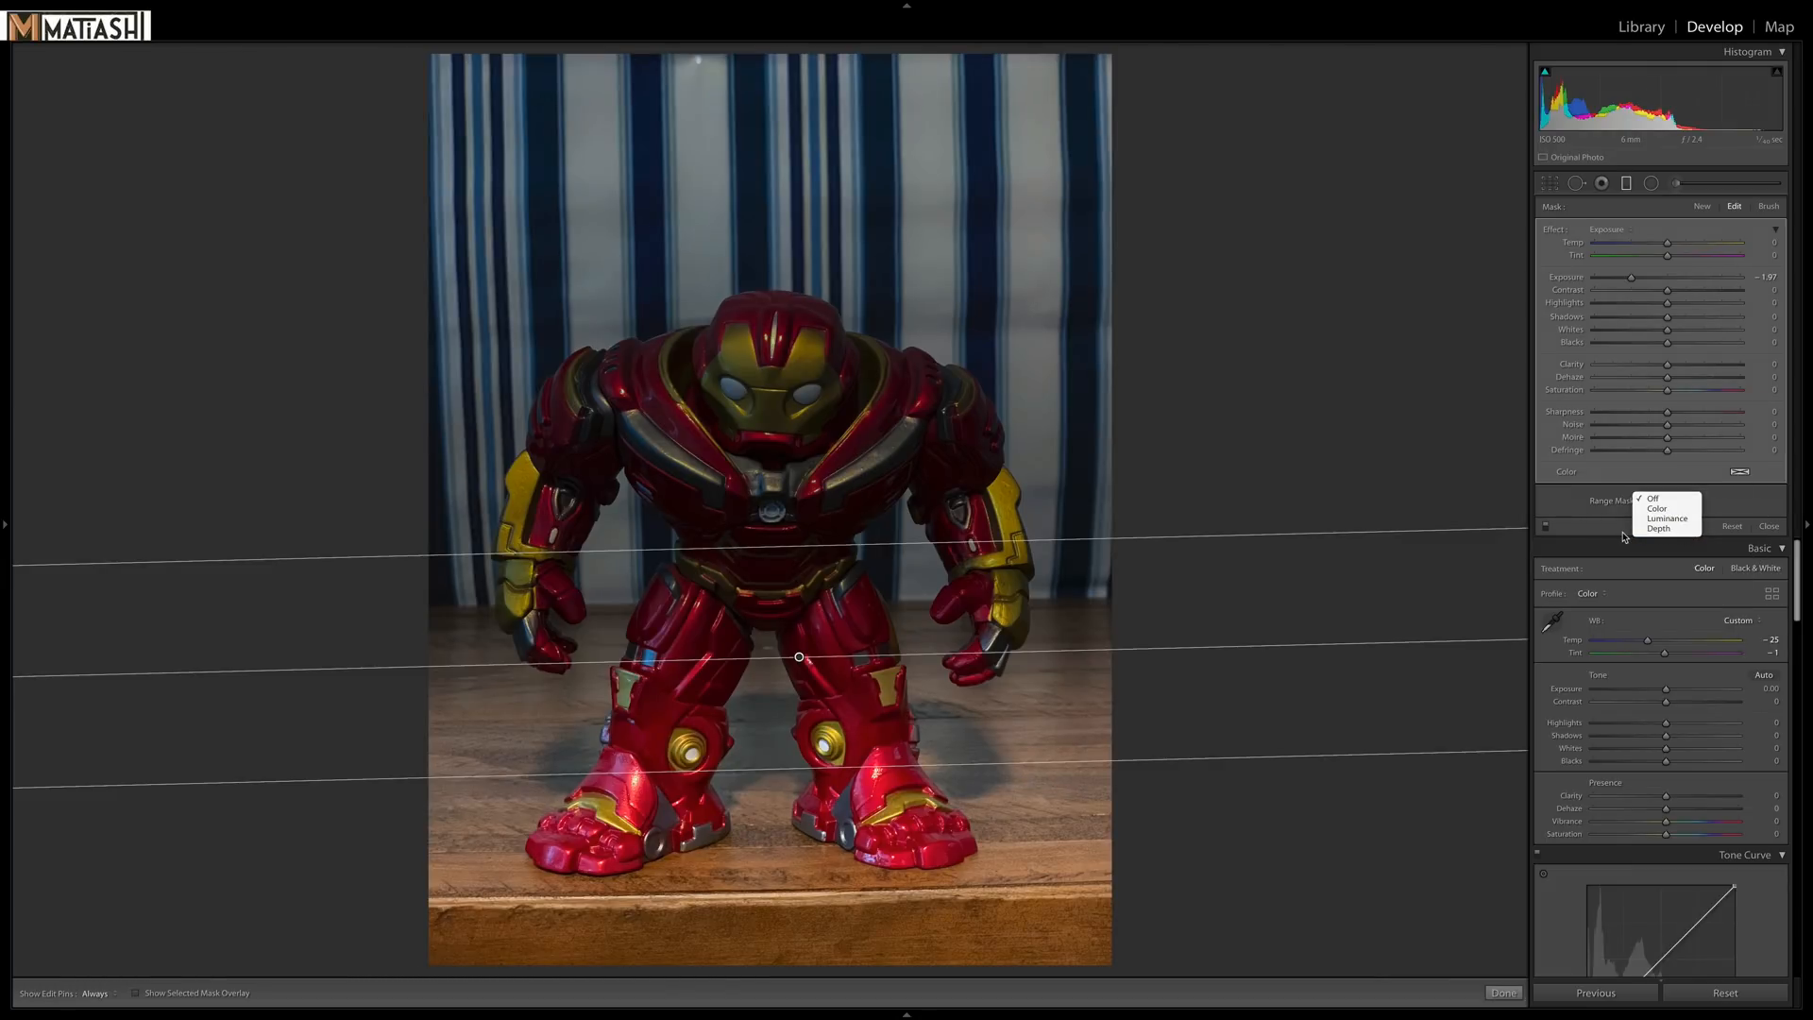
mouse_move(1658, 528)
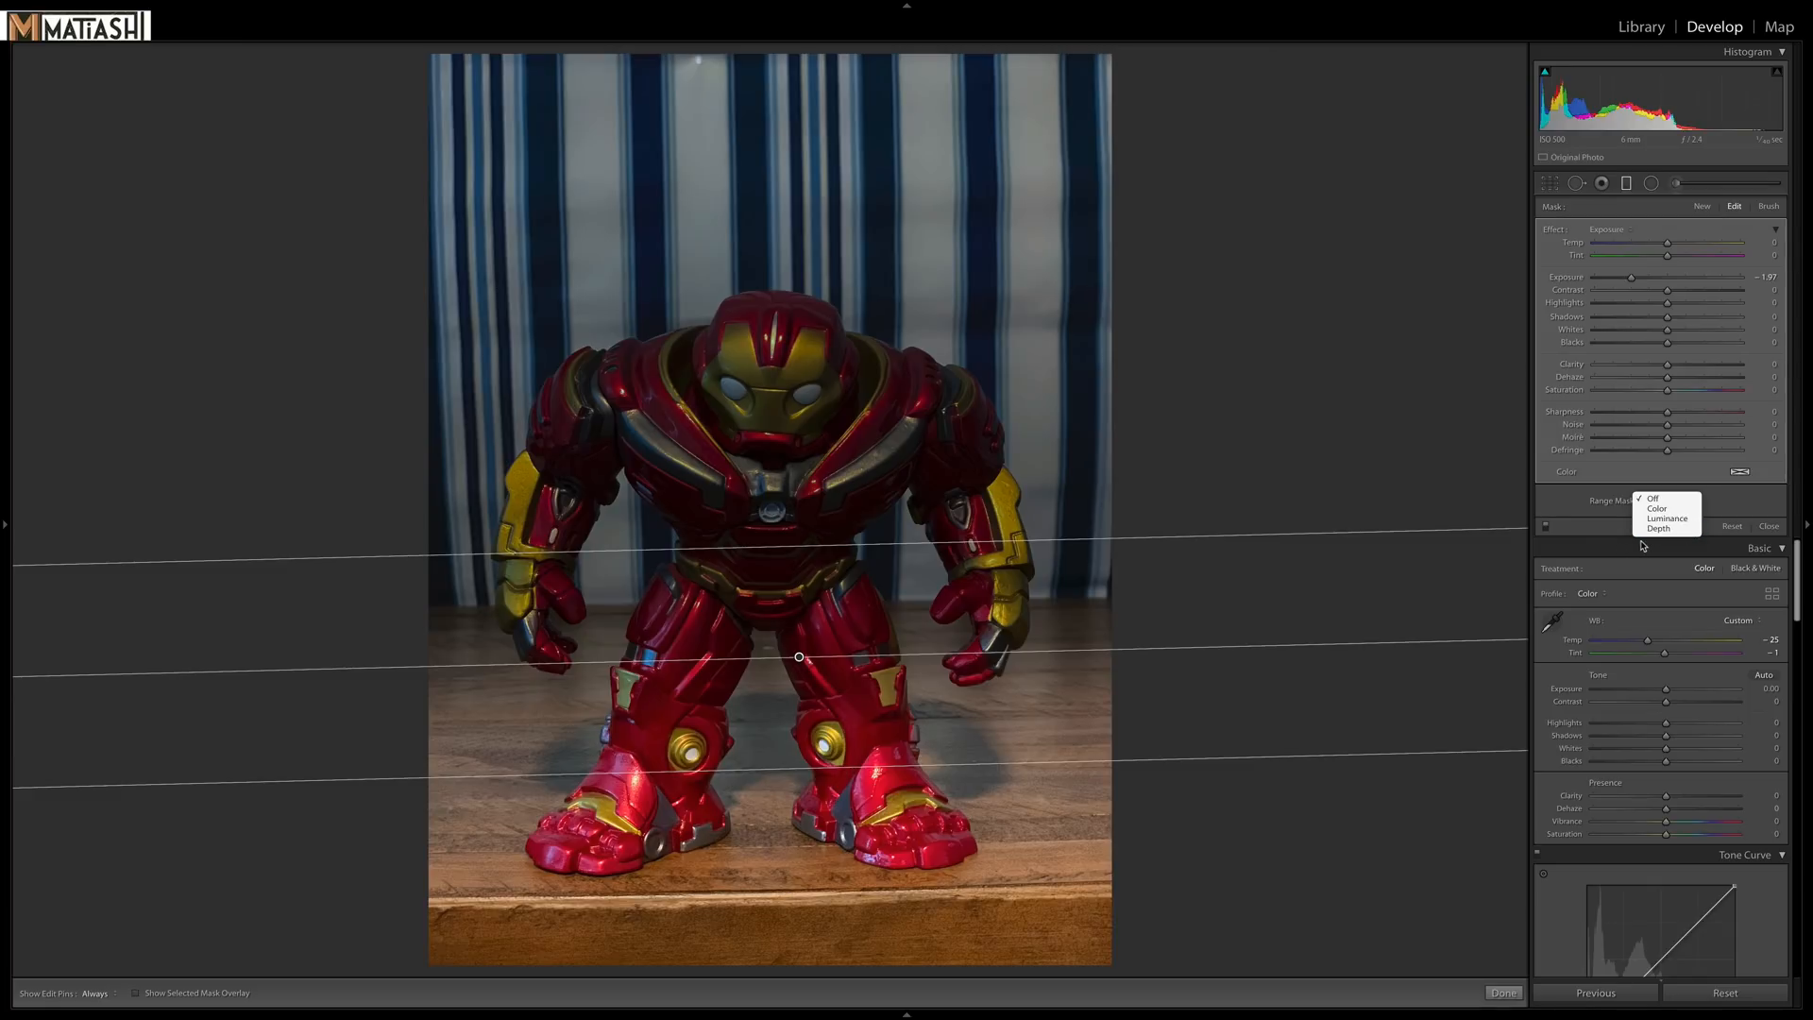
mouse_move(1666, 529)
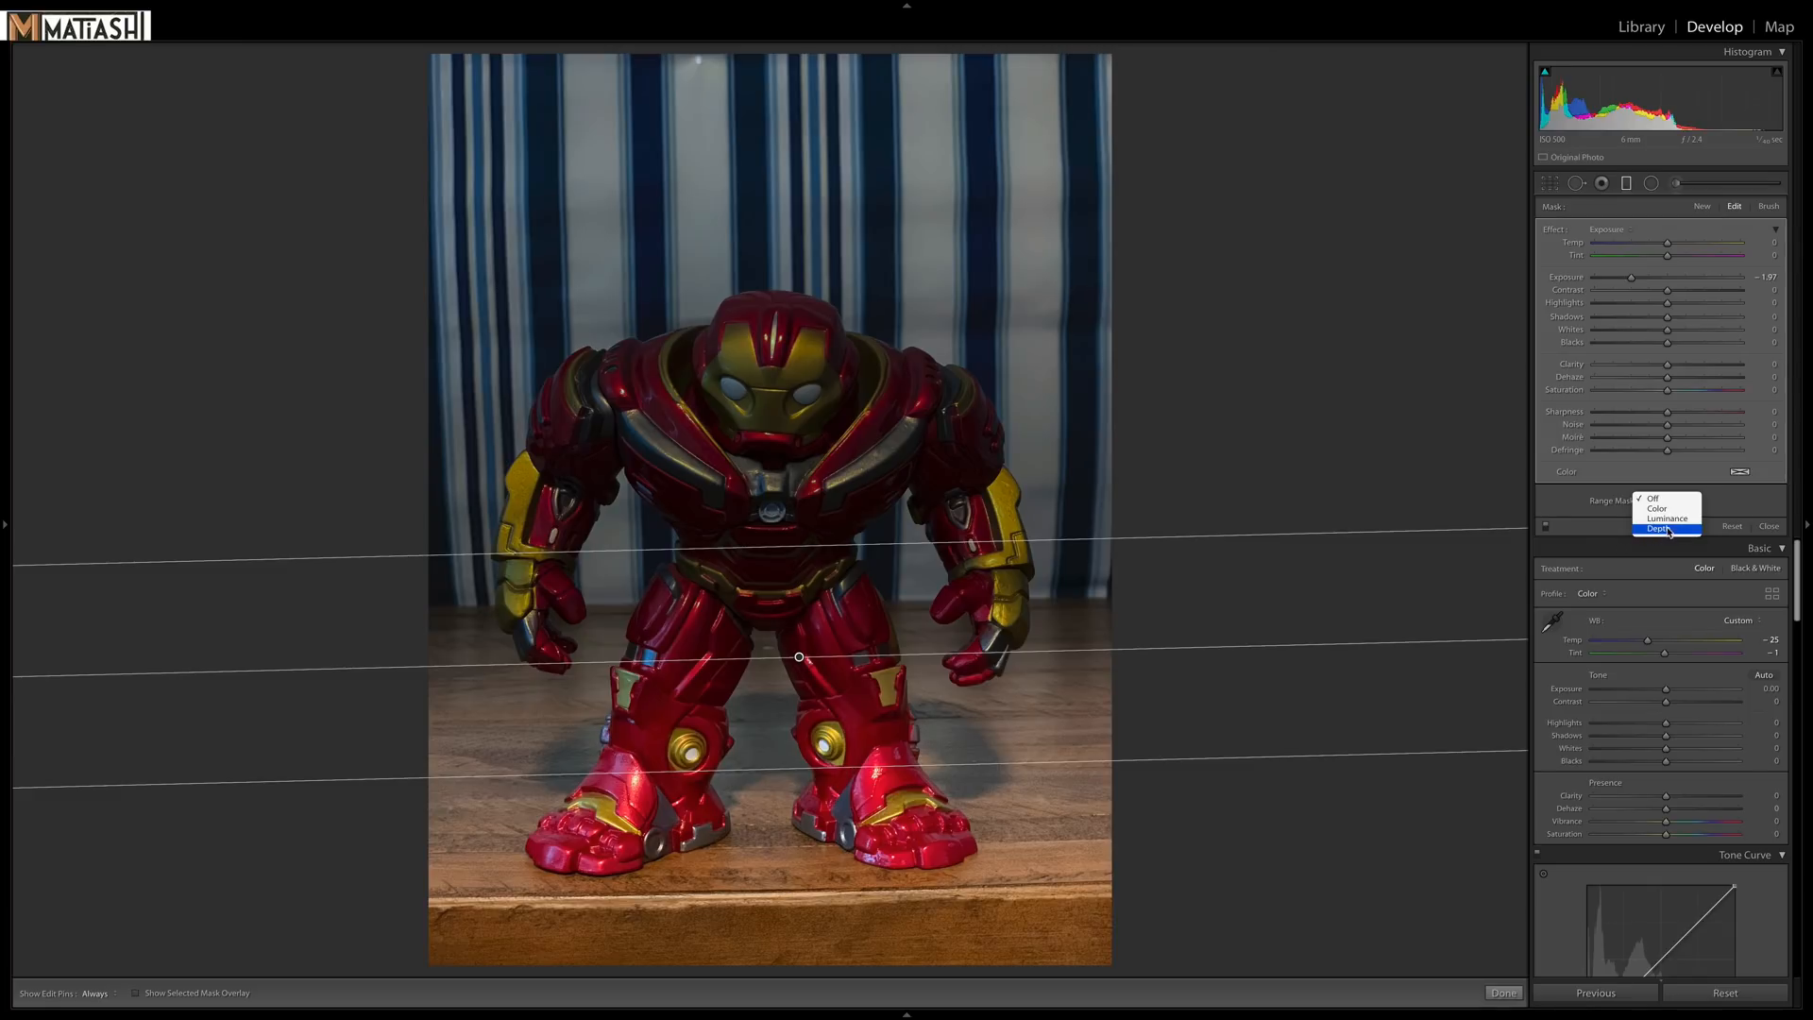
Open the graduated filter's Range Mask dropdown to apply a Depth mask.
click(1657, 529)
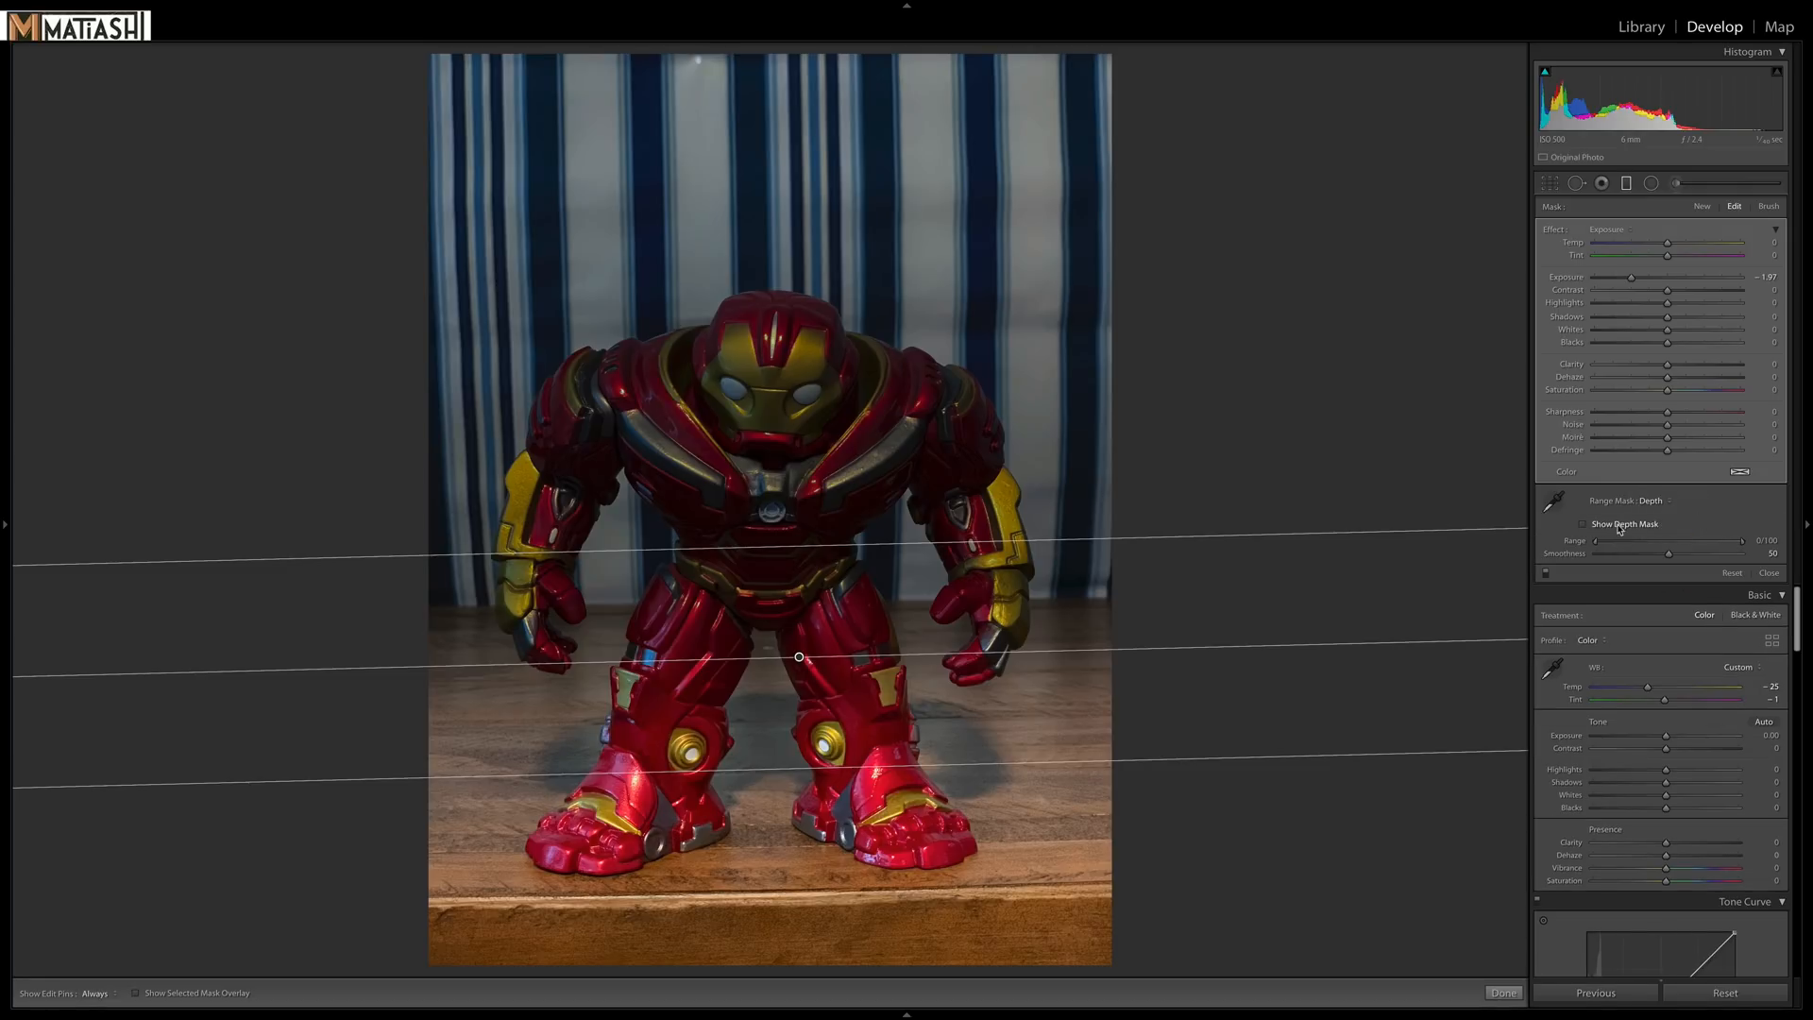
mouse_move(1610, 528)
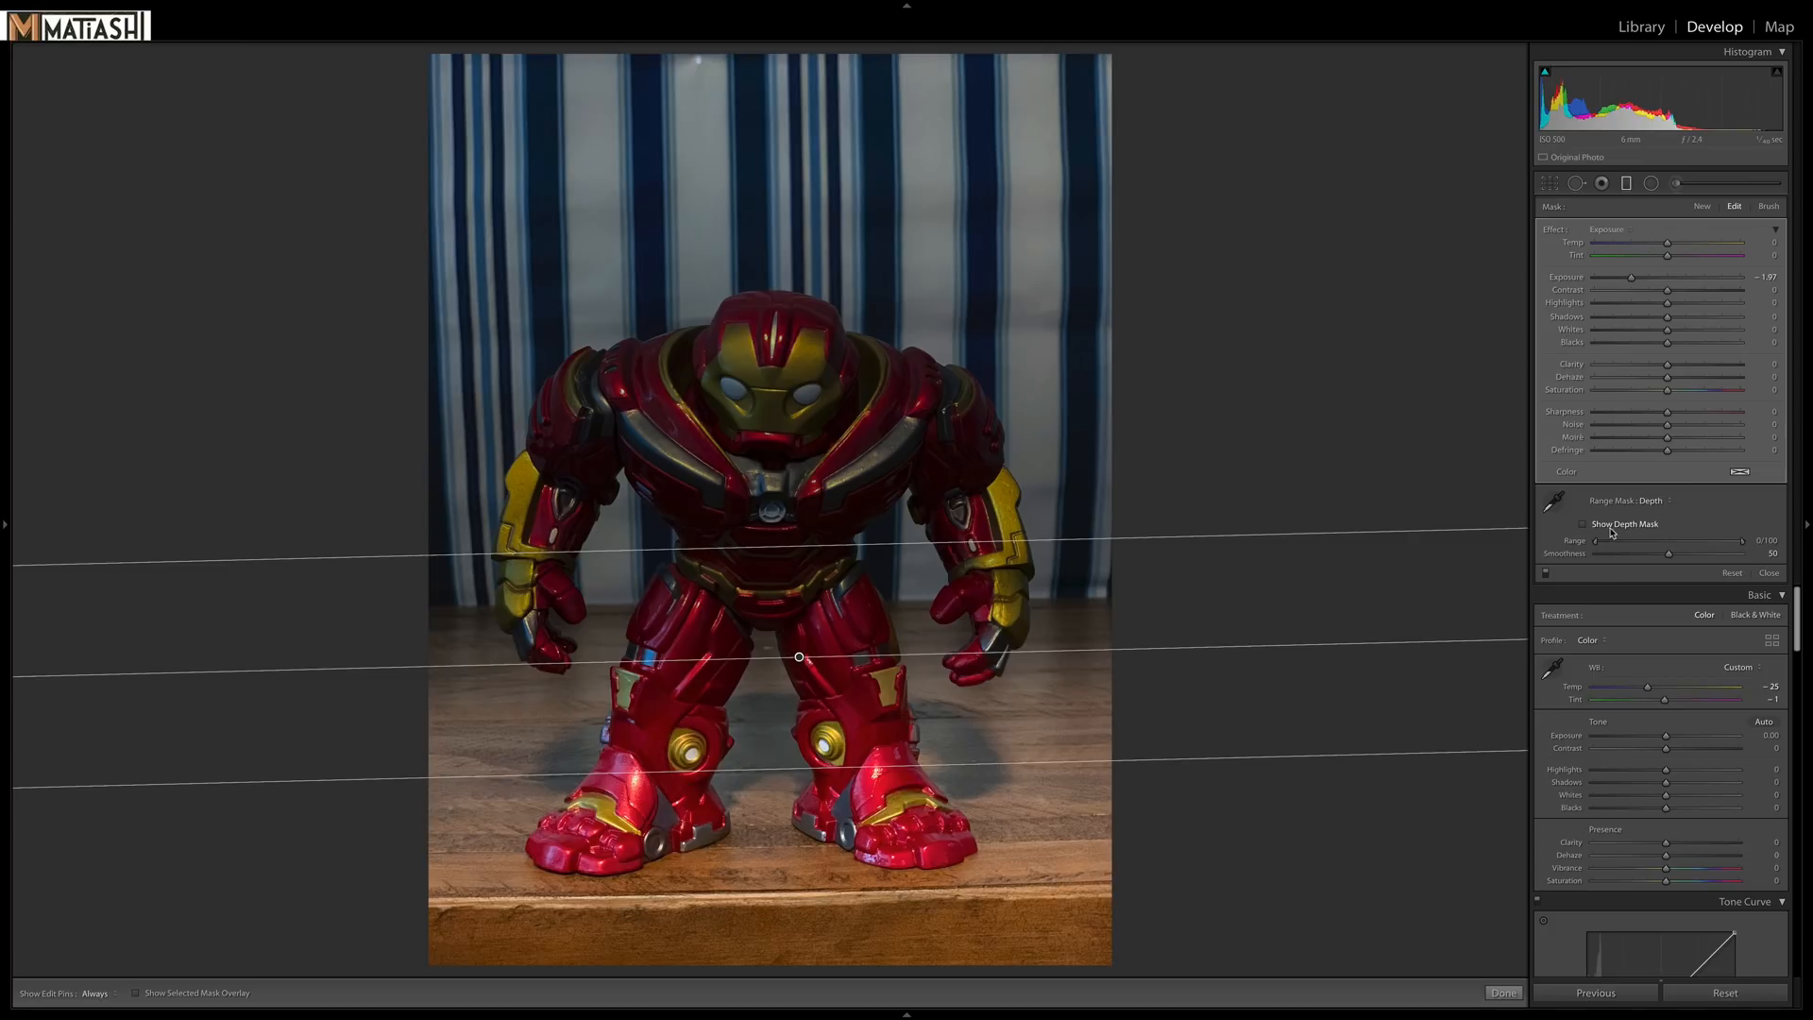
Turn on Show Depth Mask to overlay the depth map in red.
click(1583, 524)
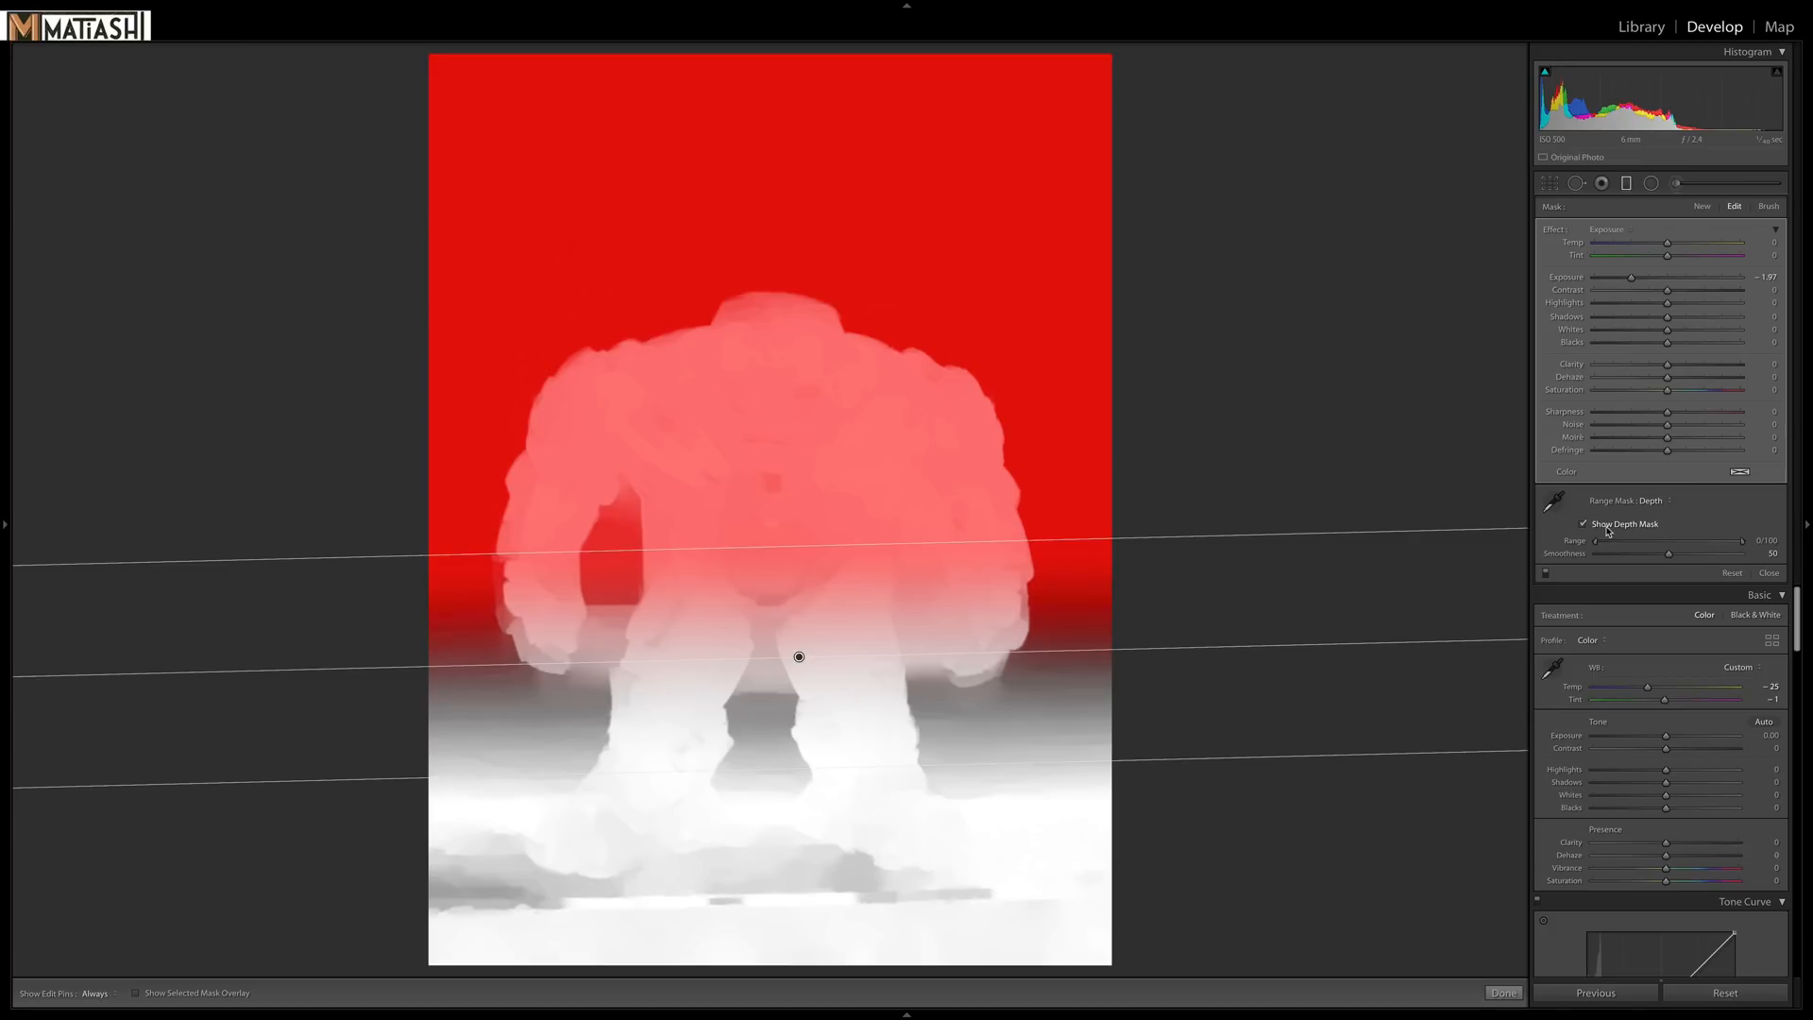
mouse_move(1221, 391)
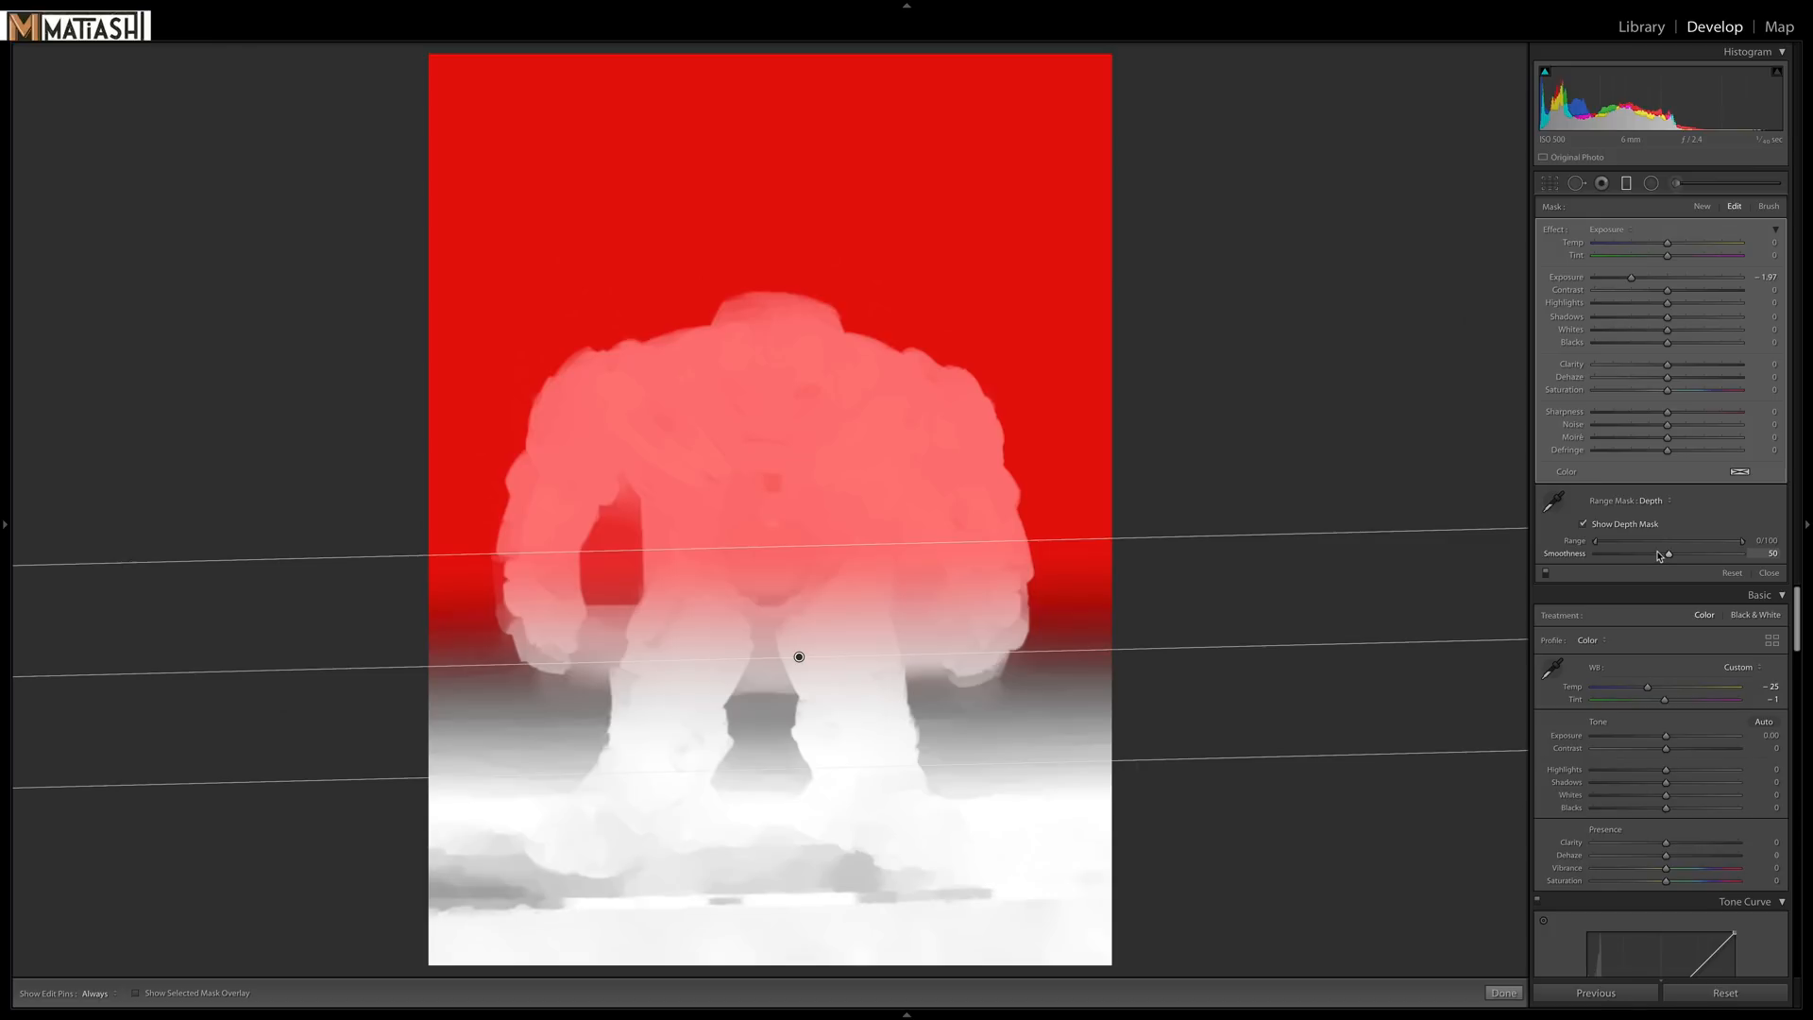
mouse_move(1596, 542)
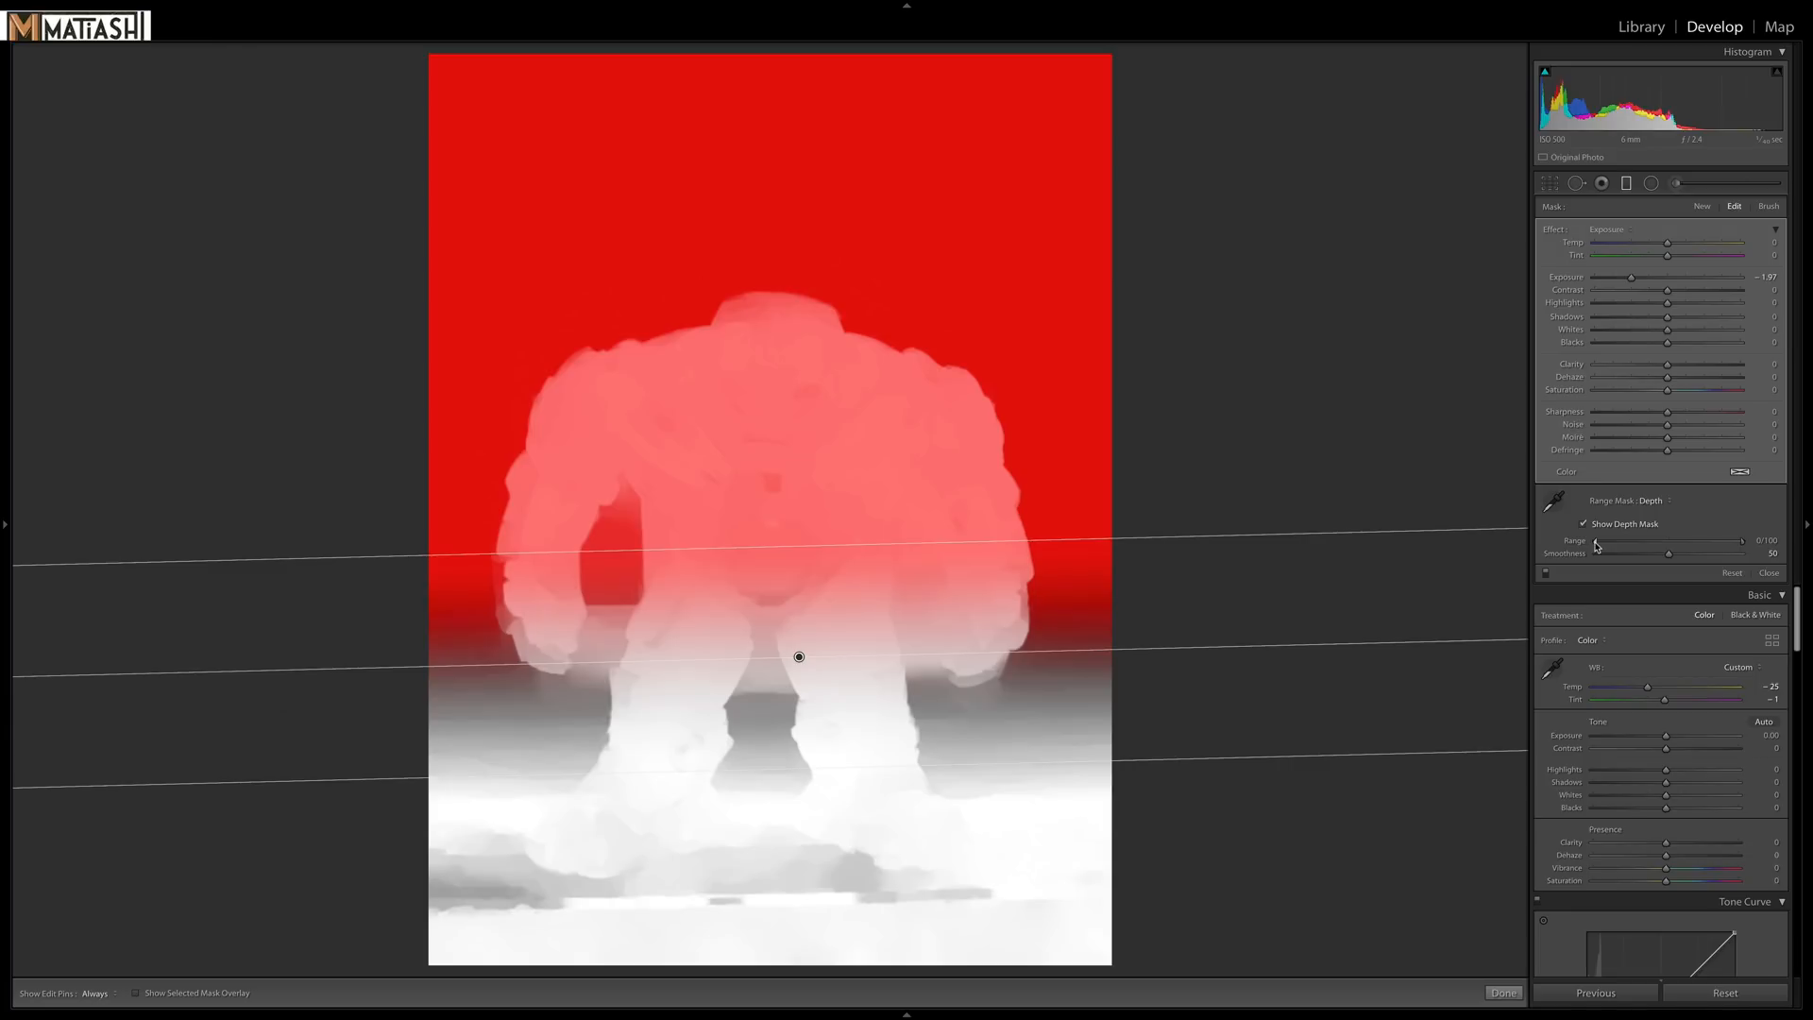
Move the depth Range left handle through 26 to 34, excluding the figure.
drag(1591, 541, 1611, 542)
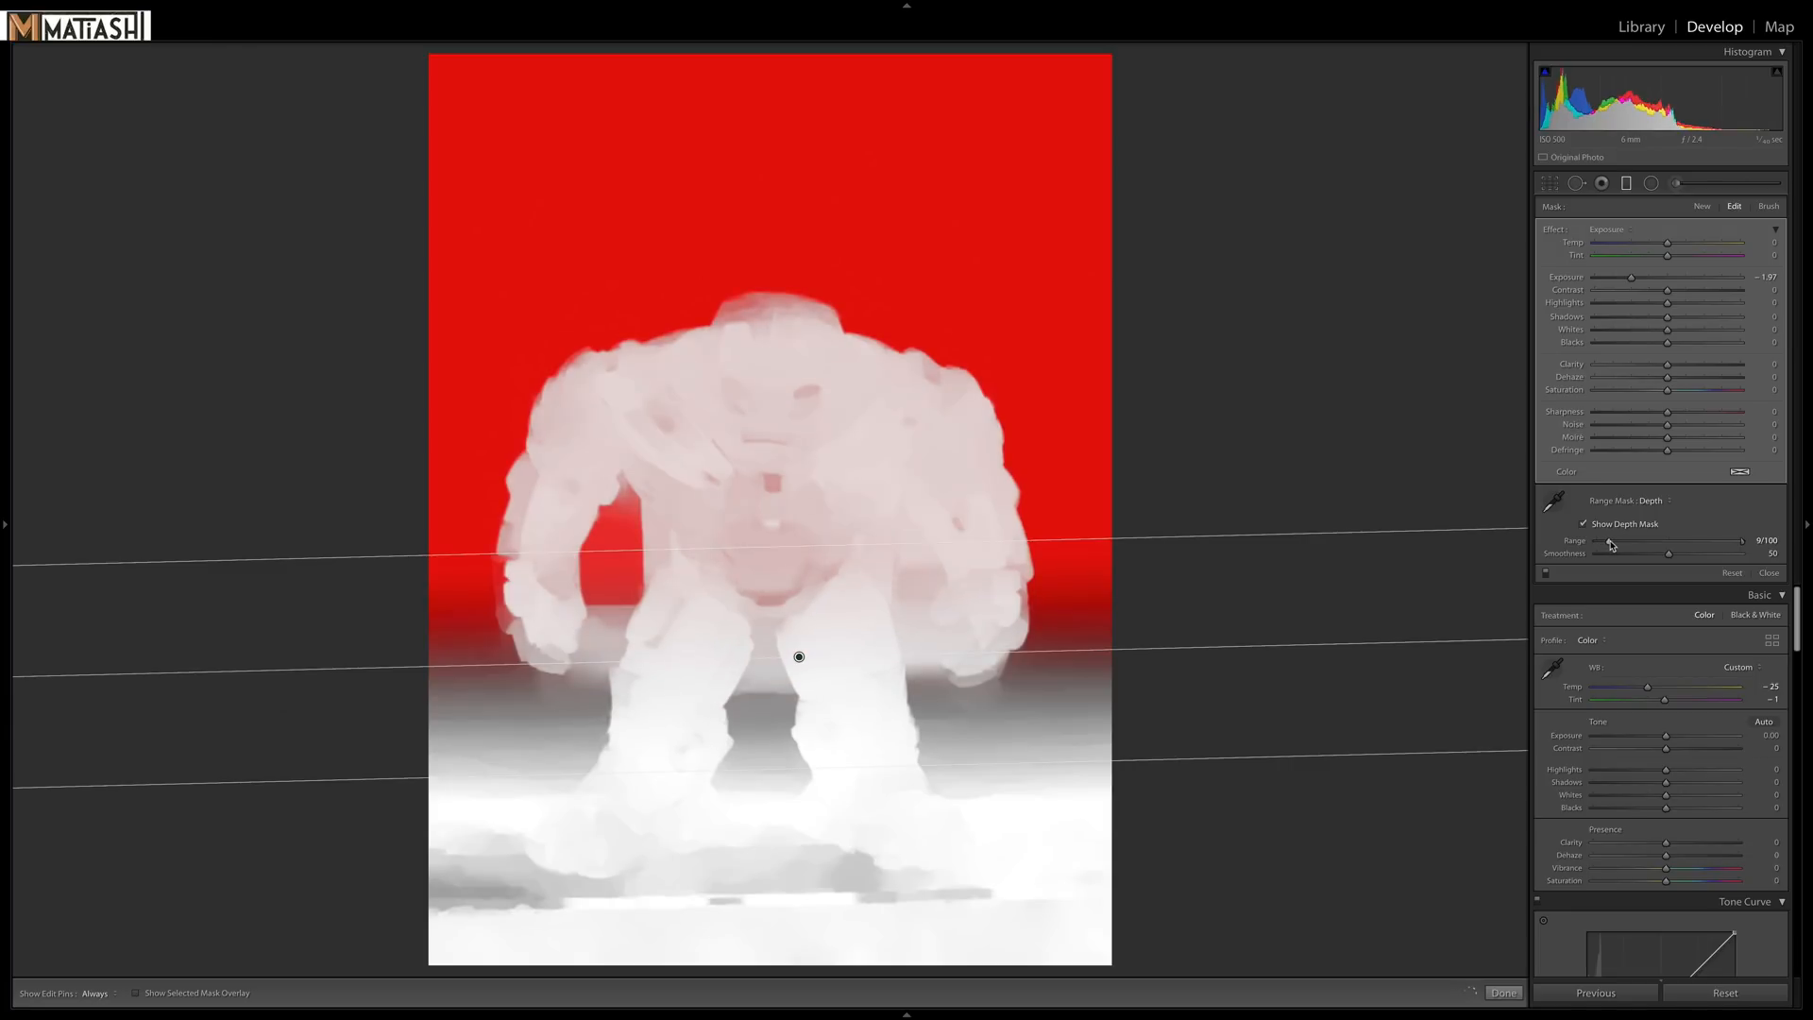
drag(1611, 541, 1633, 541)
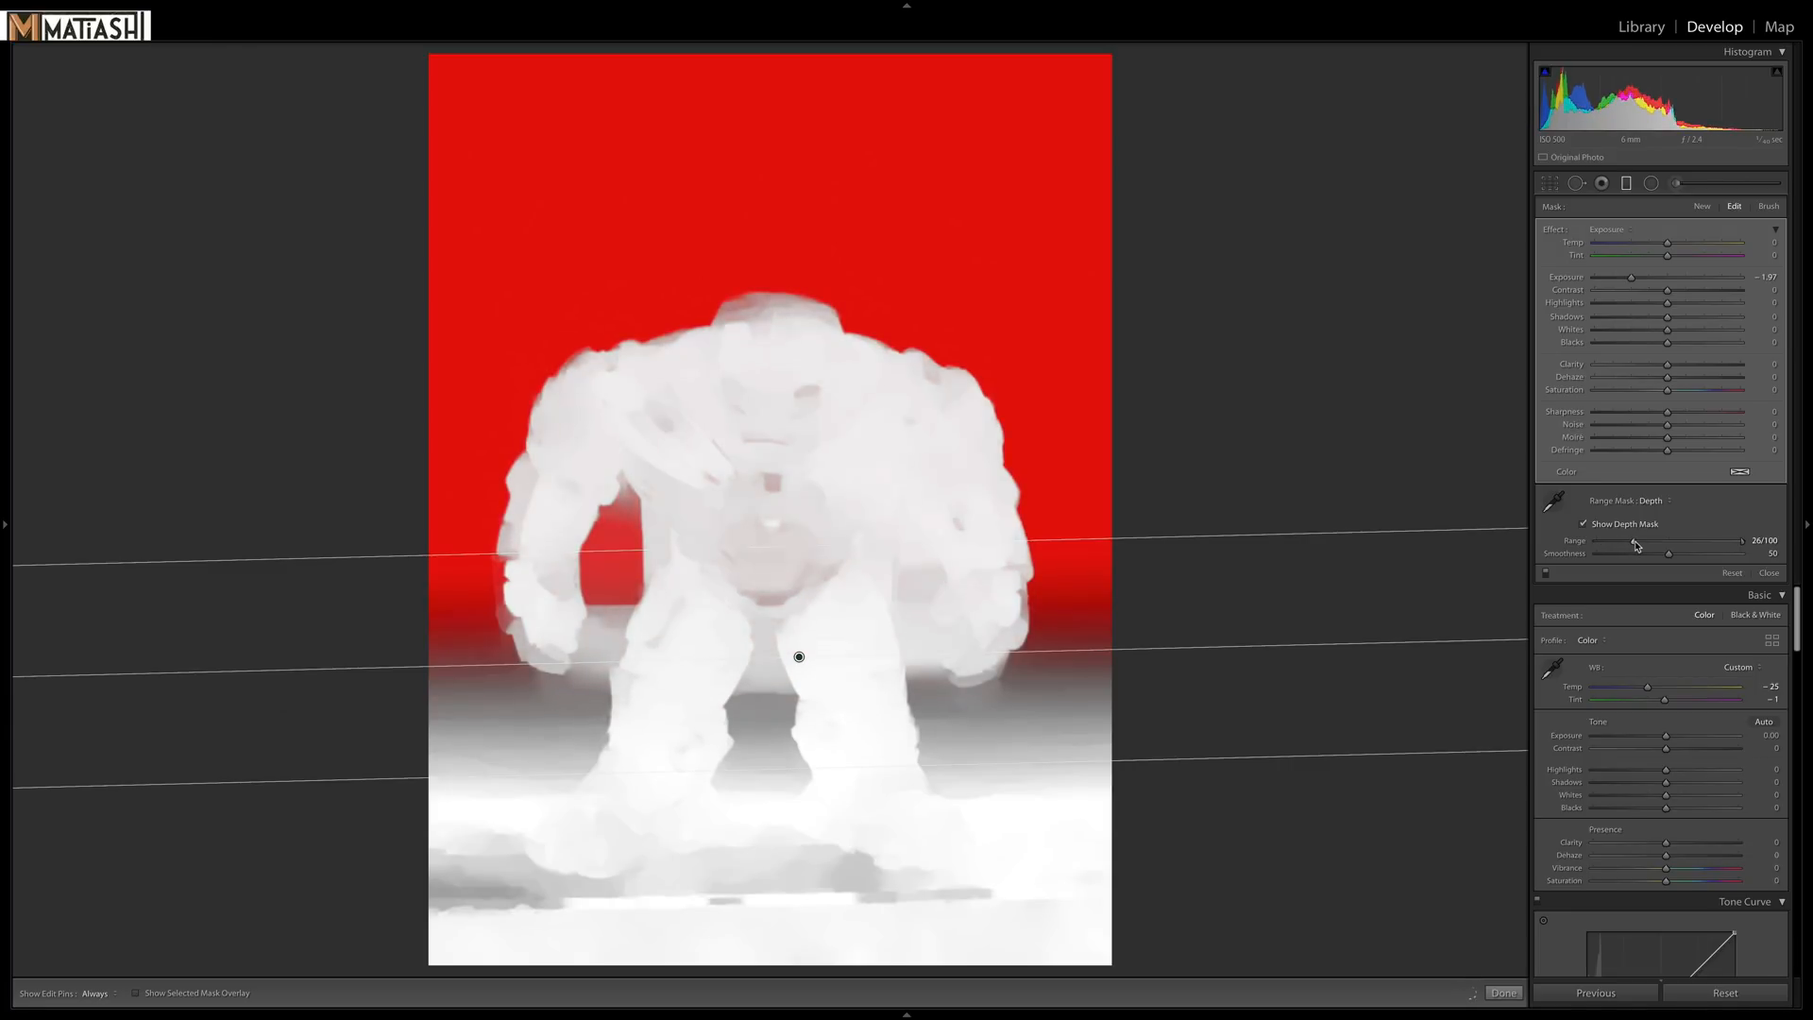
drag(1619, 542, 1648, 541)
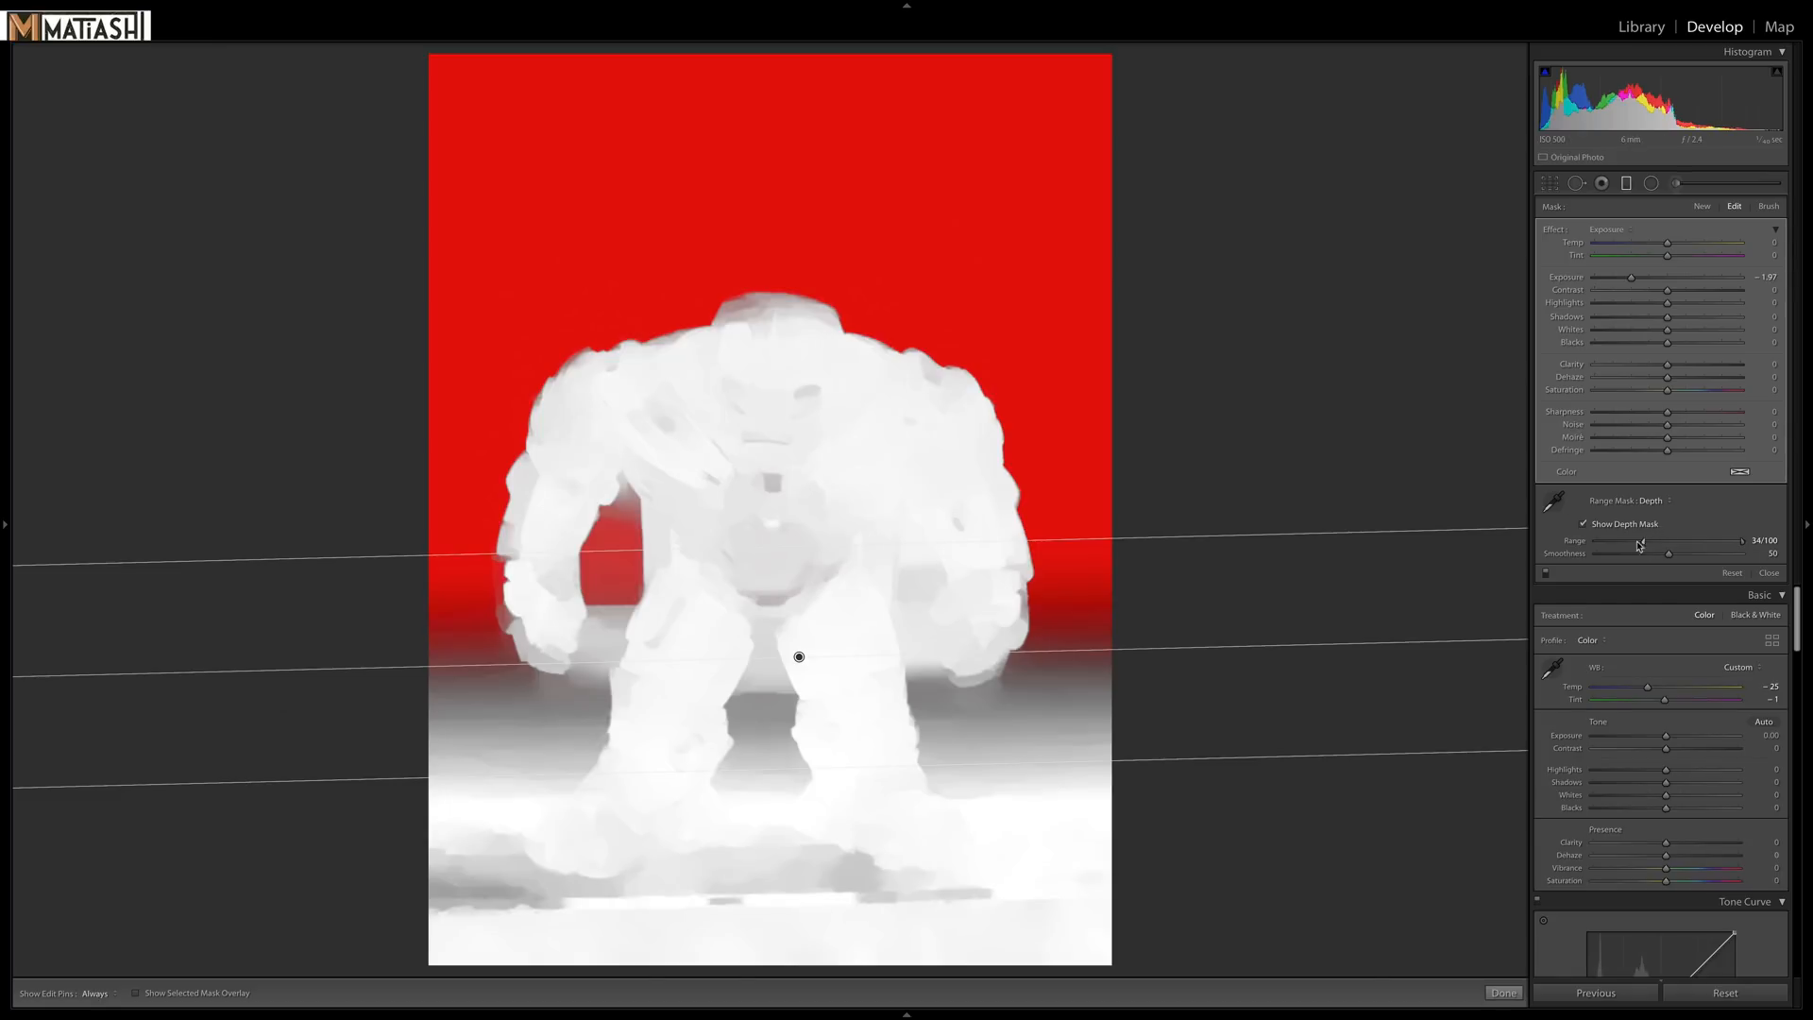
Hide the depth map overlay and nudge the Range slider.
click(1582, 524)
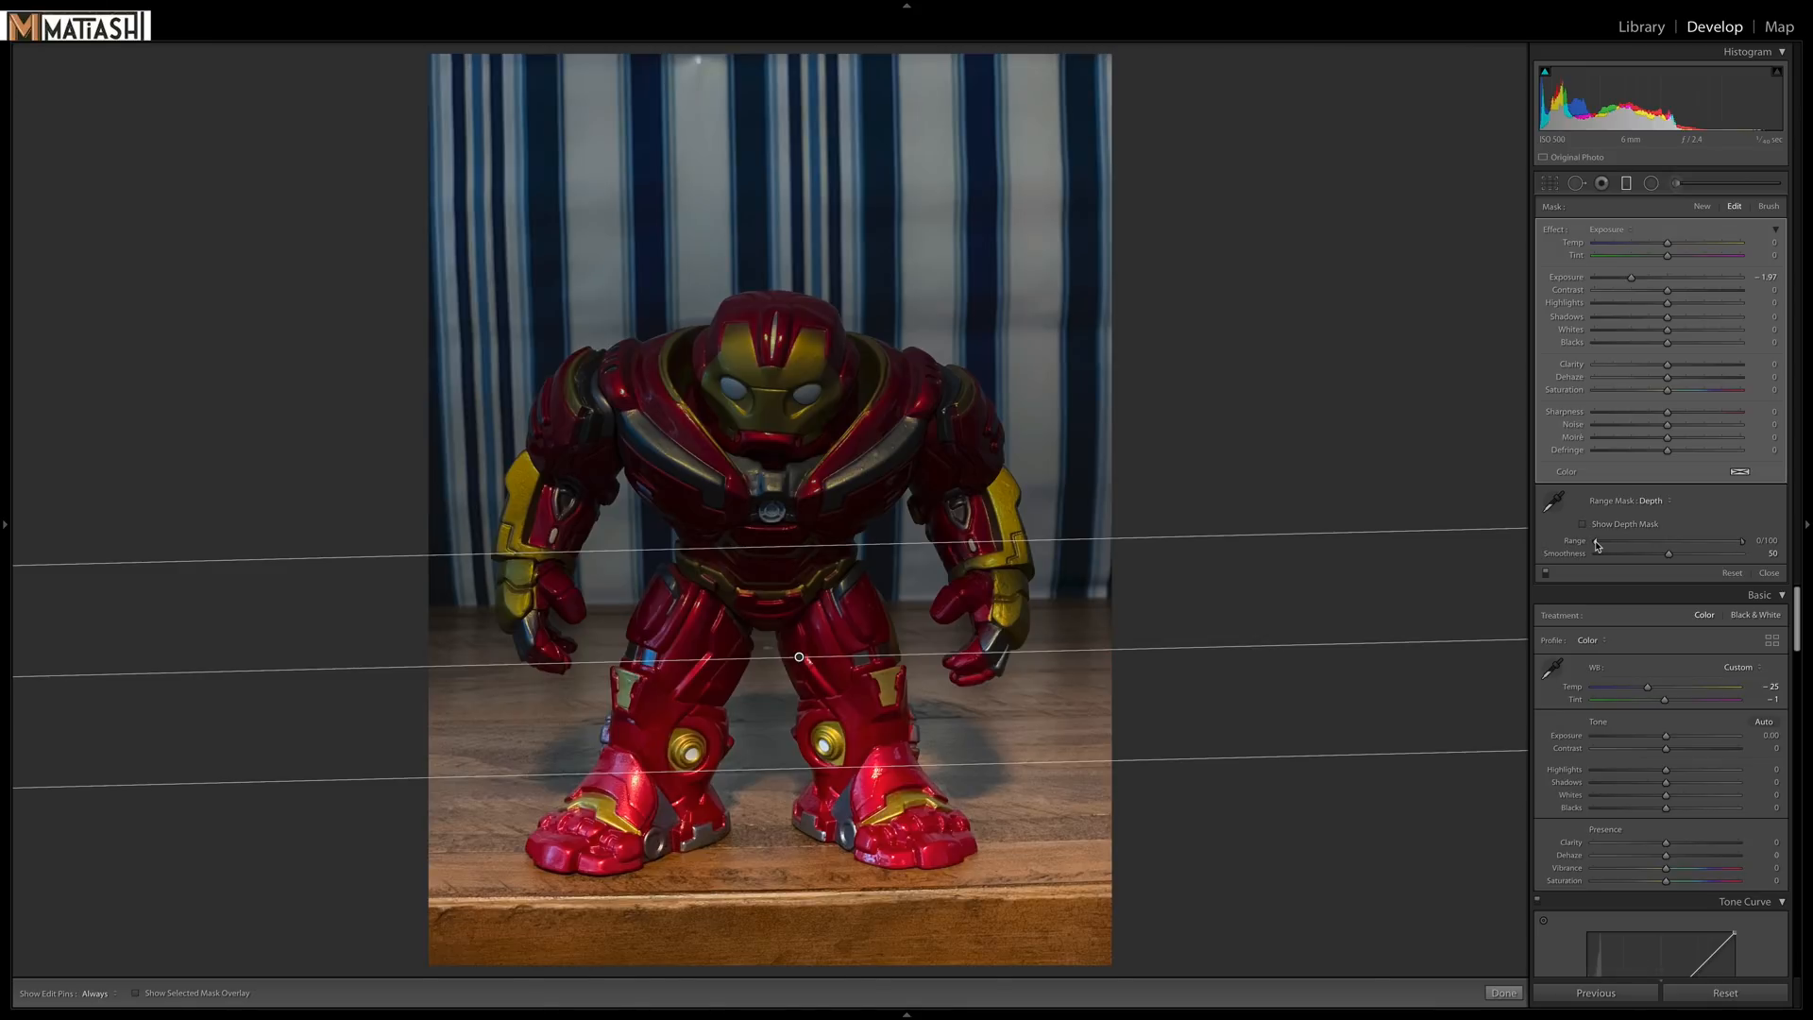
drag(1596, 541, 1608, 541)
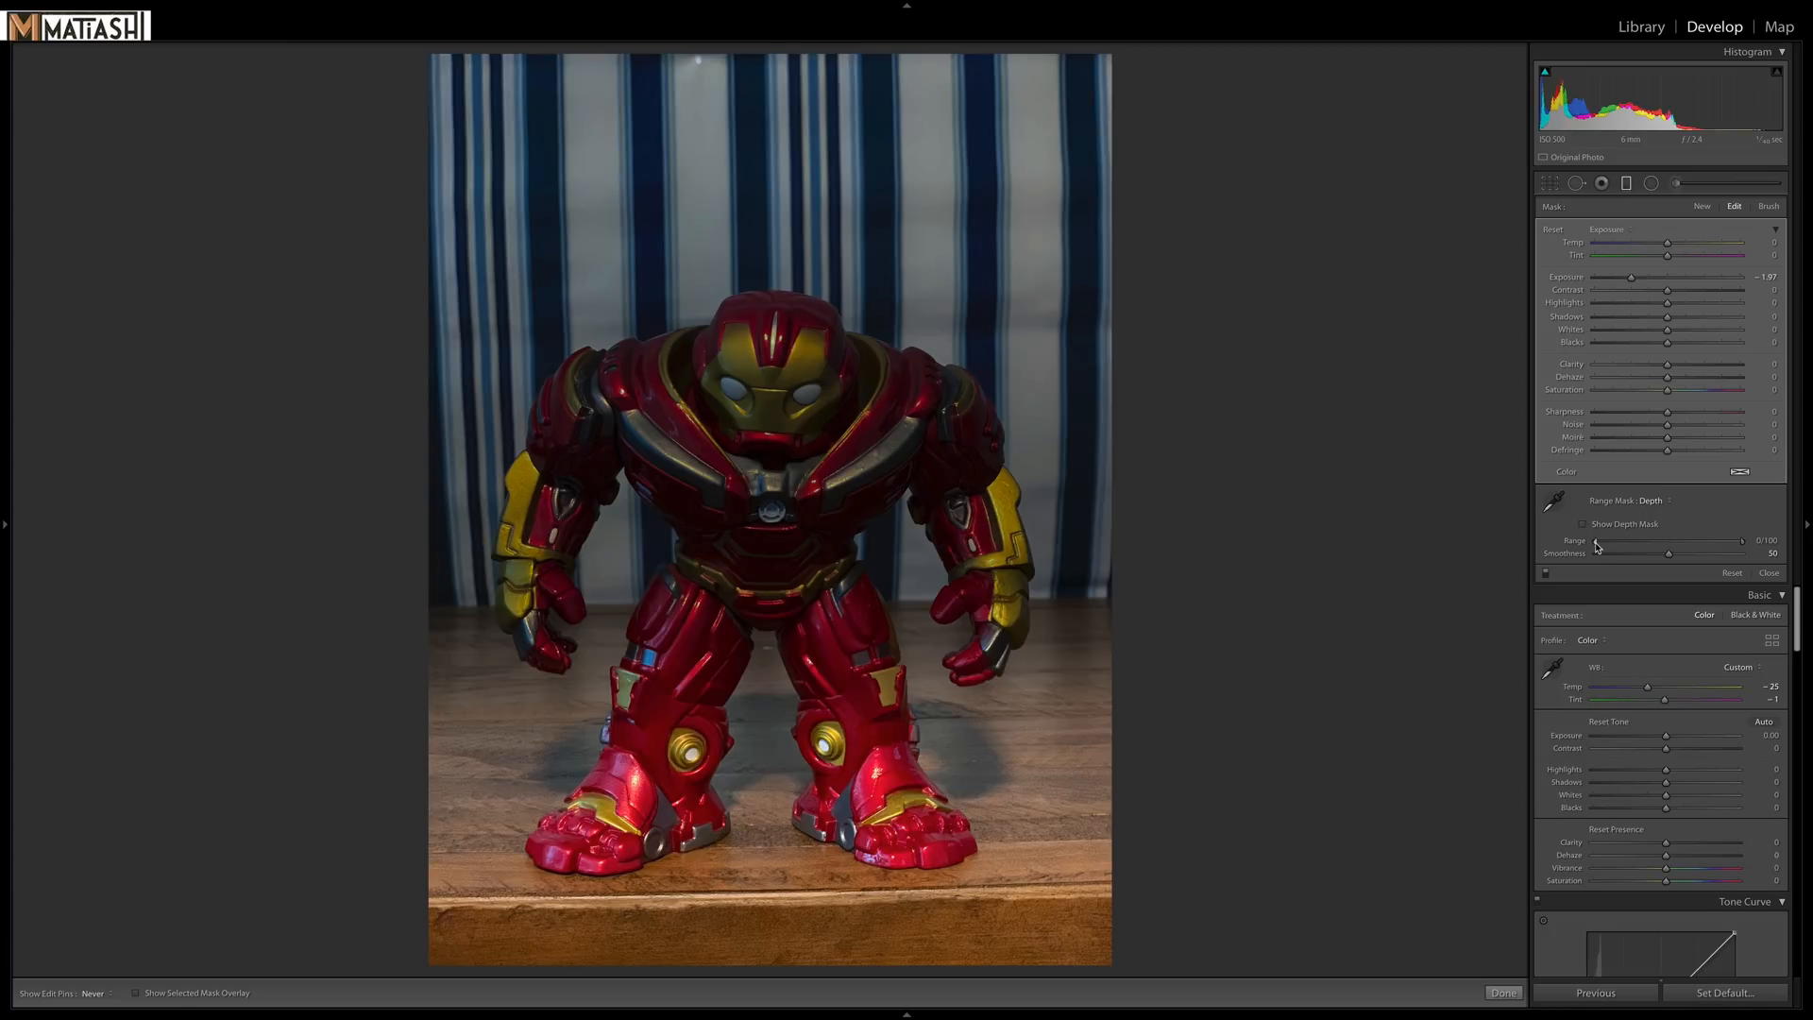
Preview the mask while adjusting the depth range, settling at 36.
click(1583, 525)
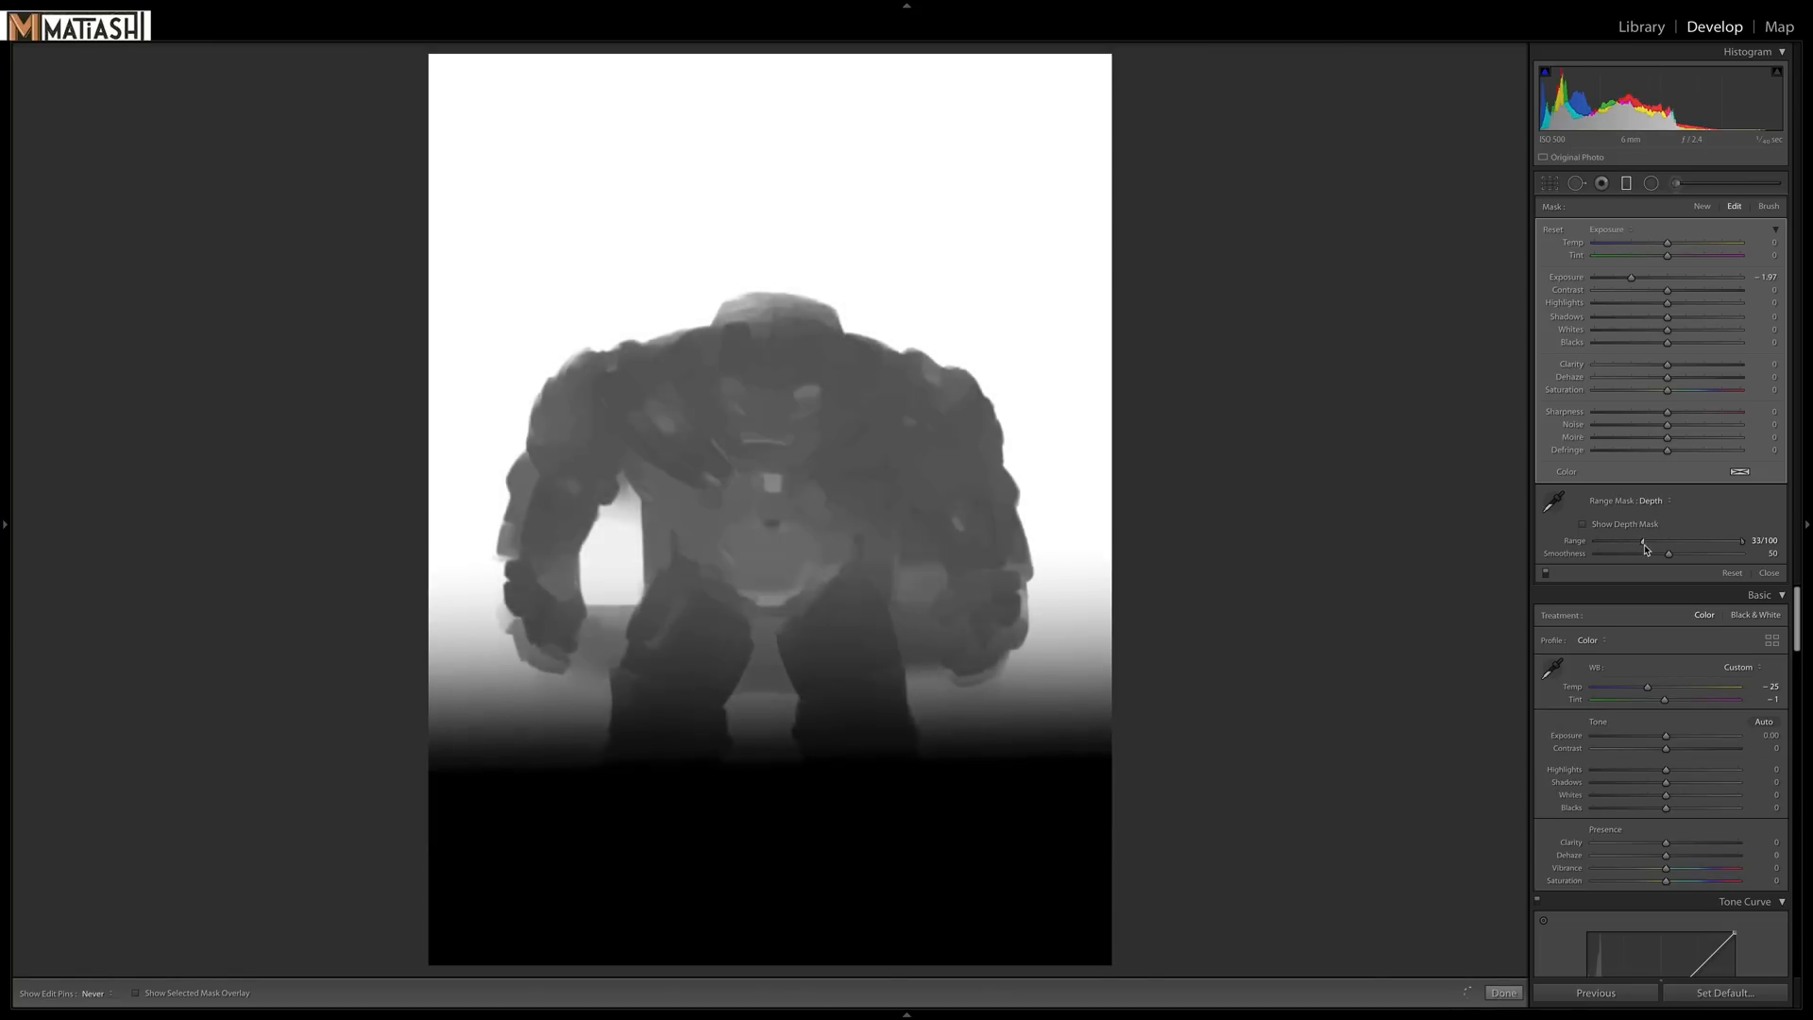
drag(1643, 544, 1668, 544)
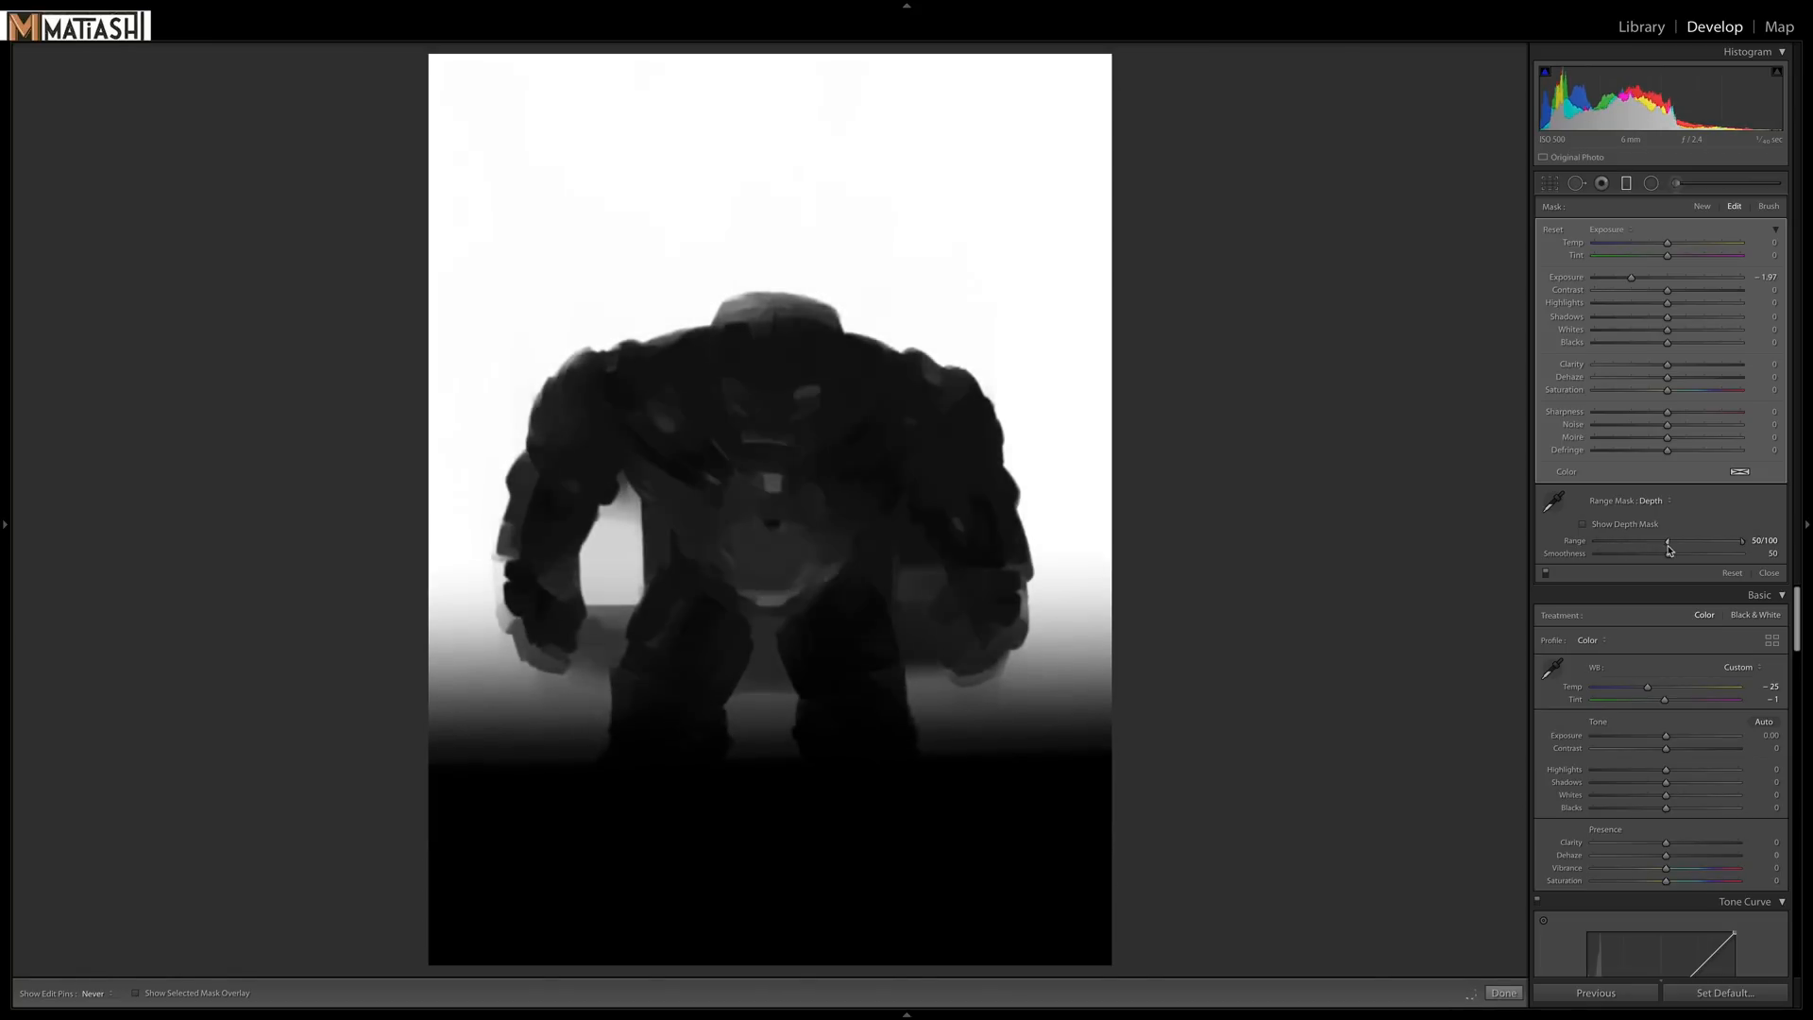
drag(1668, 545, 1683, 545)
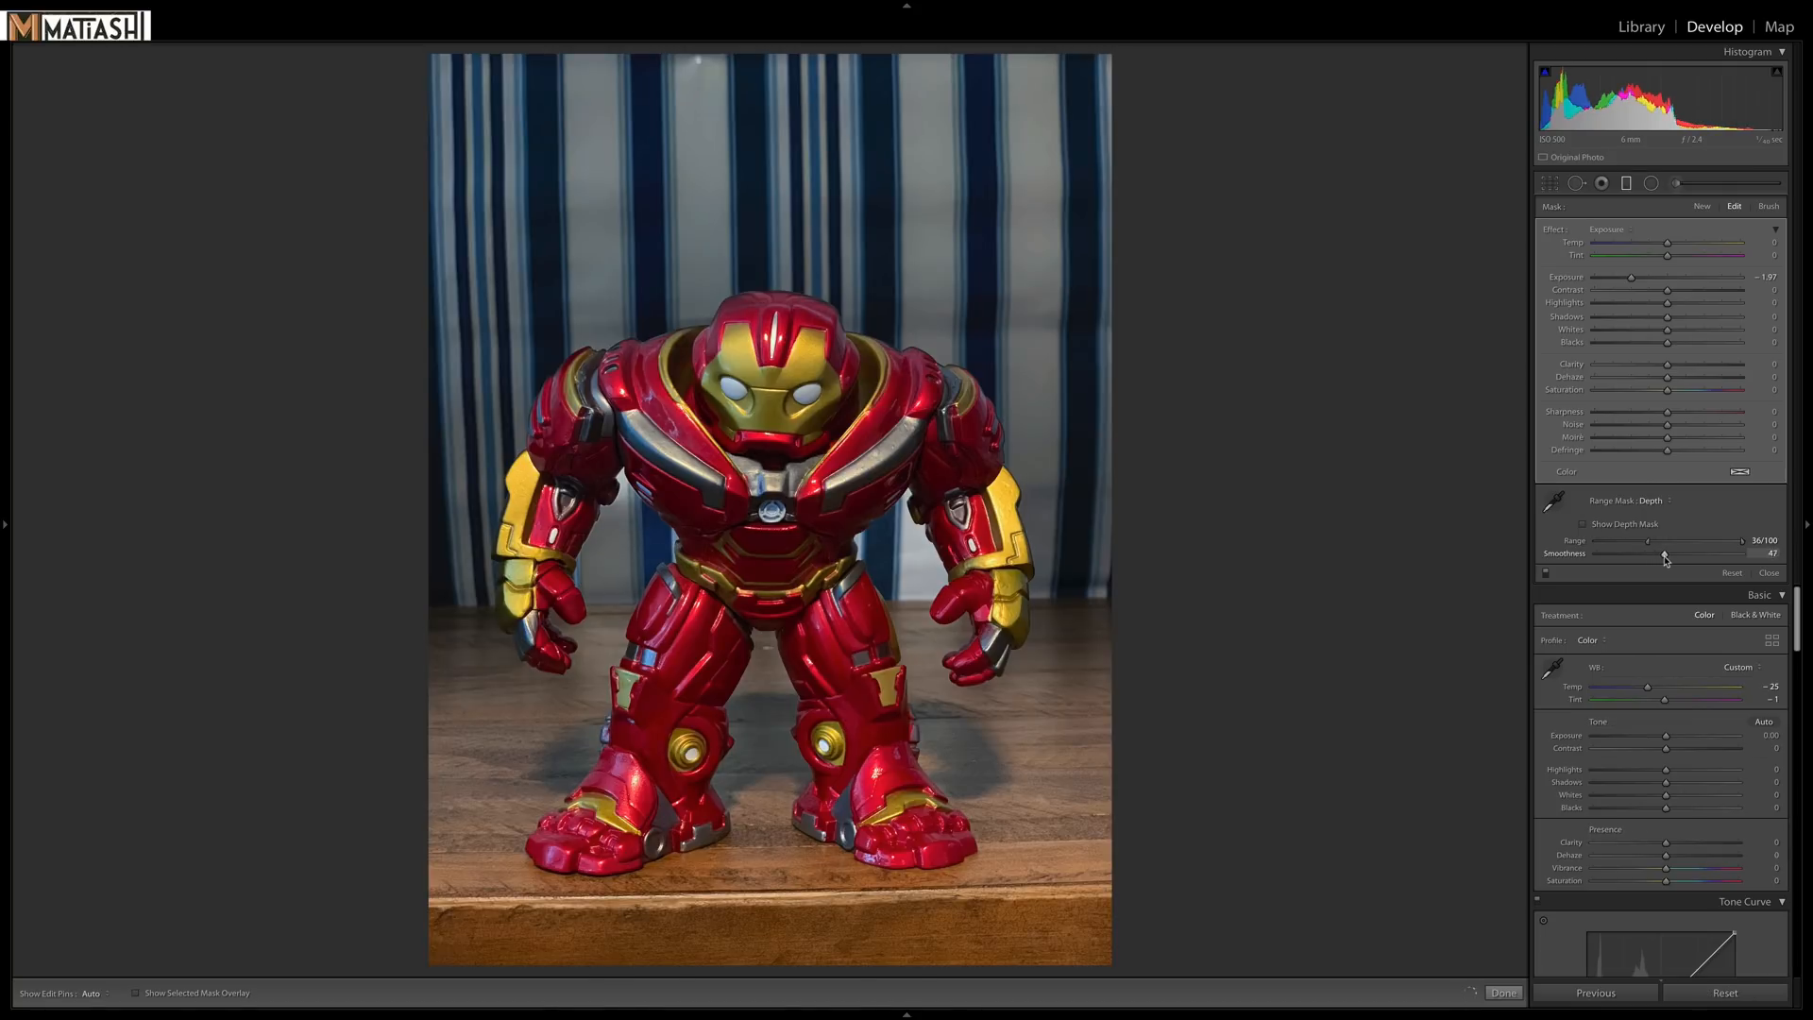
Vary the depth mask Smoothness down to a low value of 14, then switch to Library.
drag(1665, 552, 1597, 552)
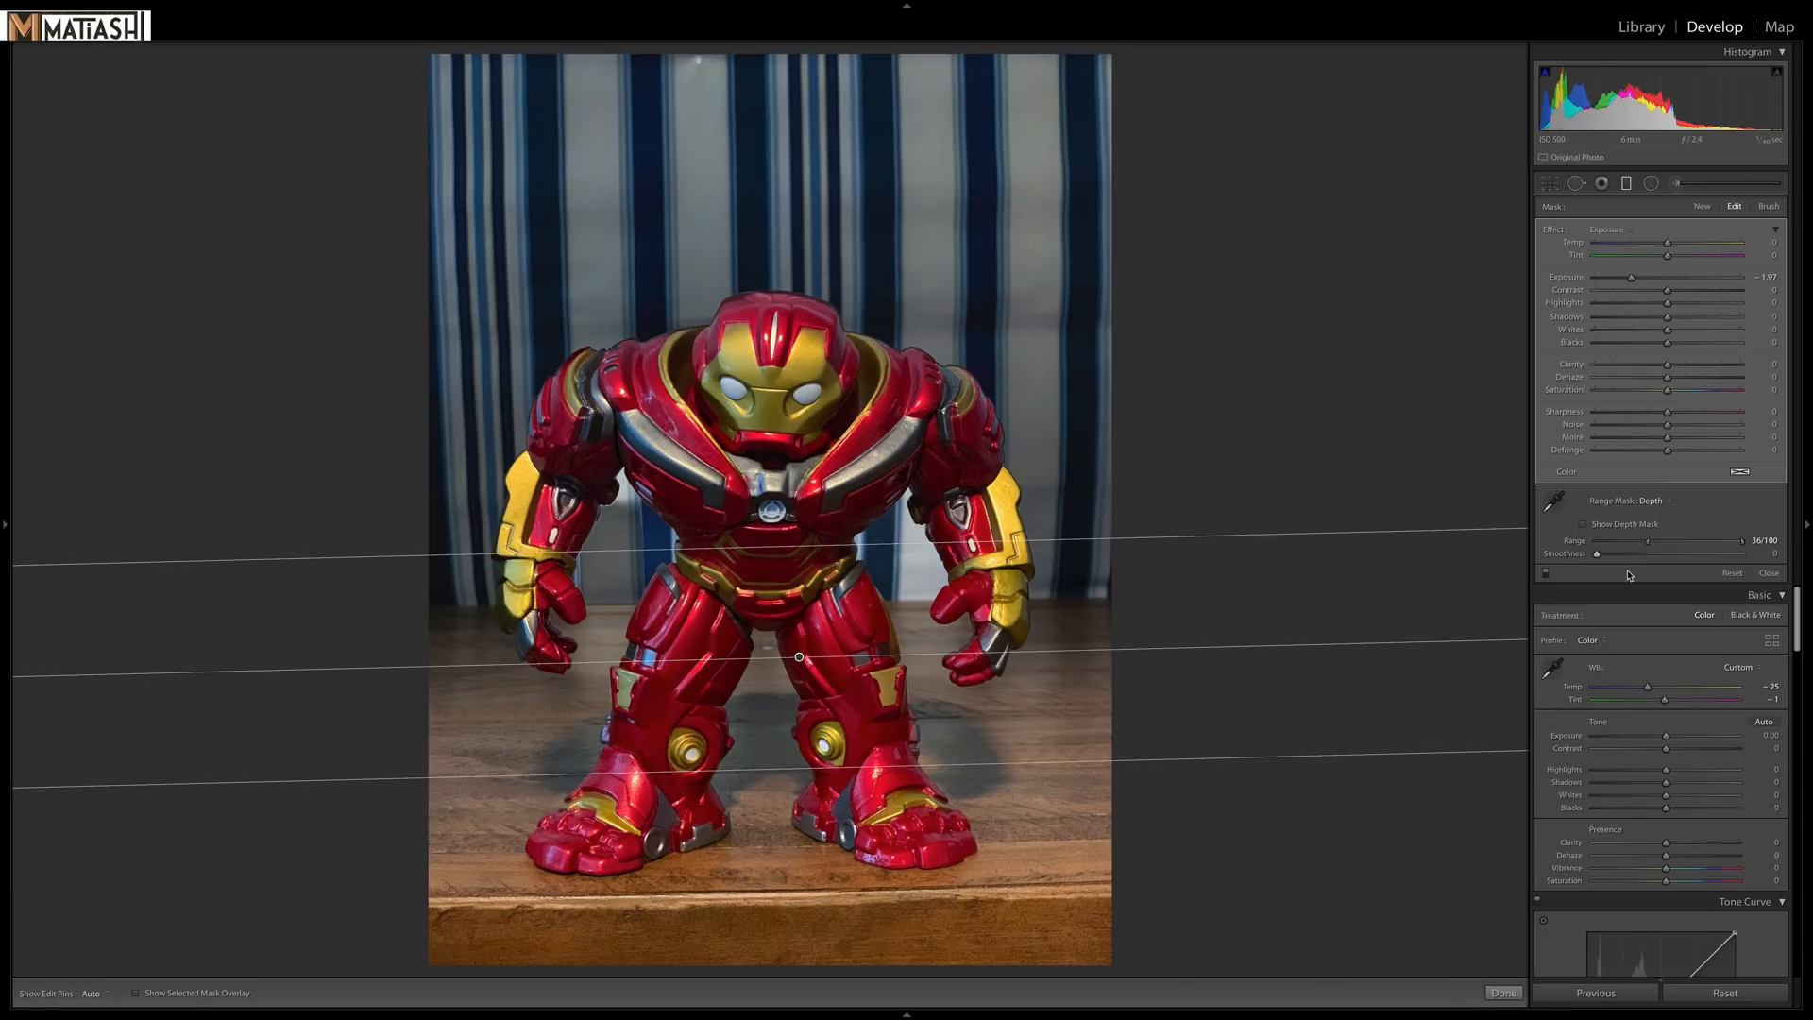
drag(1596, 552, 1654, 553)
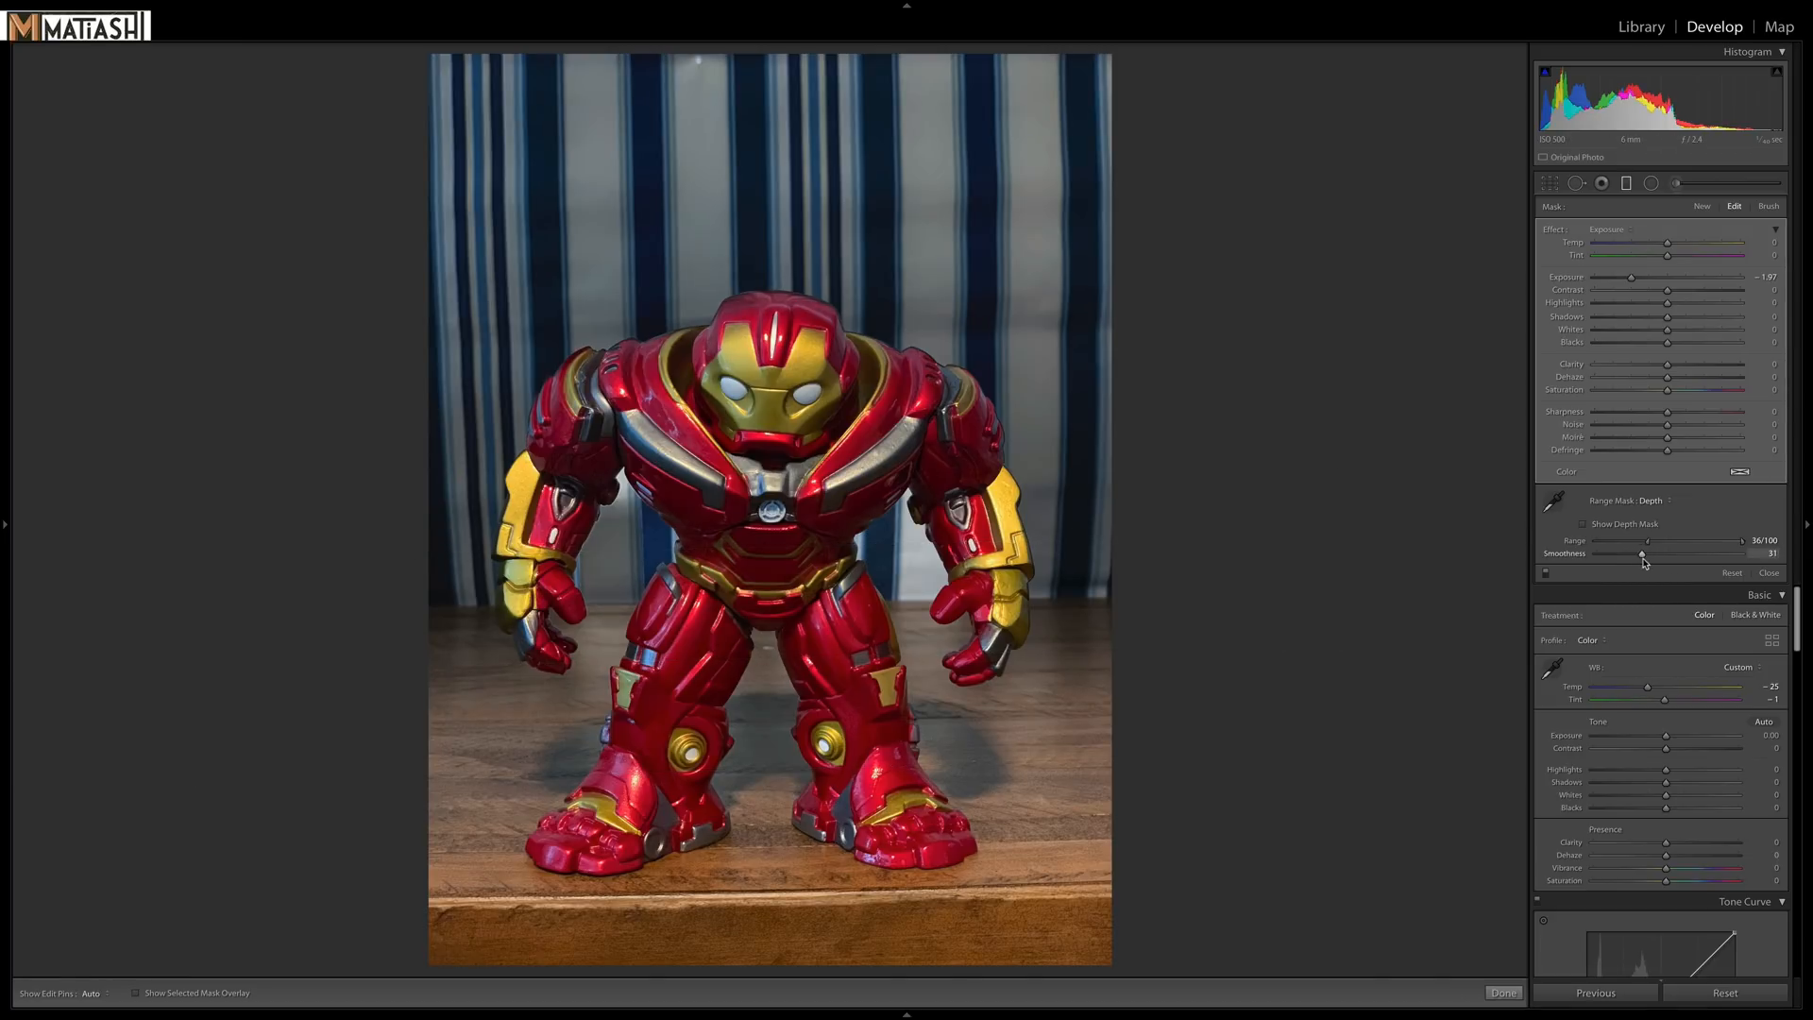
drag(1642, 553, 1616, 553)
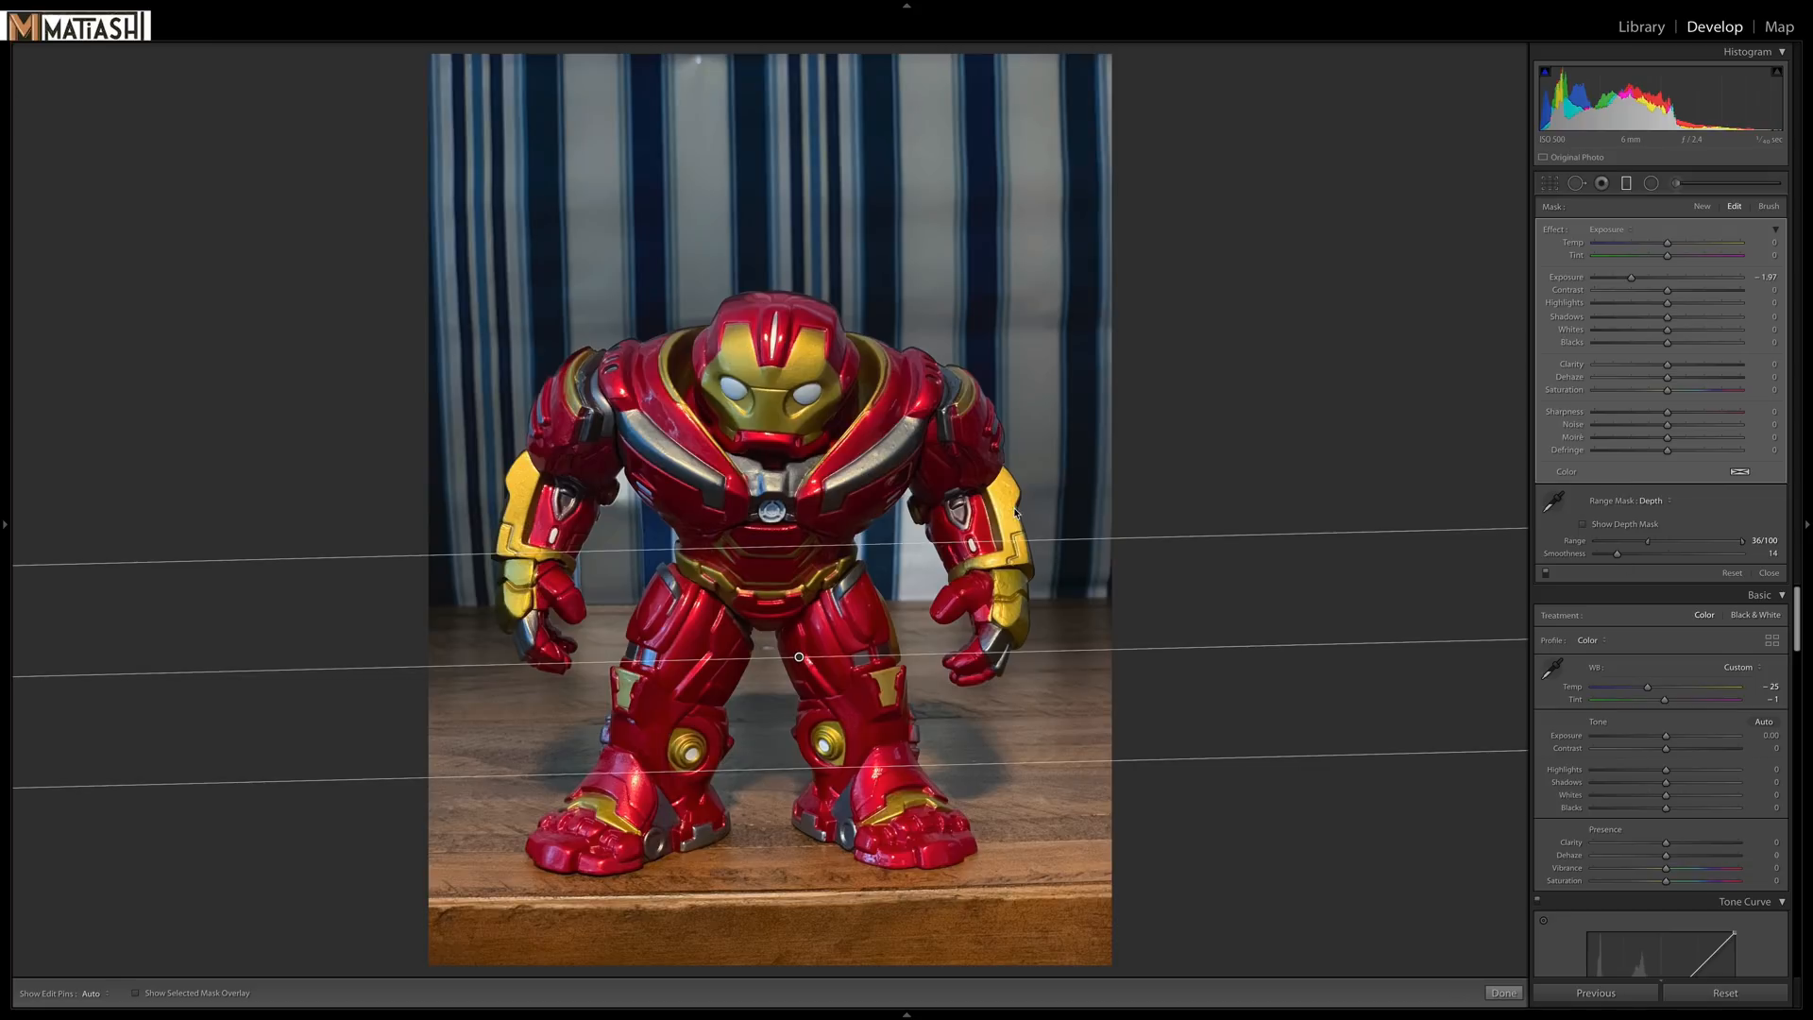
click(1641, 25)
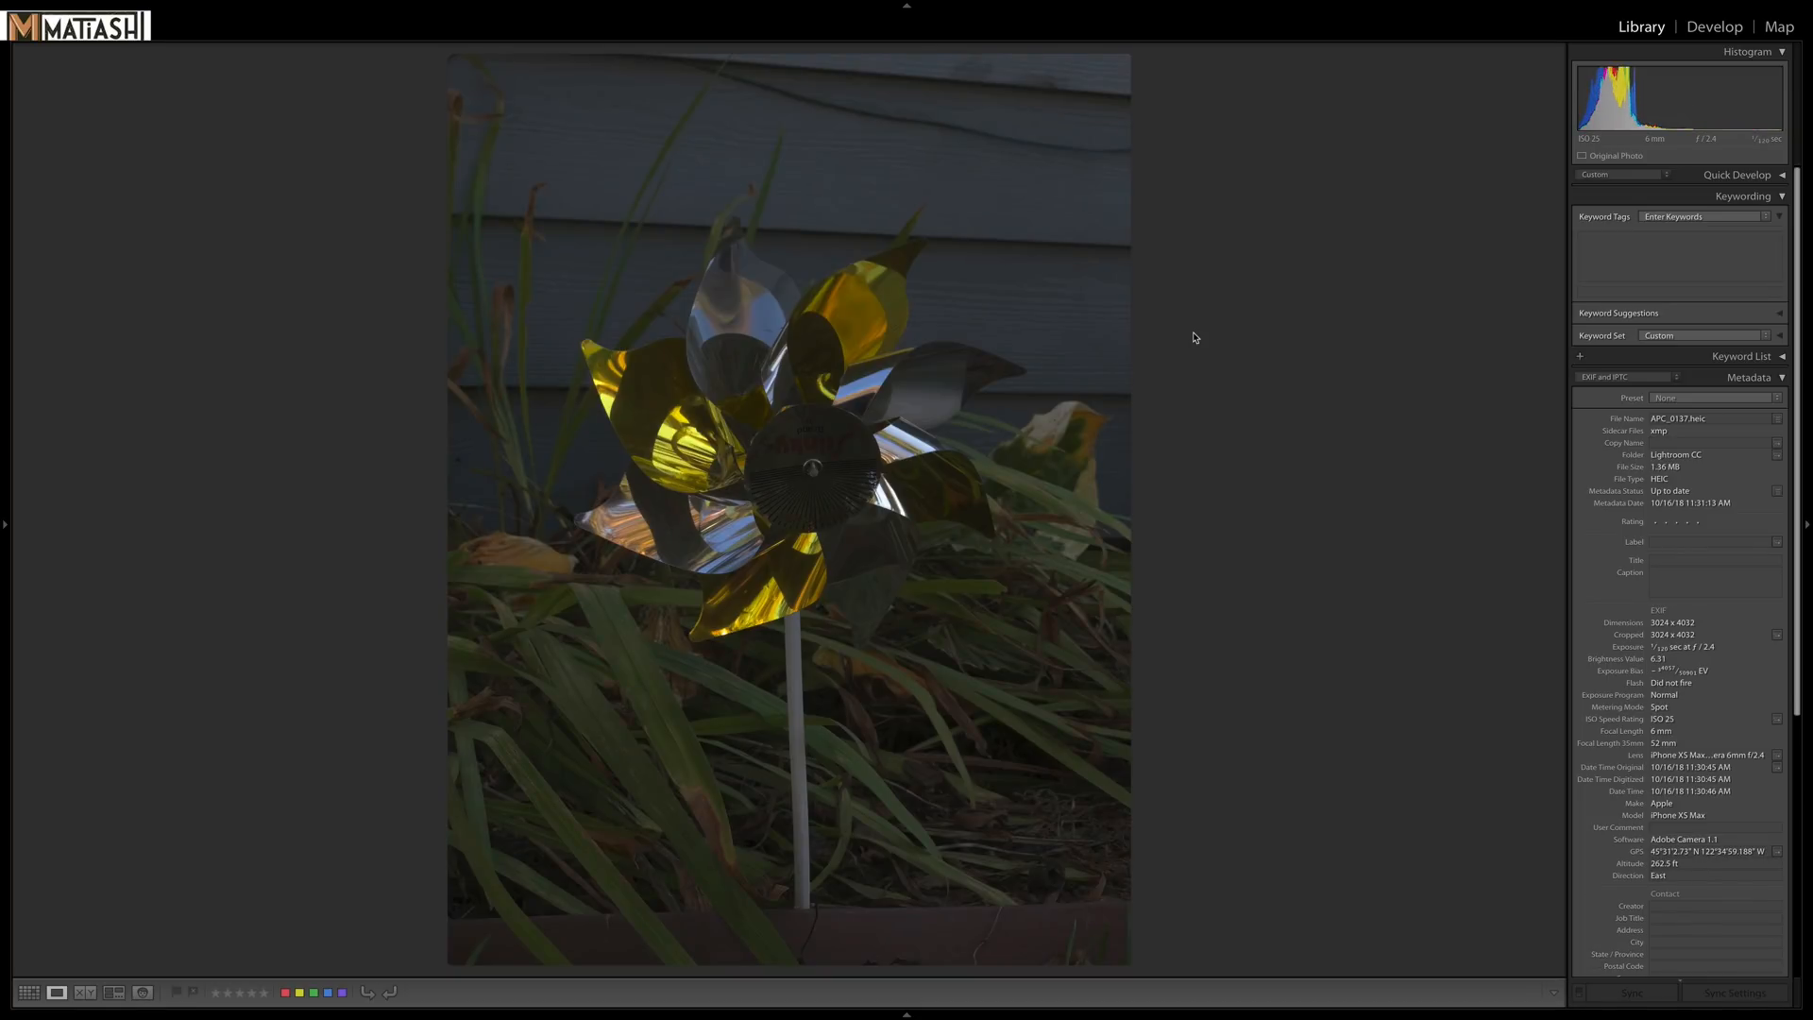
mouse_move(851, 646)
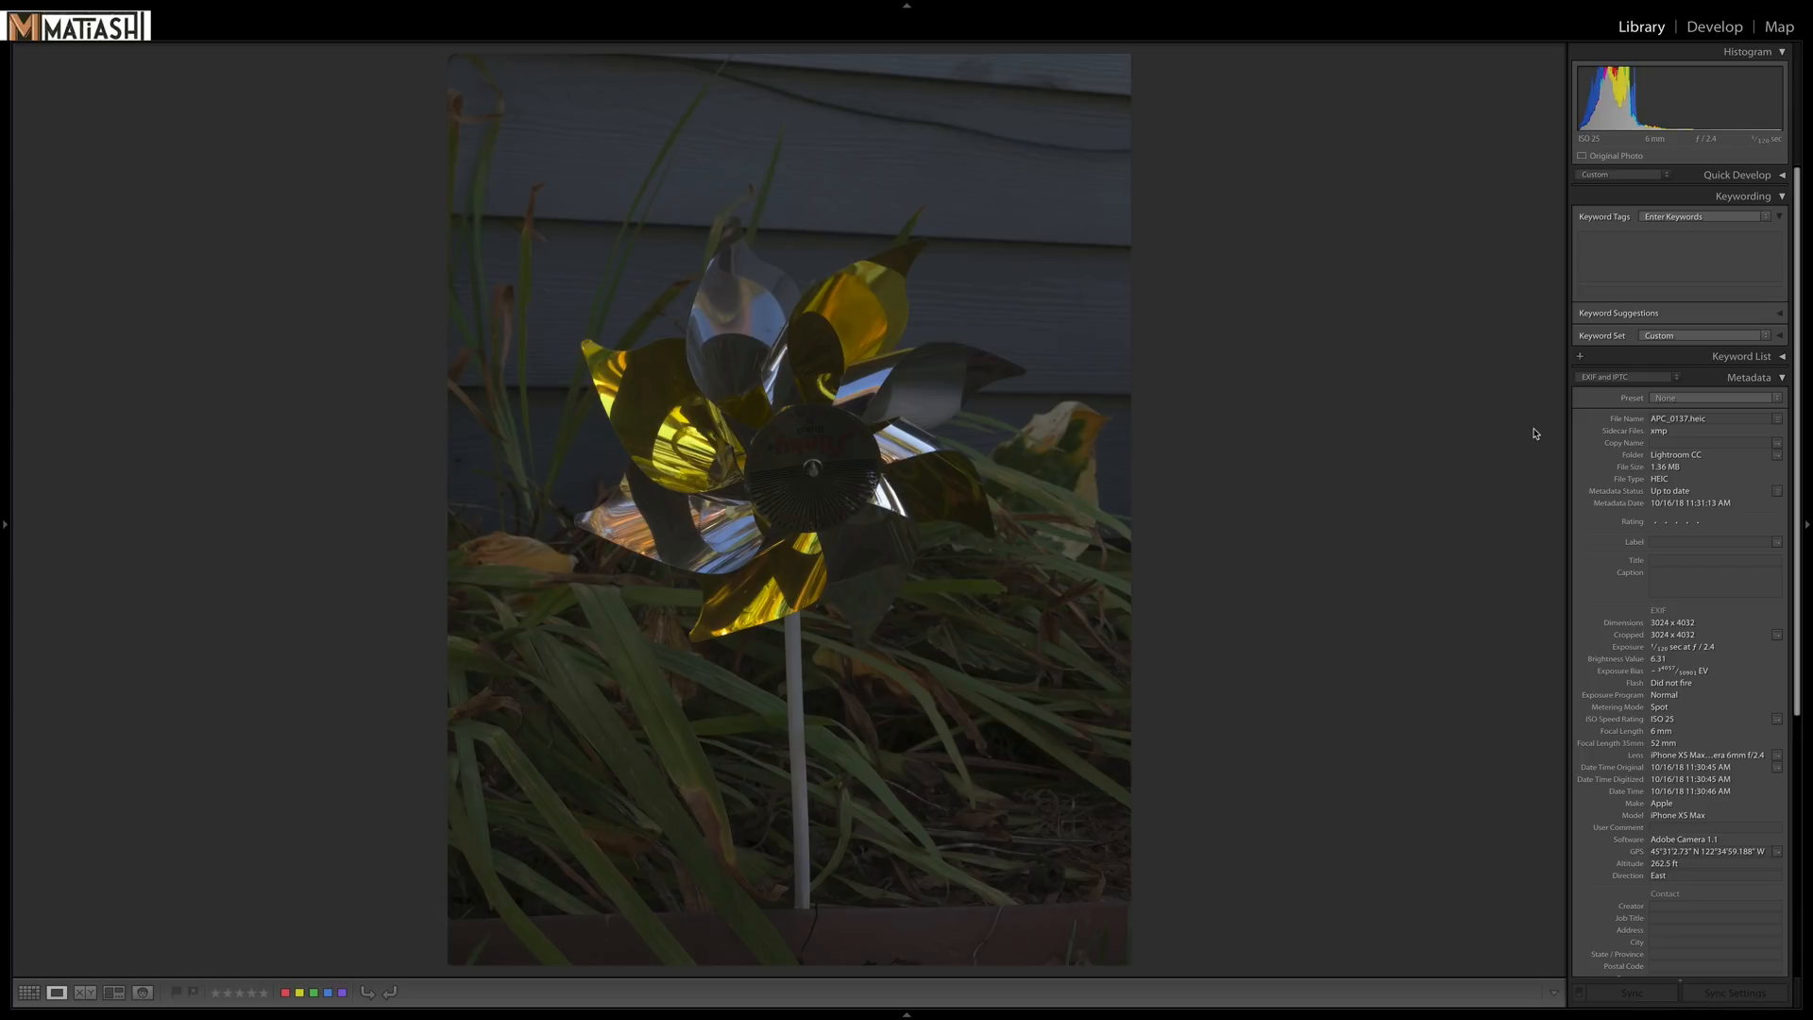
Open the pinwheel photo for editing and raise its overall Exposure to +1.75.
click(1714, 24)
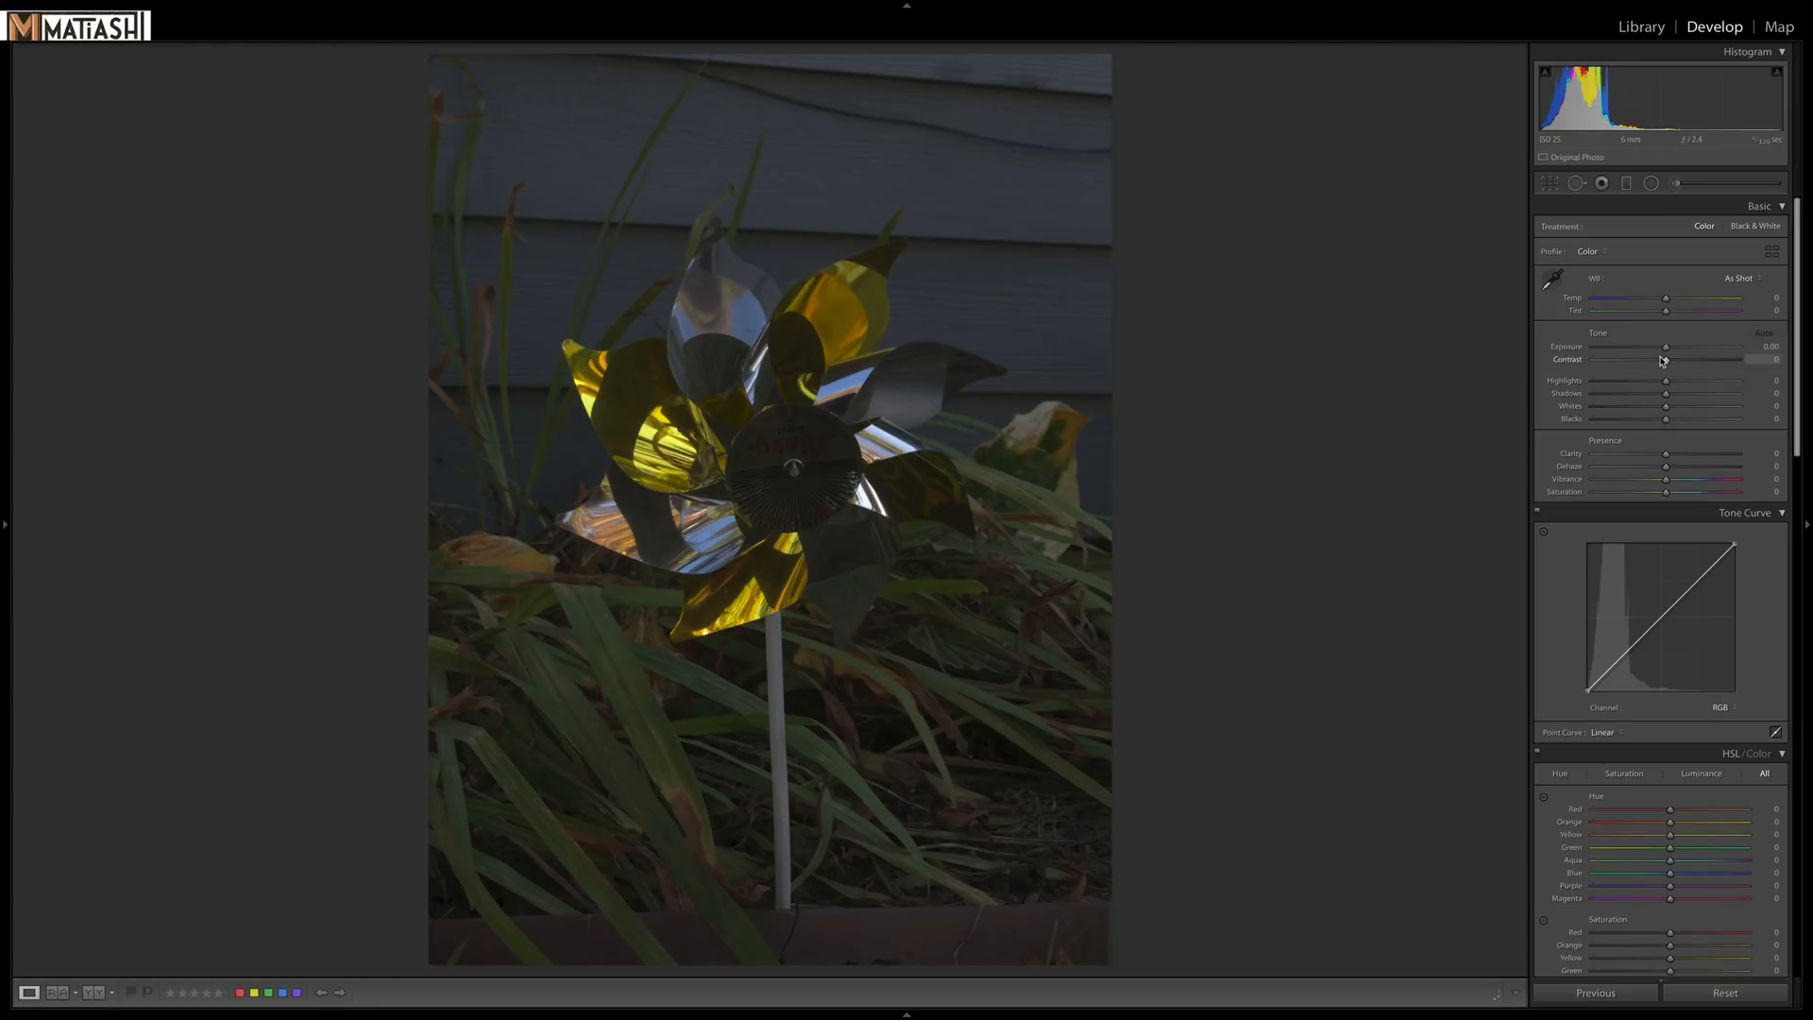
drag(1665, 345, 1683, 346)
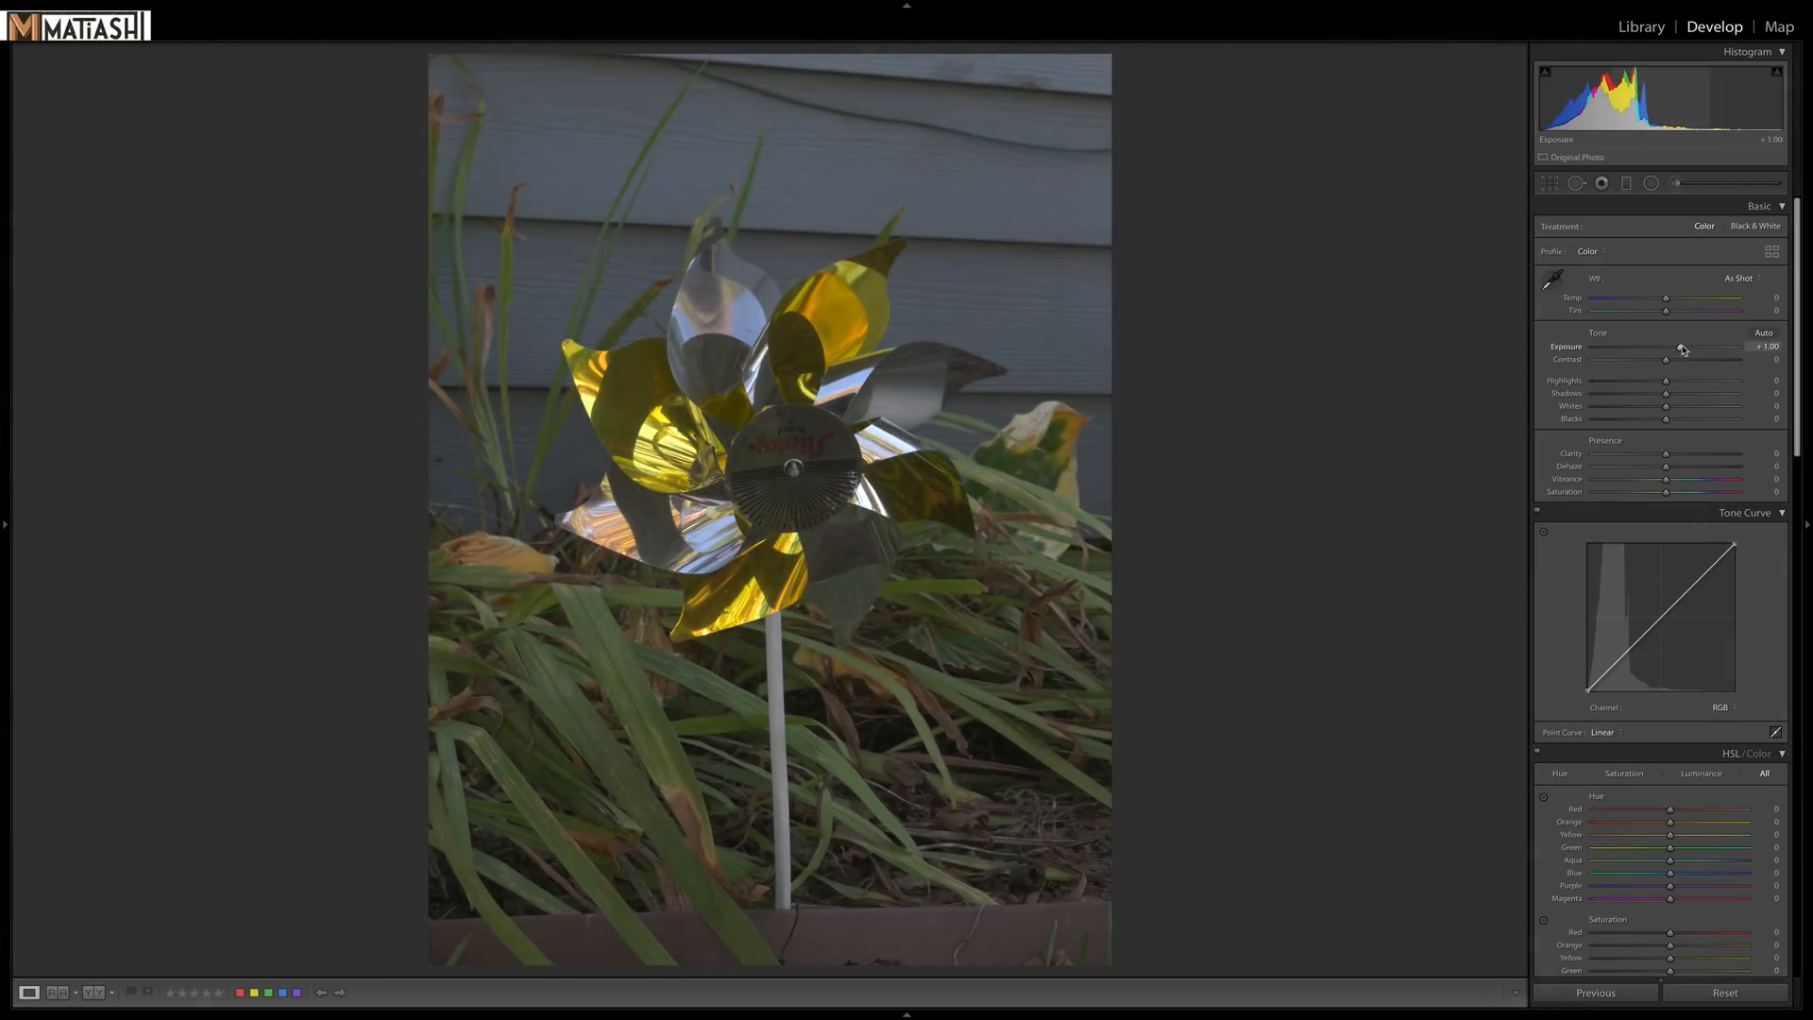
drag(1665, 346, 1690, 346)
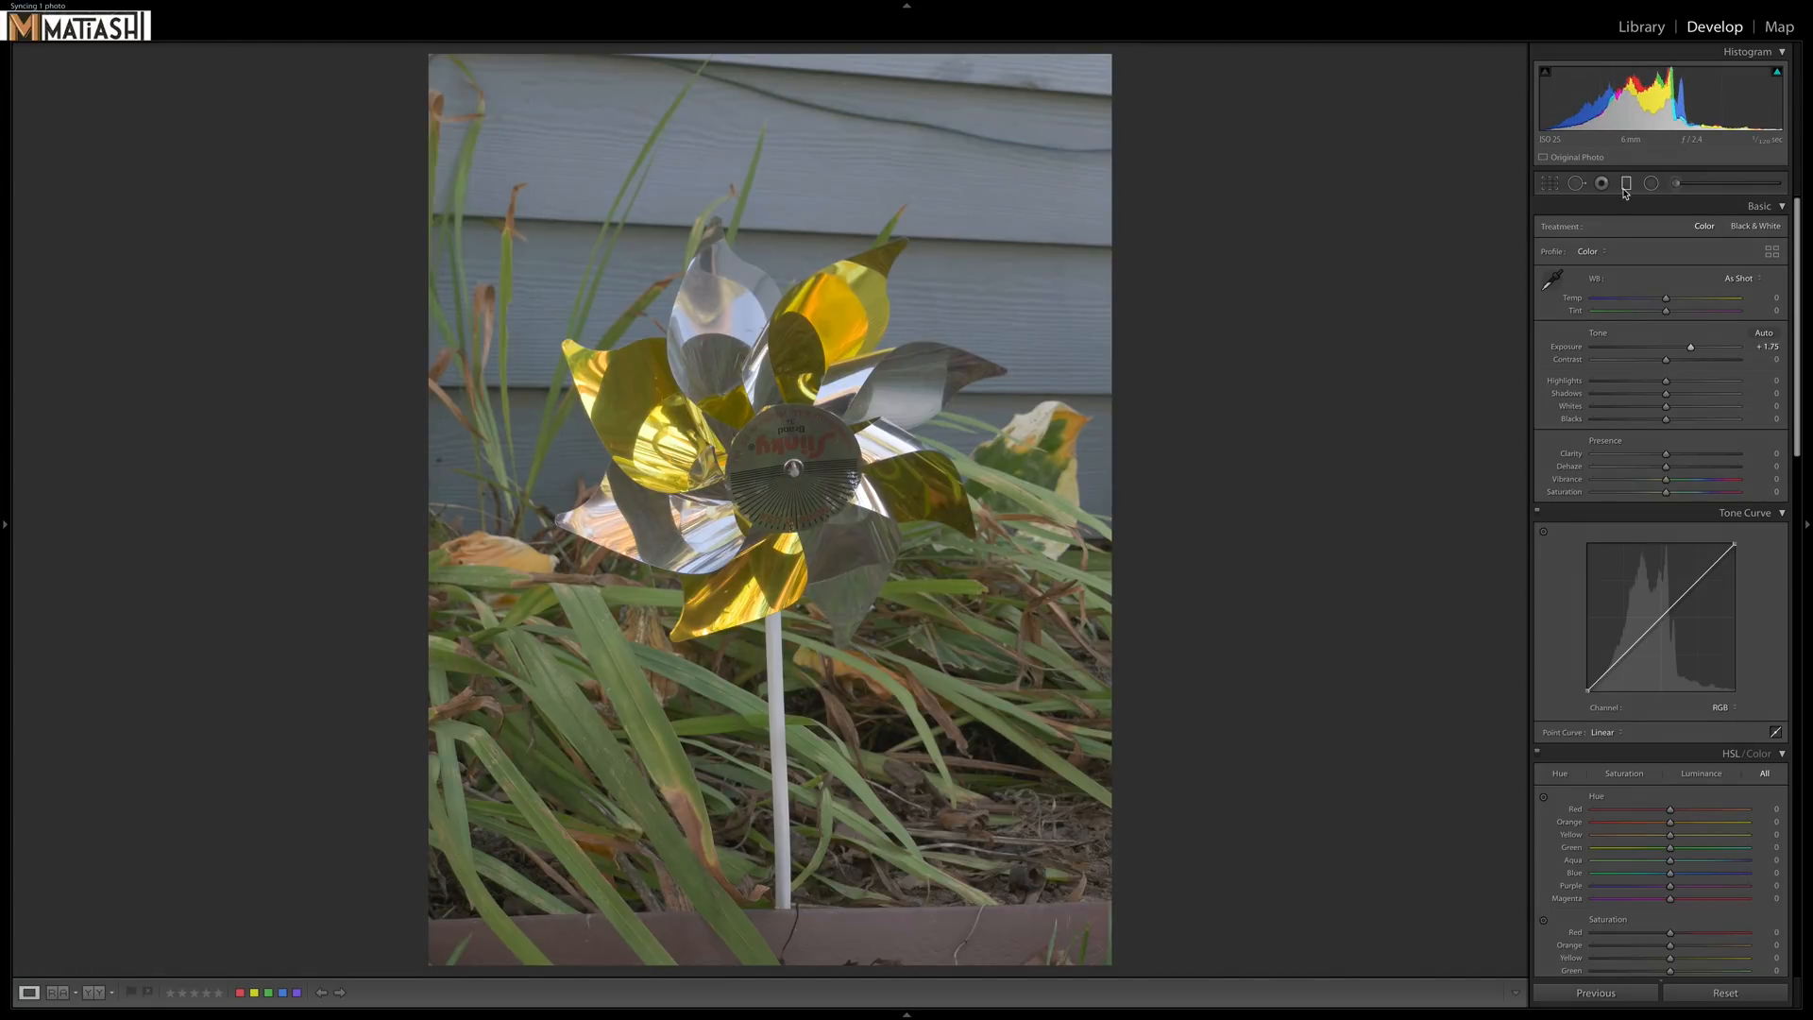
Add a -1.07 exposure graduated filter with a Depth range mask at range 52.
click(1627, 184)
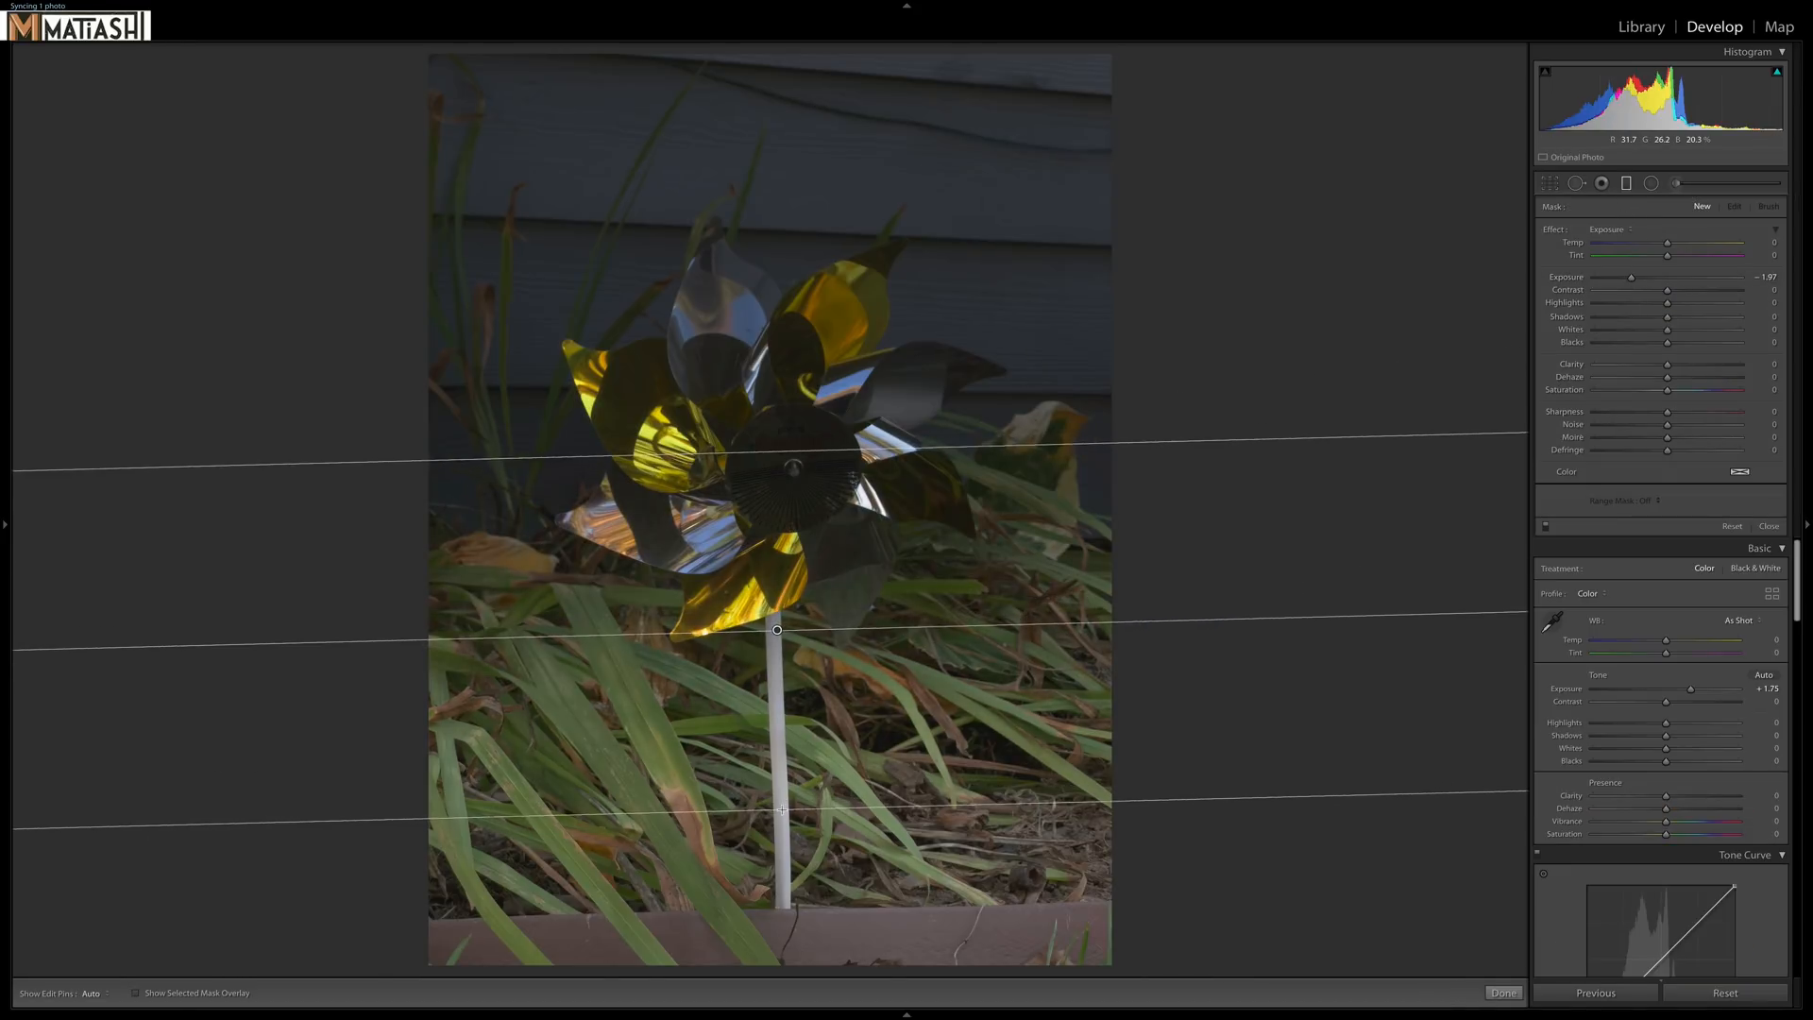
click(1655, 500)
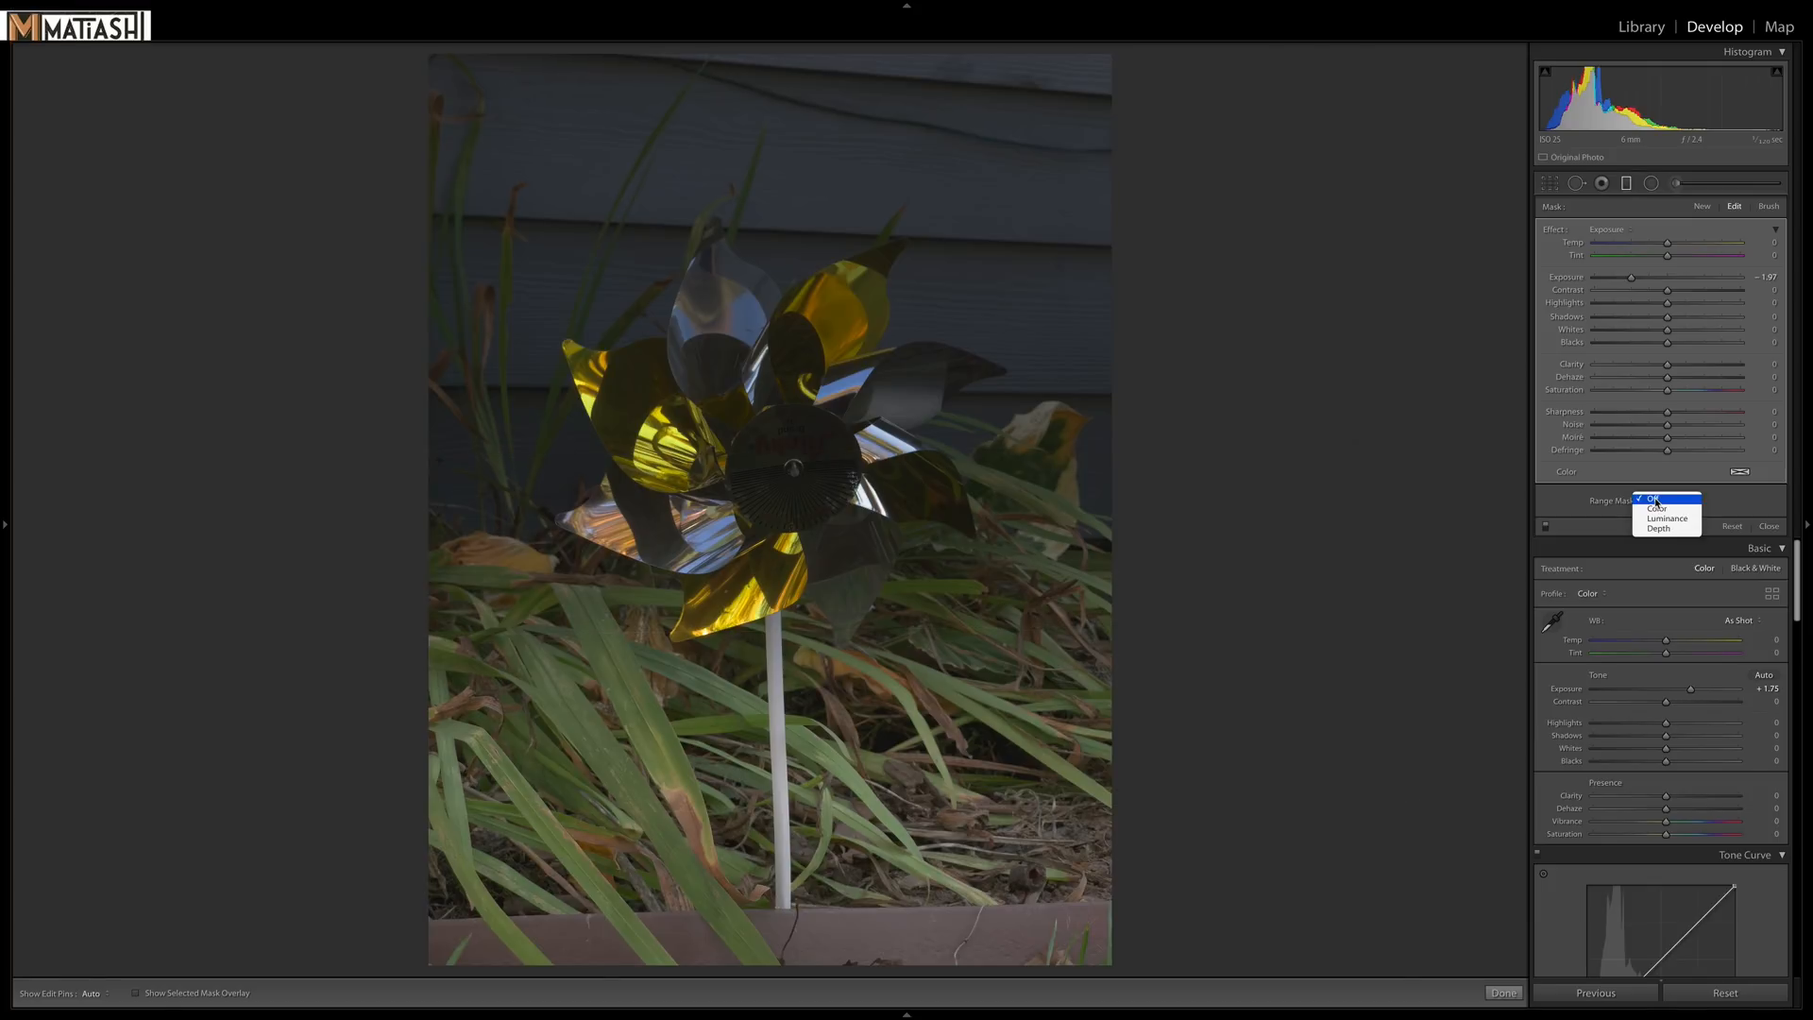
click(1660, 528)
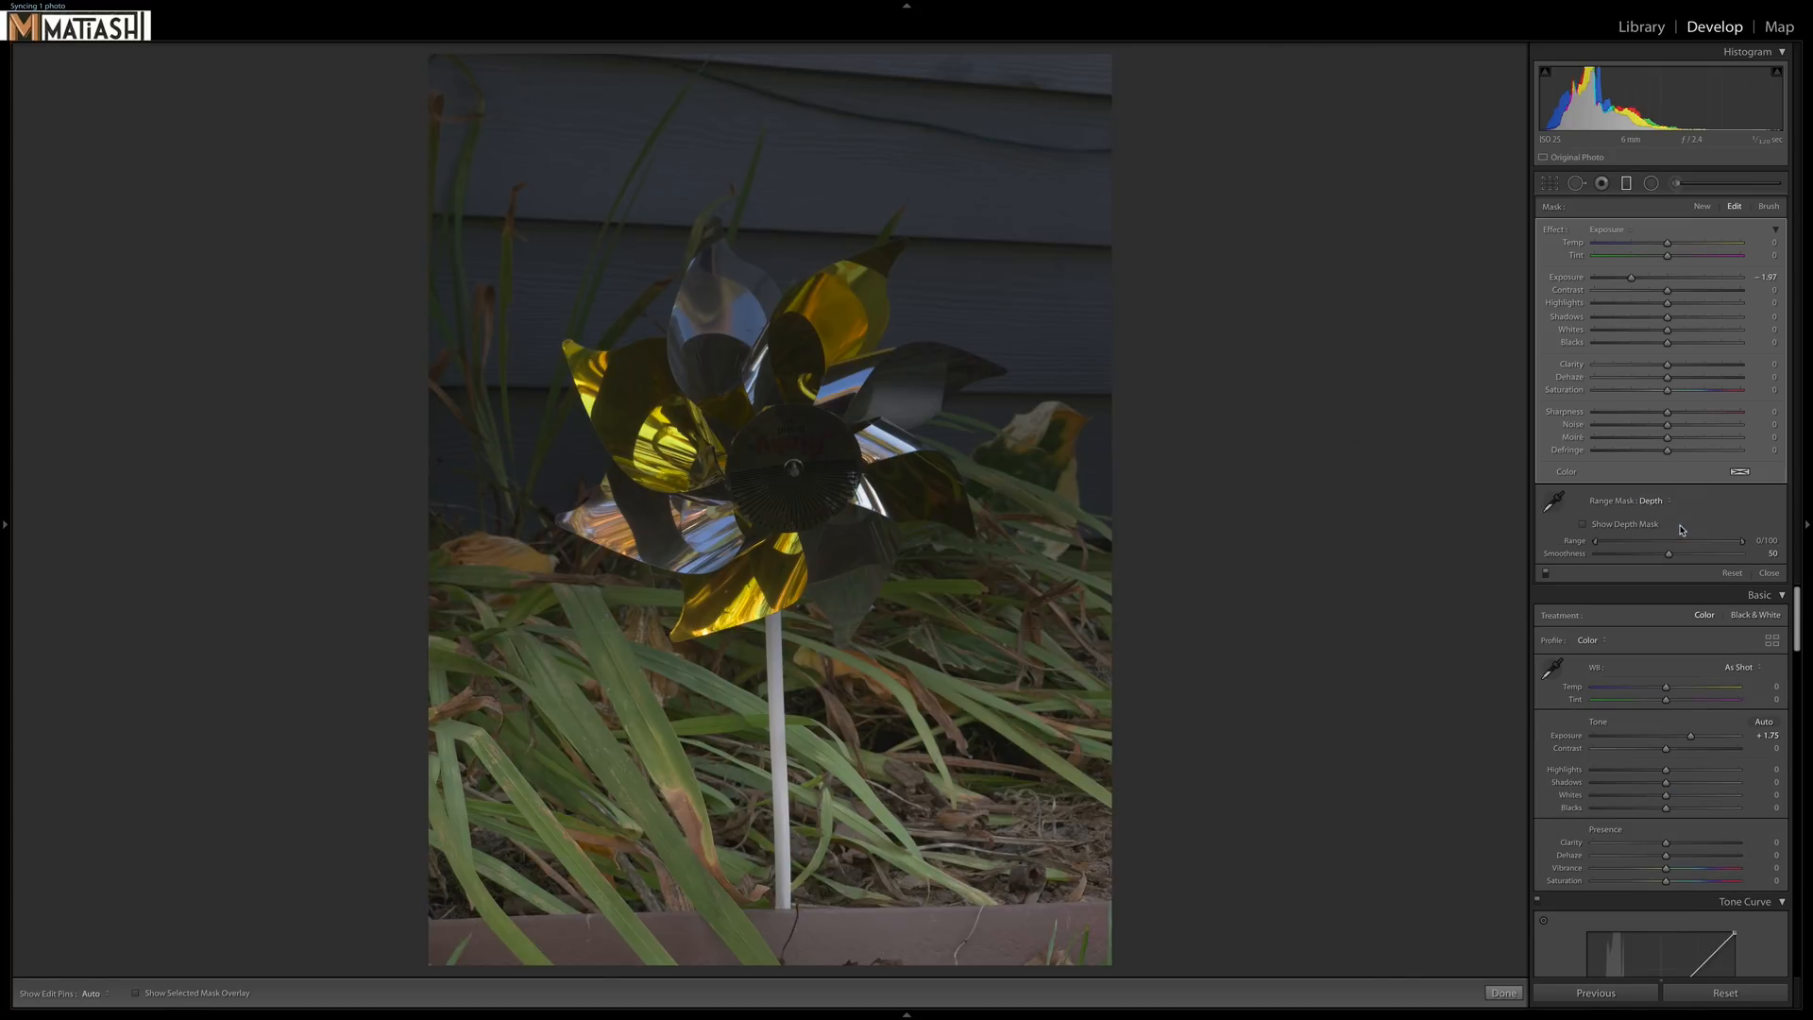
click(1582, 524)
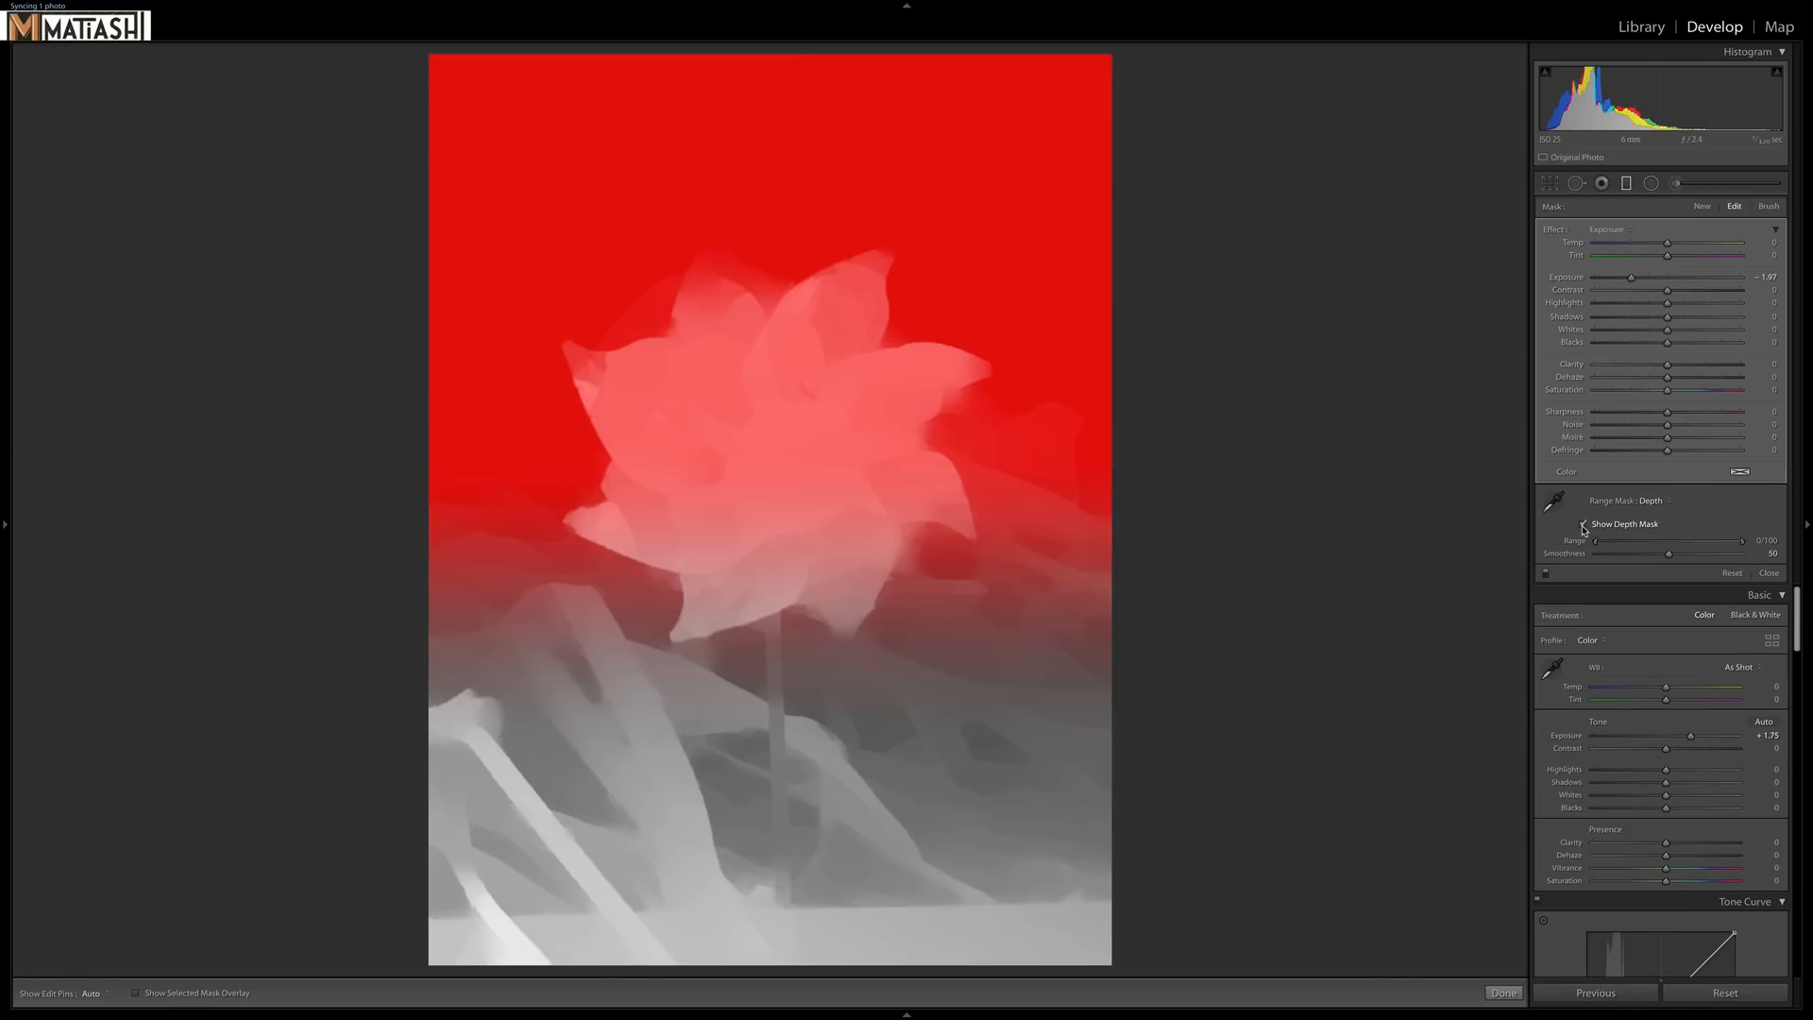
click(1583, 524)
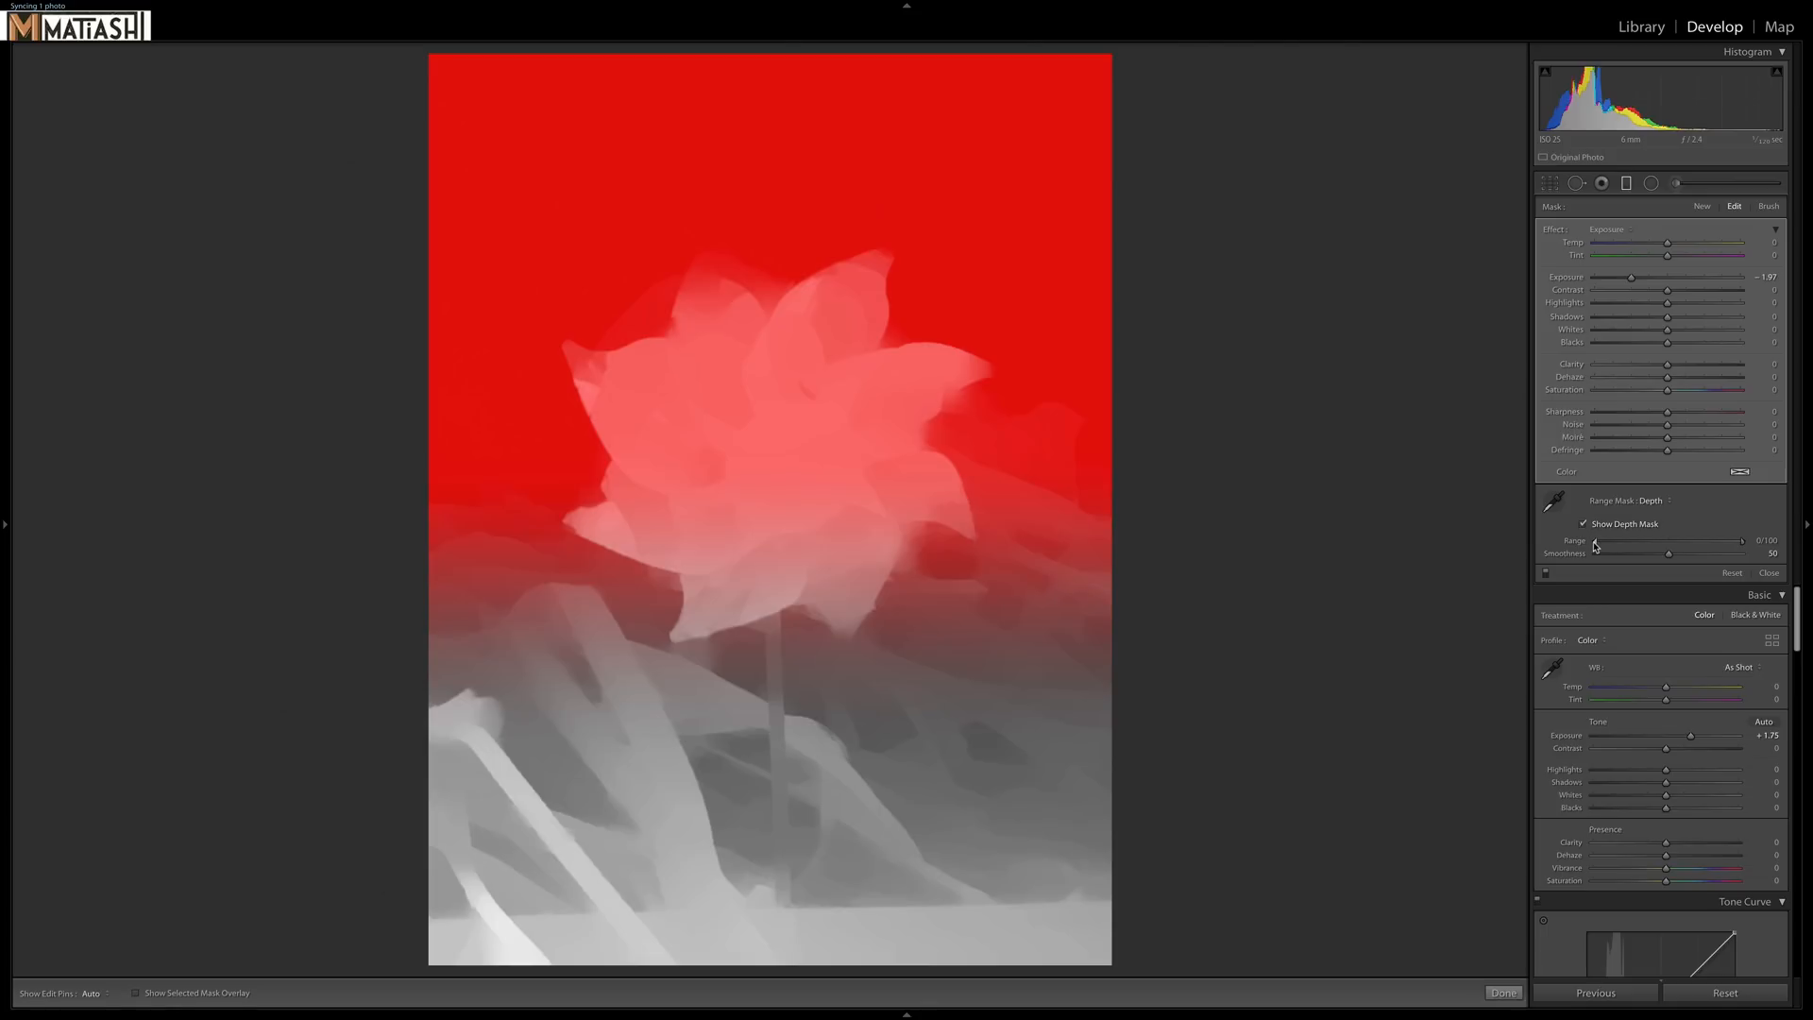
drag(1593, 542, 1619, 542)
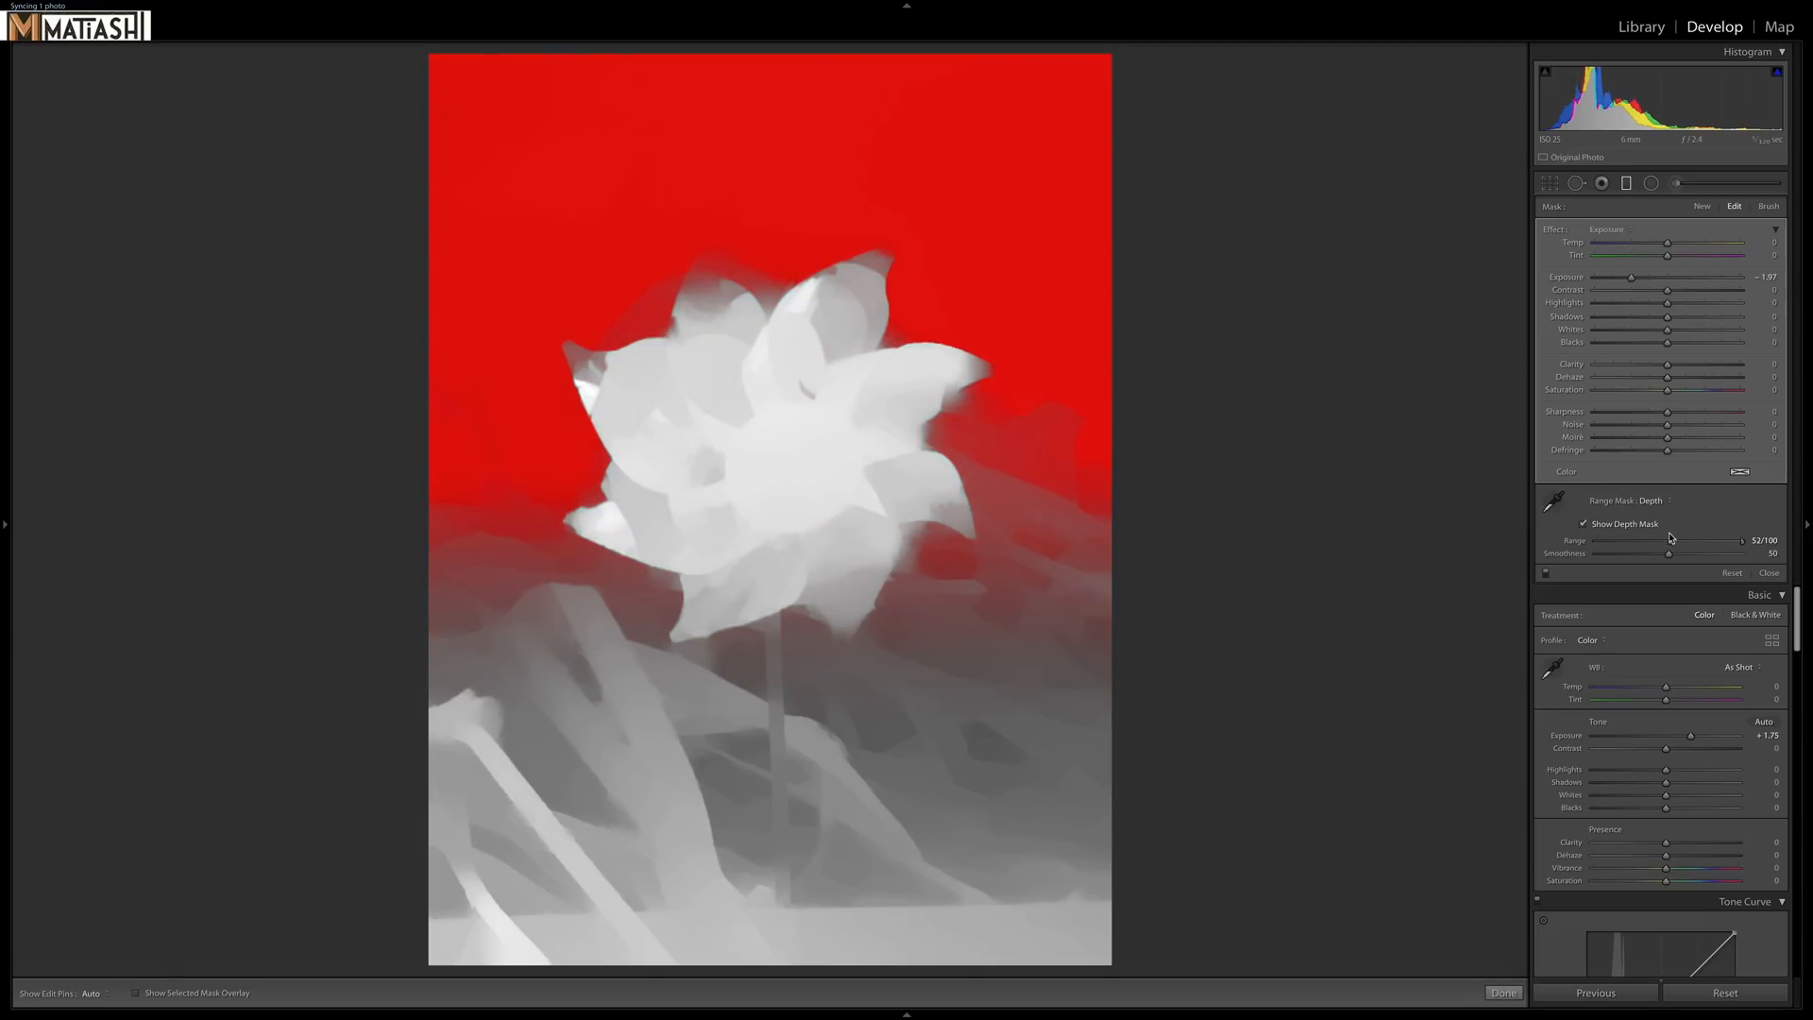
click(1583, 523)
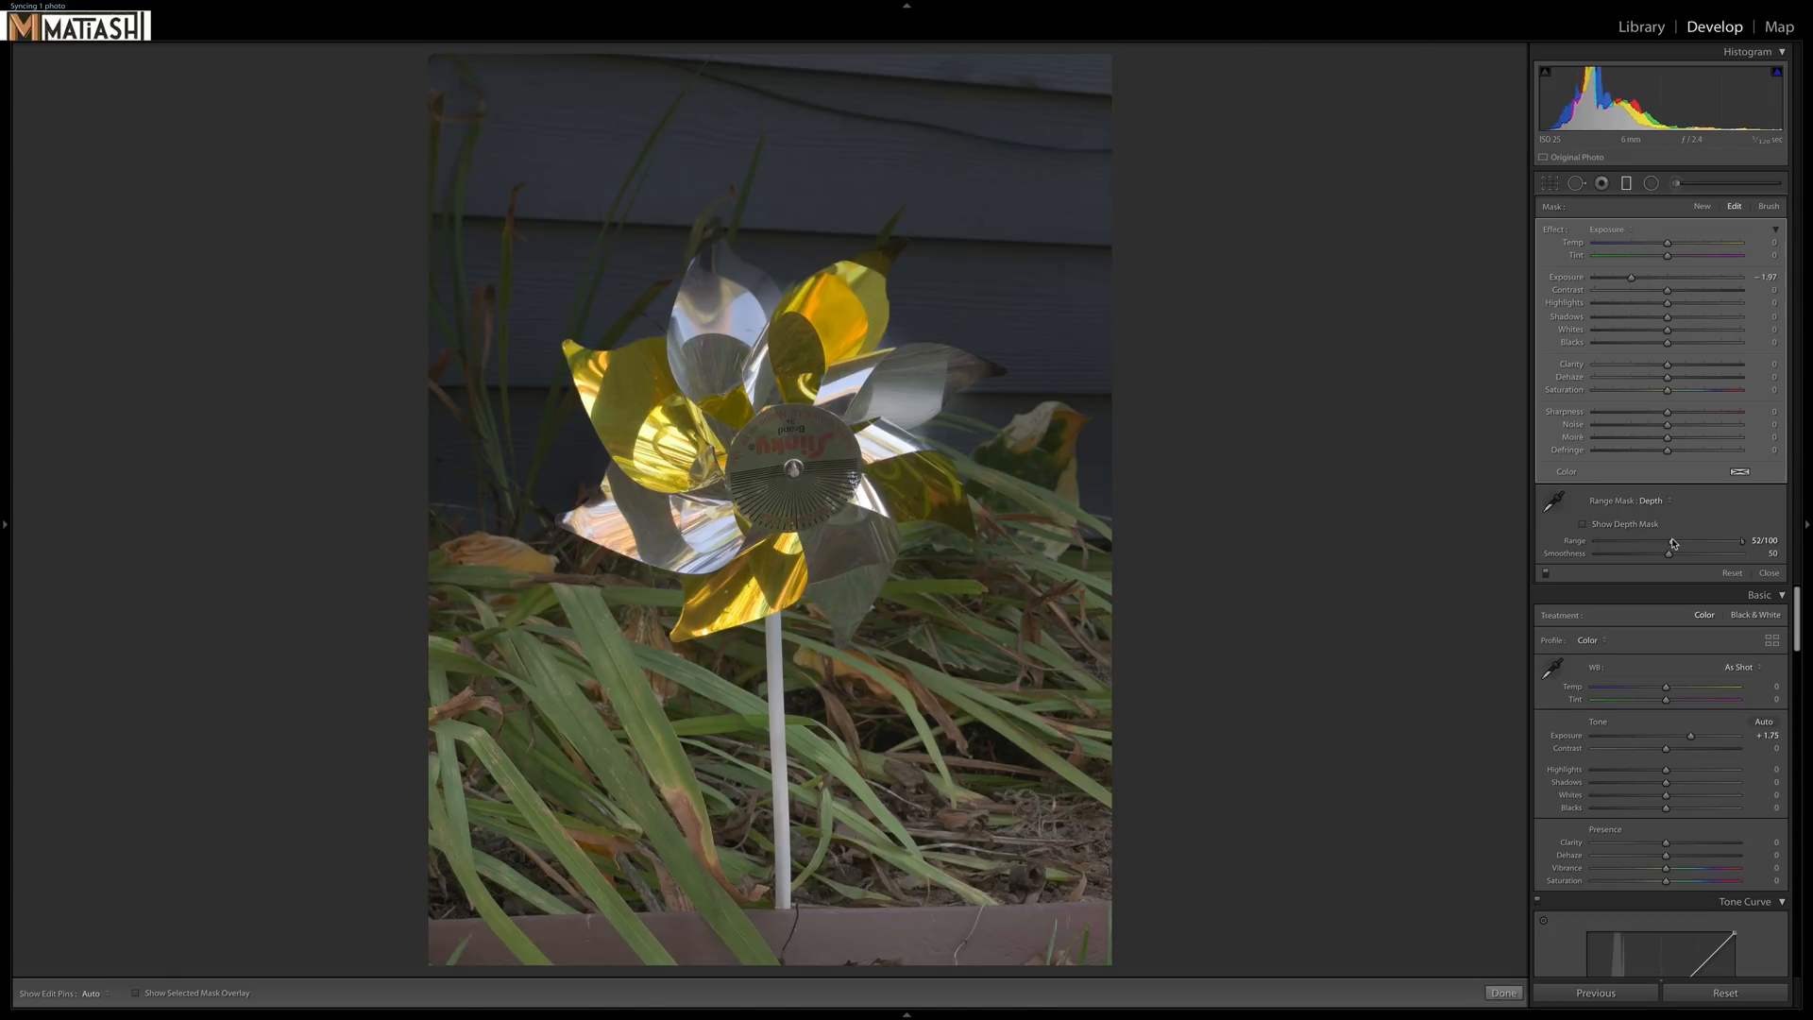
Preview the depth mask coverage, settling range at 61 and smoothness at 63.
drag(1688, 541, 1602, 541)
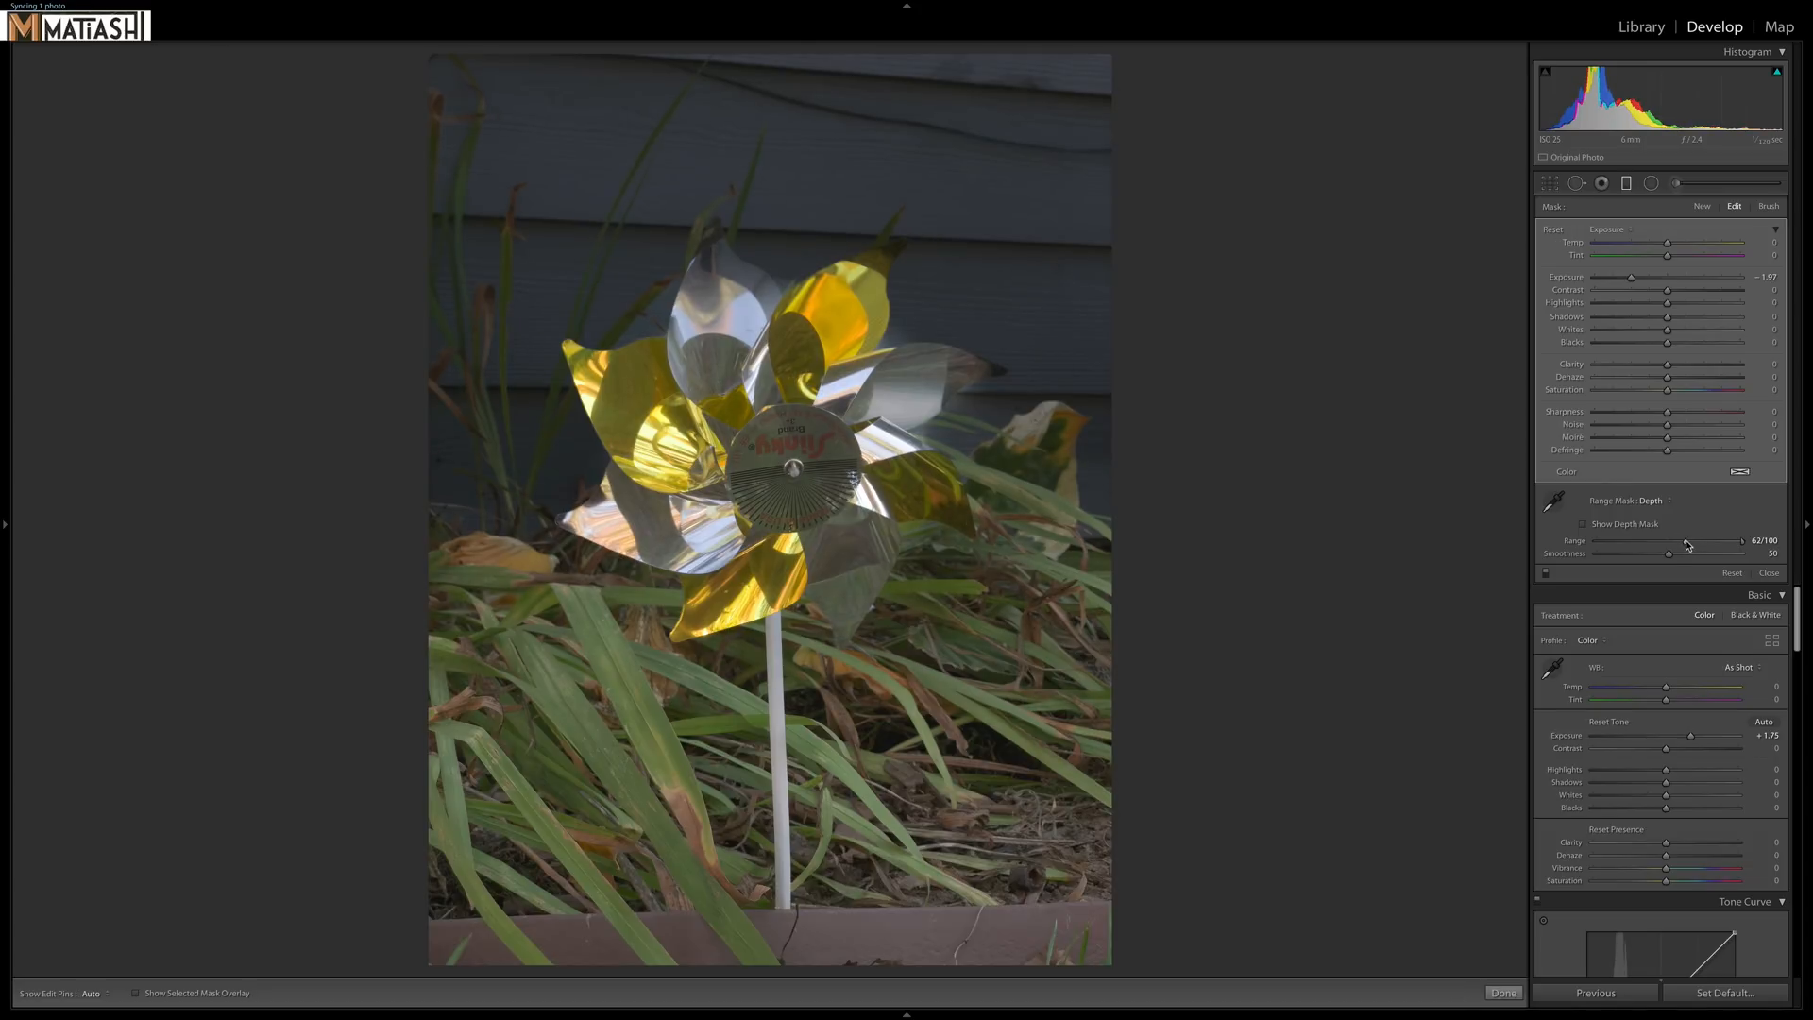
drag(1677, 540, 1668, 540)
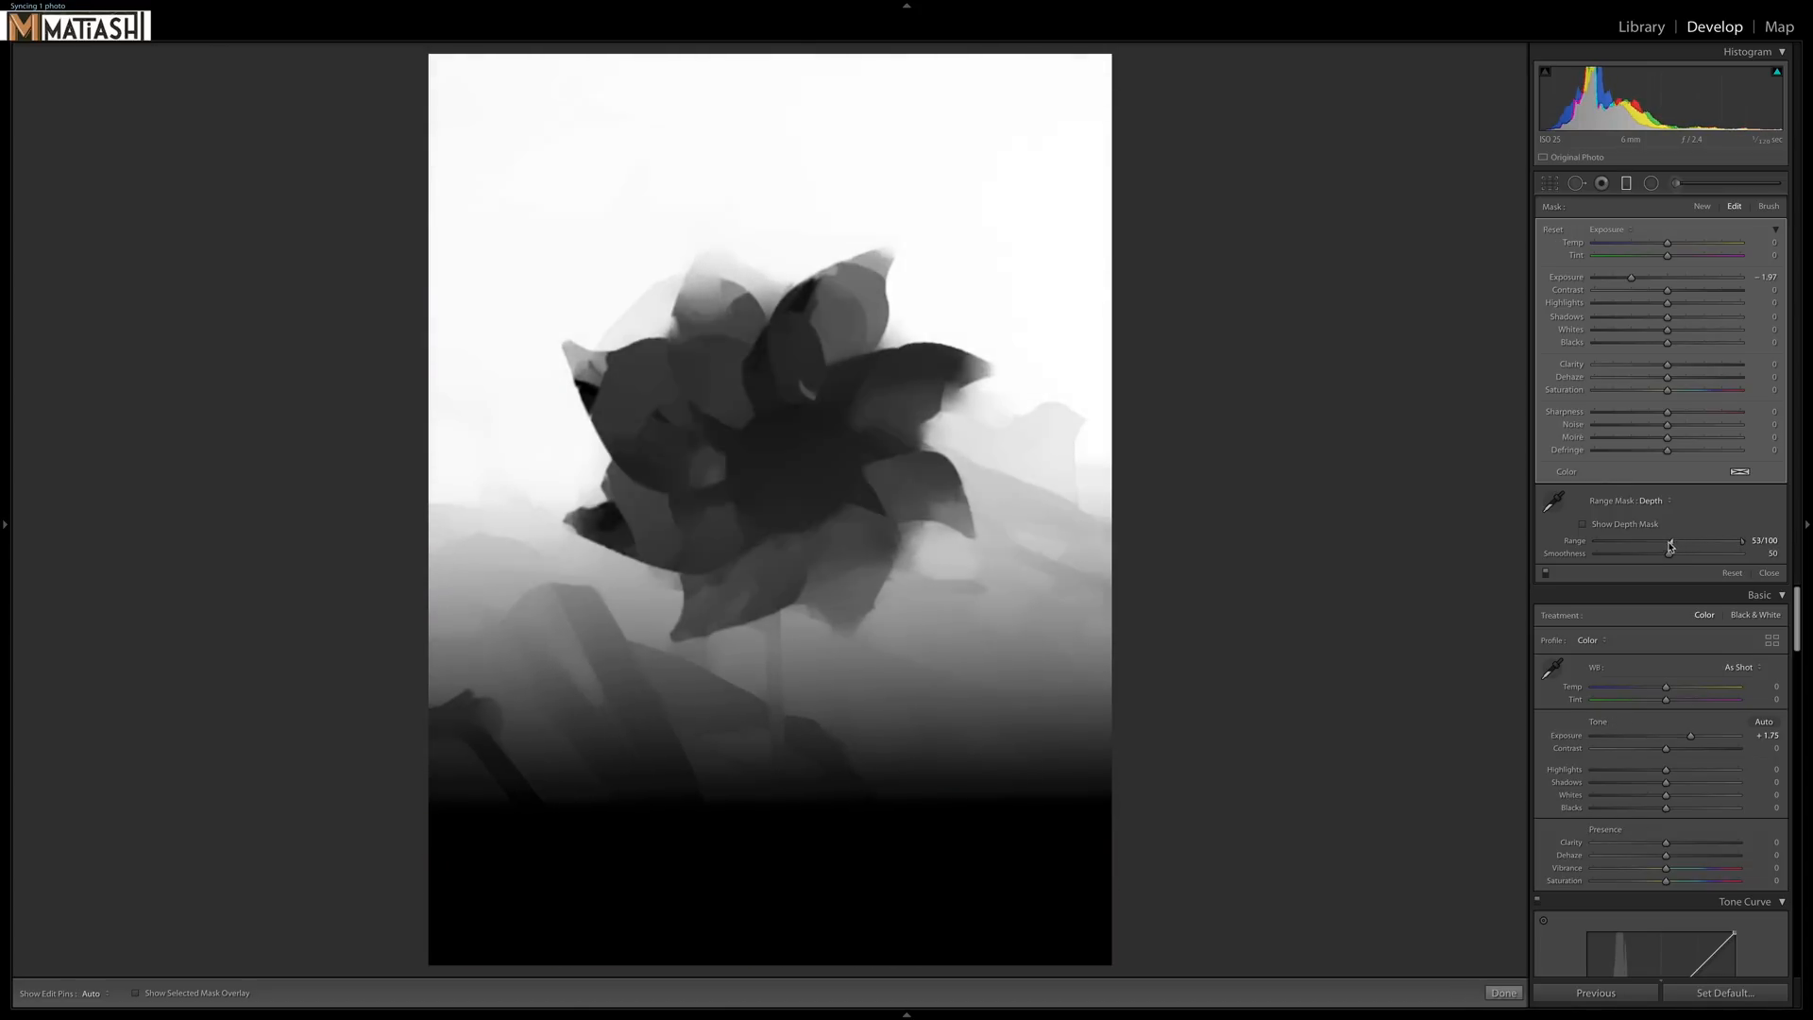
drag(1669, 540, 1620, 540)
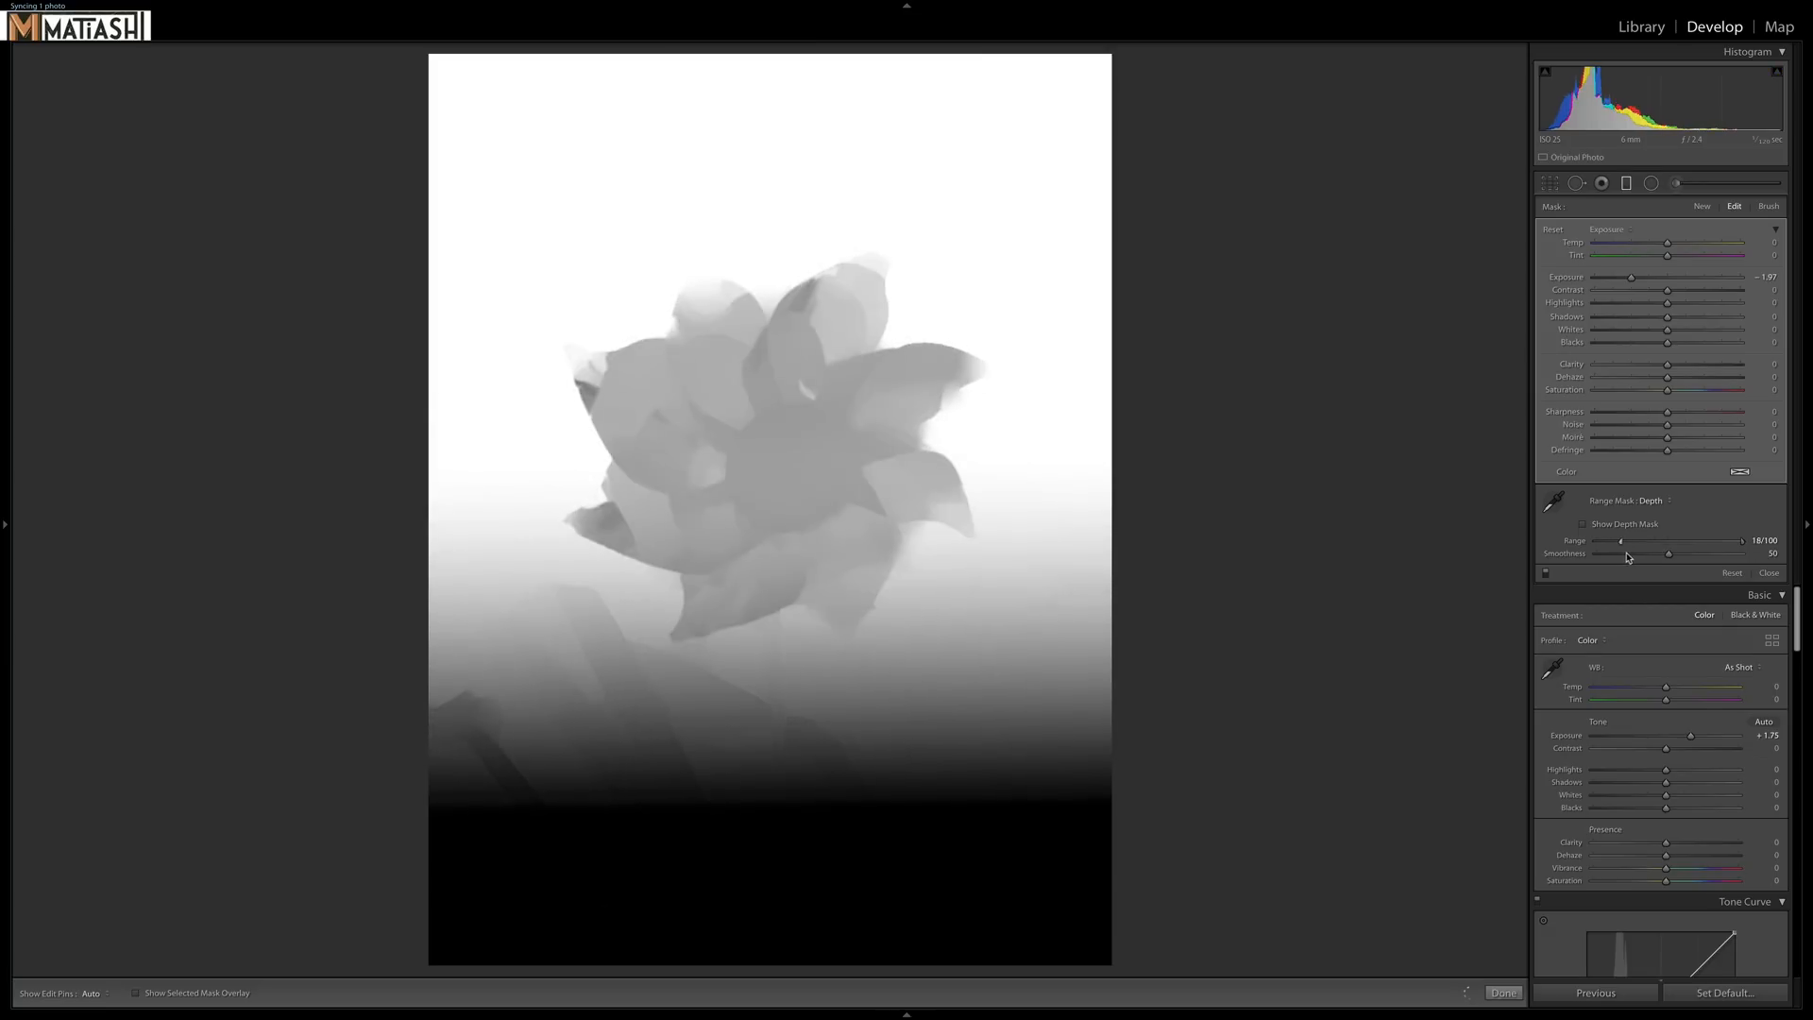
drag(1621, 541, 1679, 541)
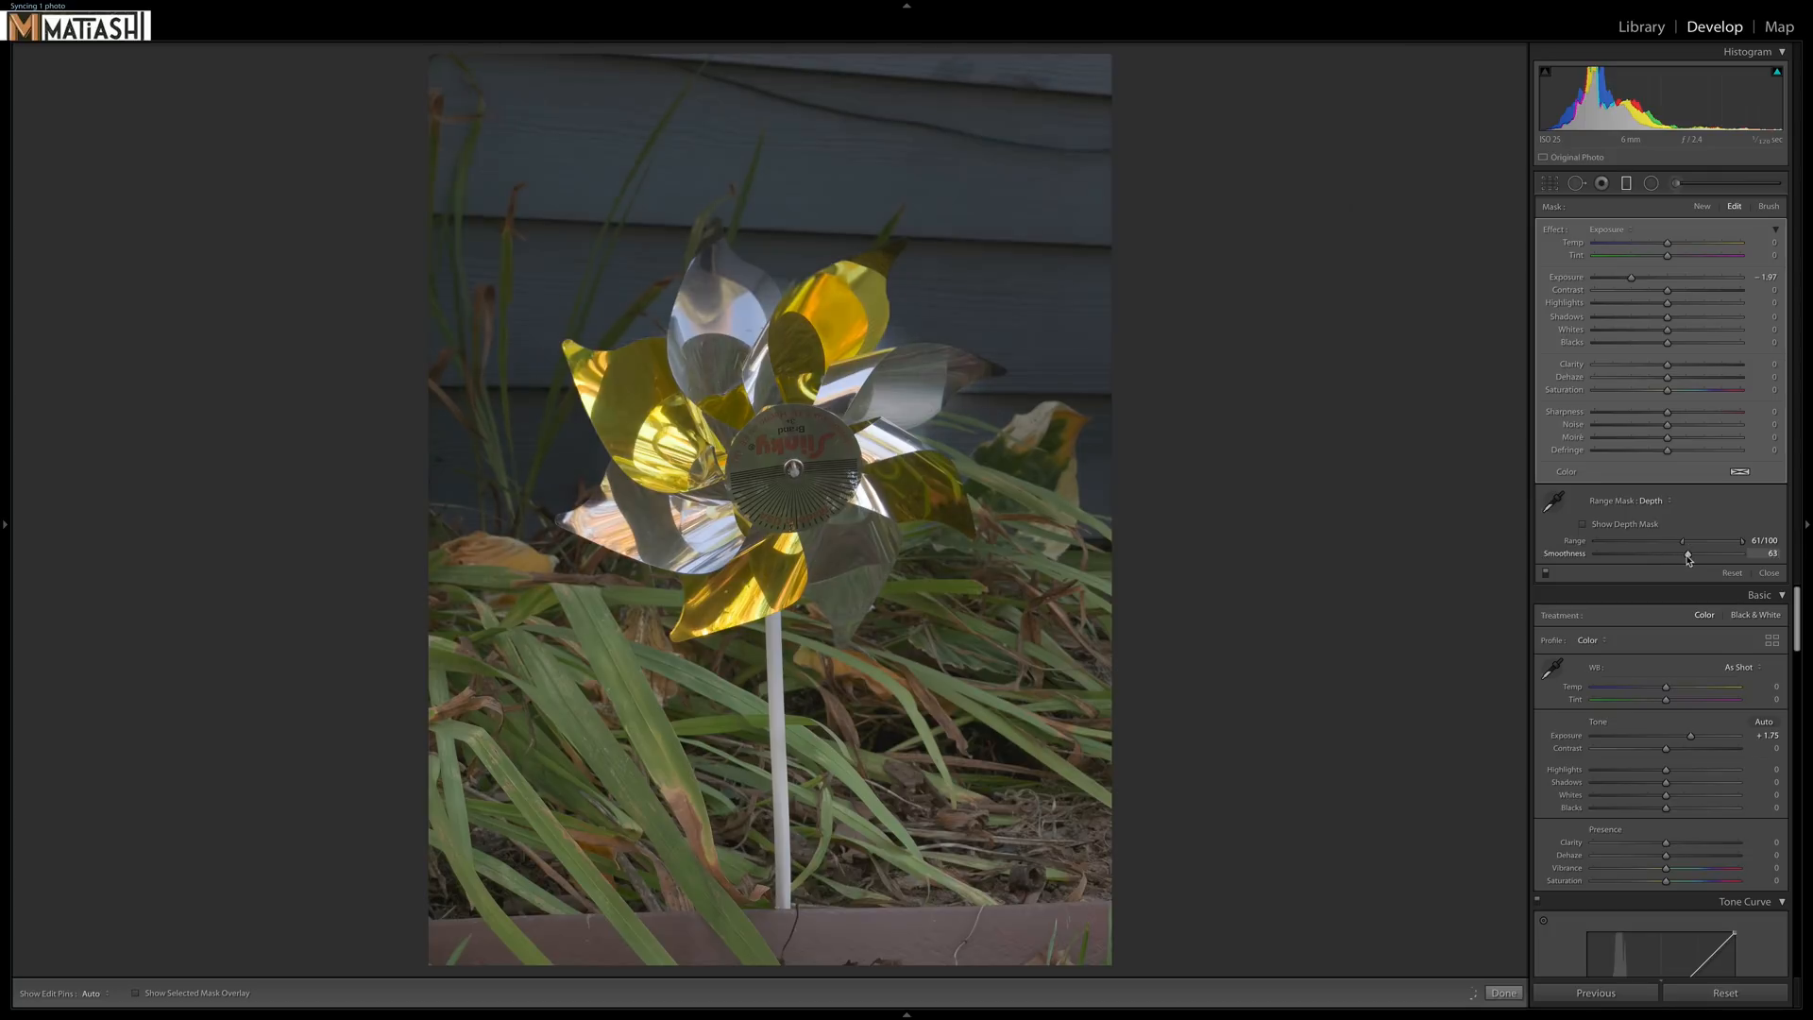
Drop the depth mask smoothness to 0, raise it to 40, then retune the filter's exposure.
drag(1683, 555, 1644, 554)
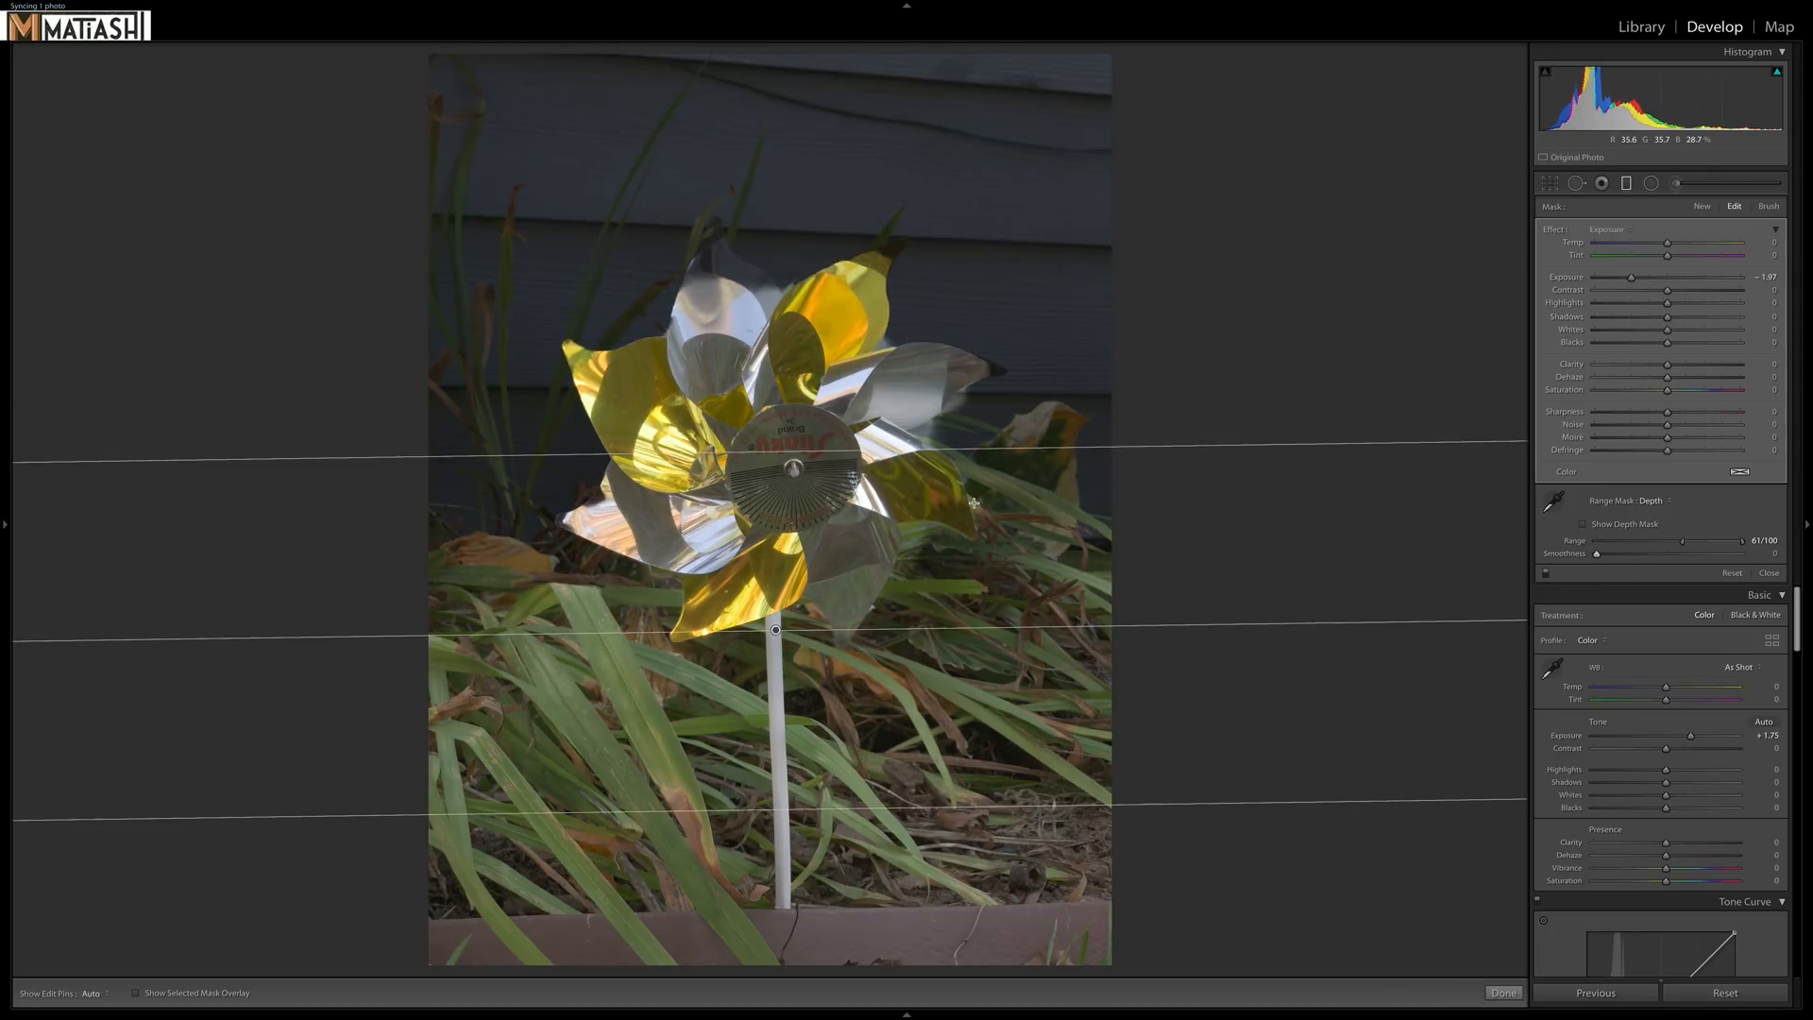
drag(1596, 554, 1609, 554)
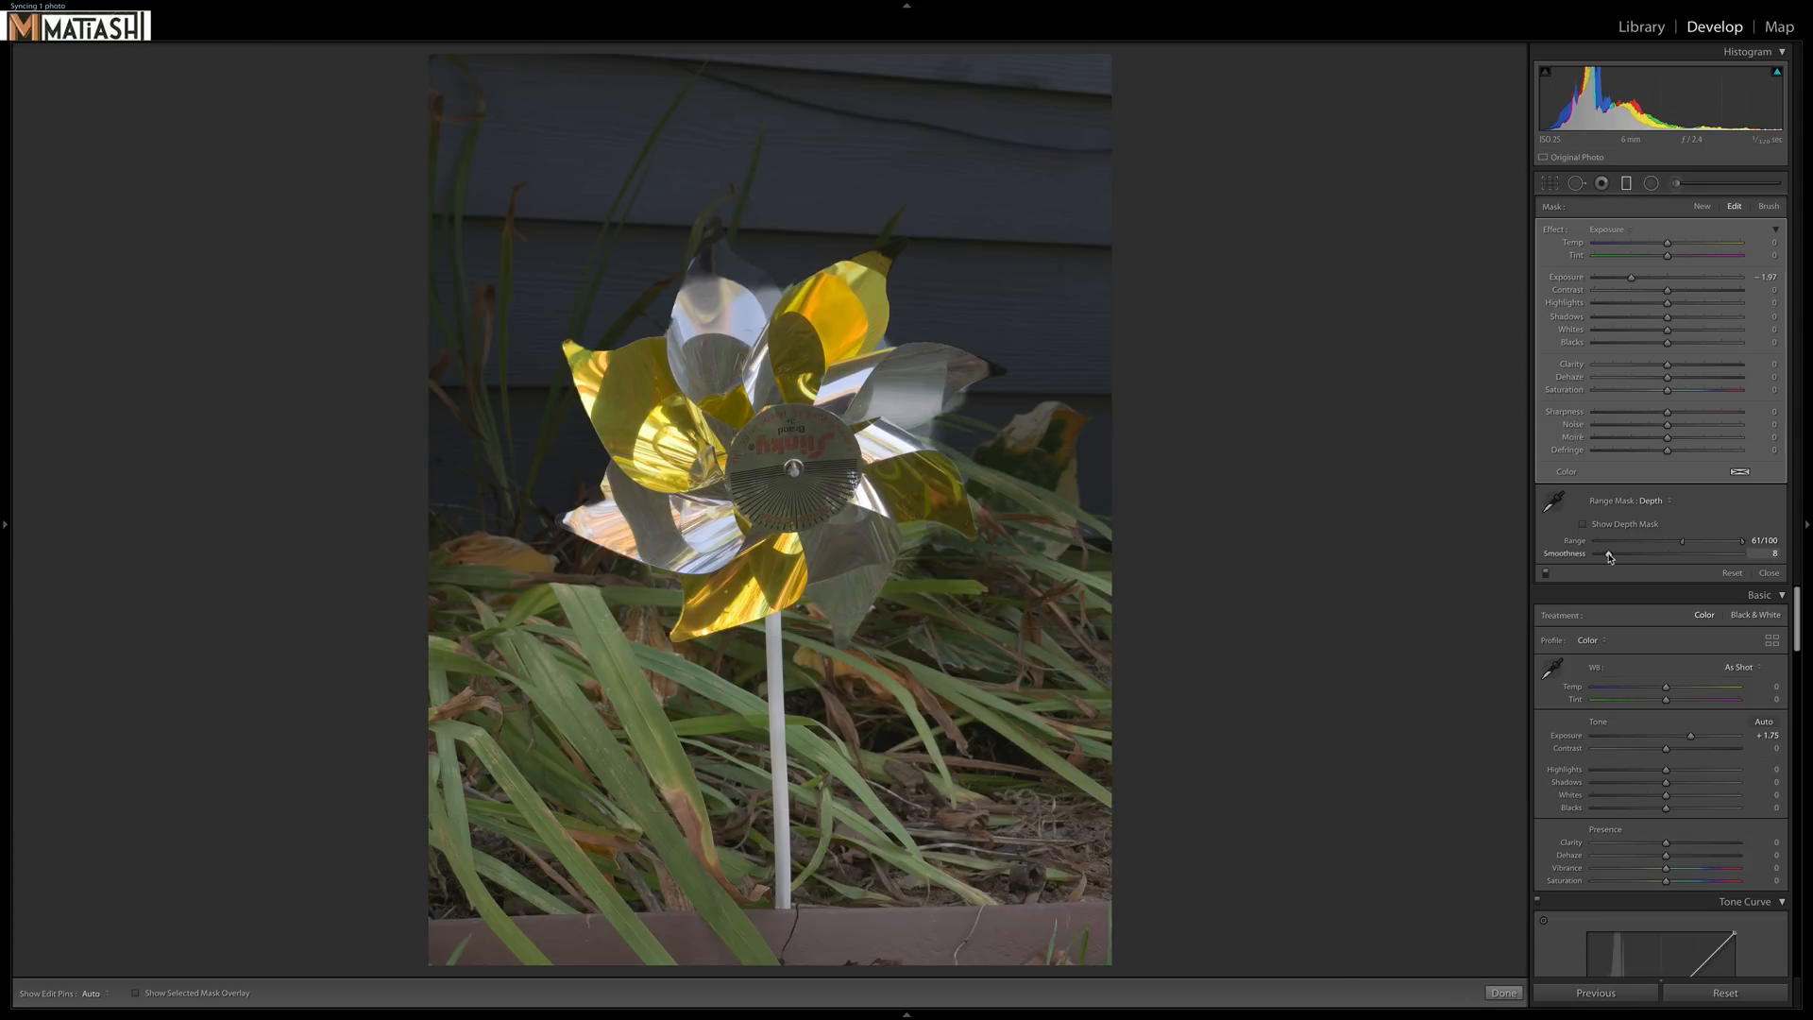
drag(1608, 554, 1653, 555)
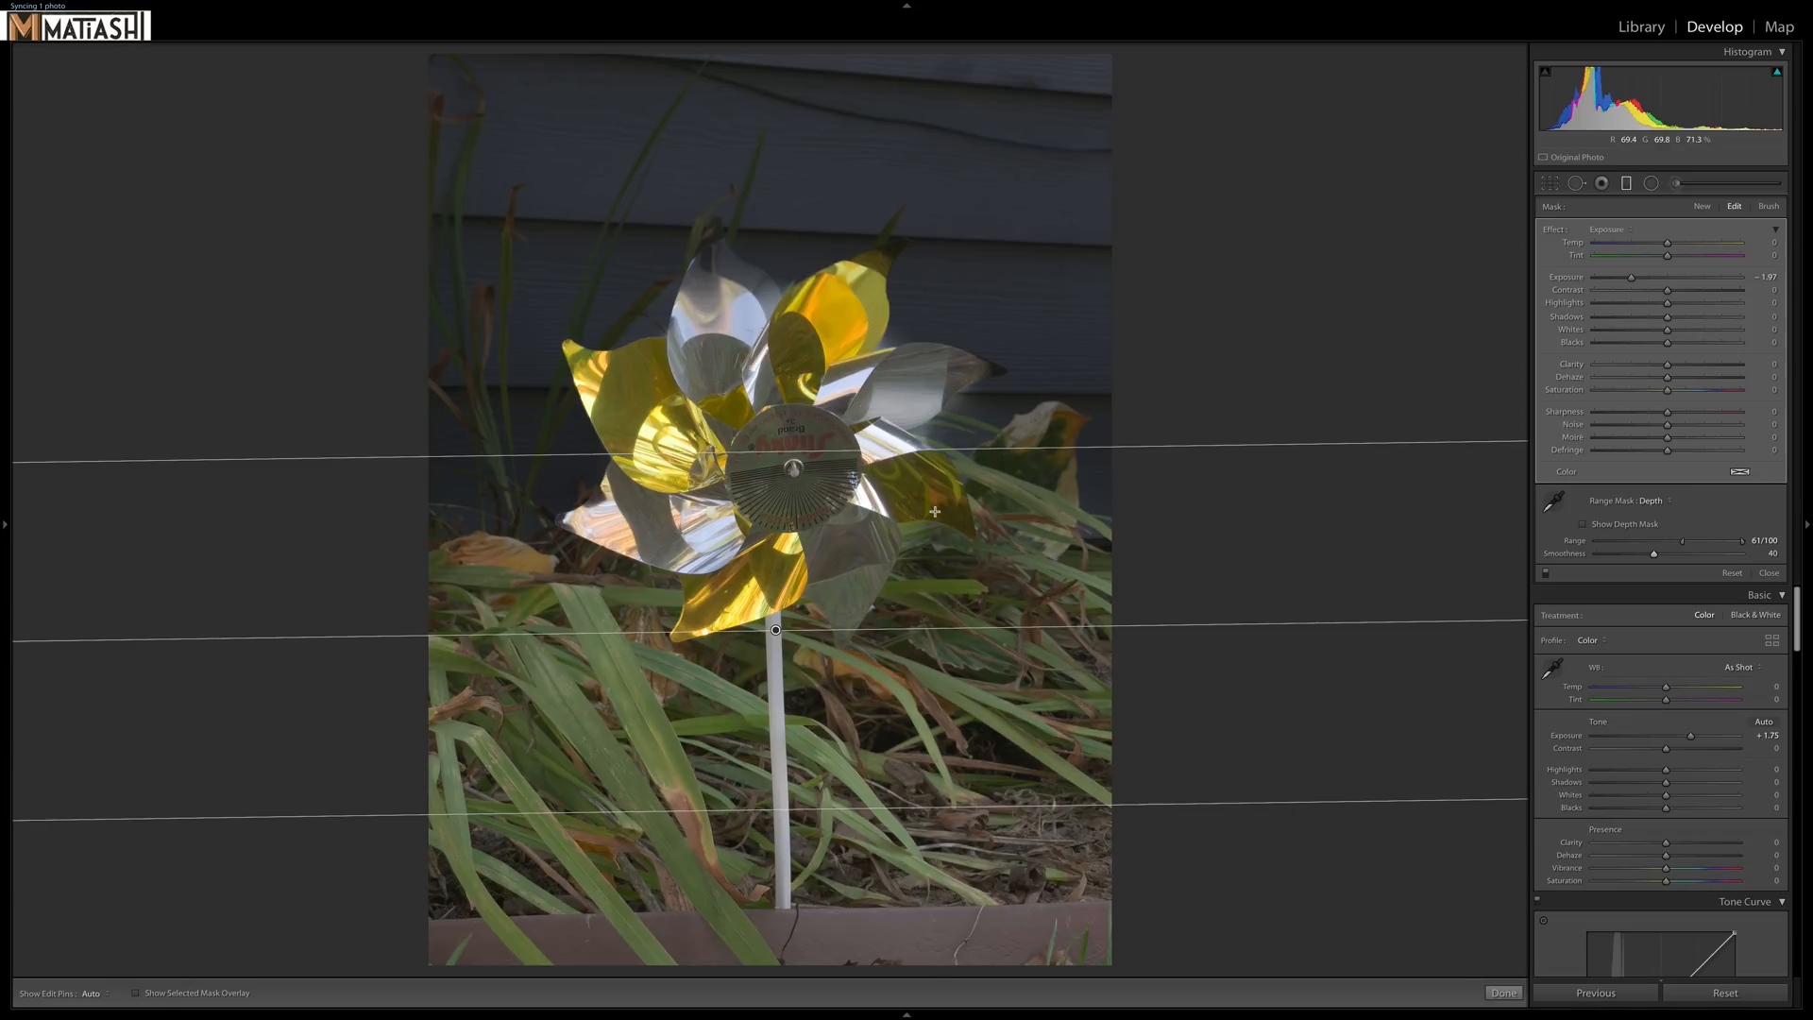
drag(1631, 277, 1668, 278)
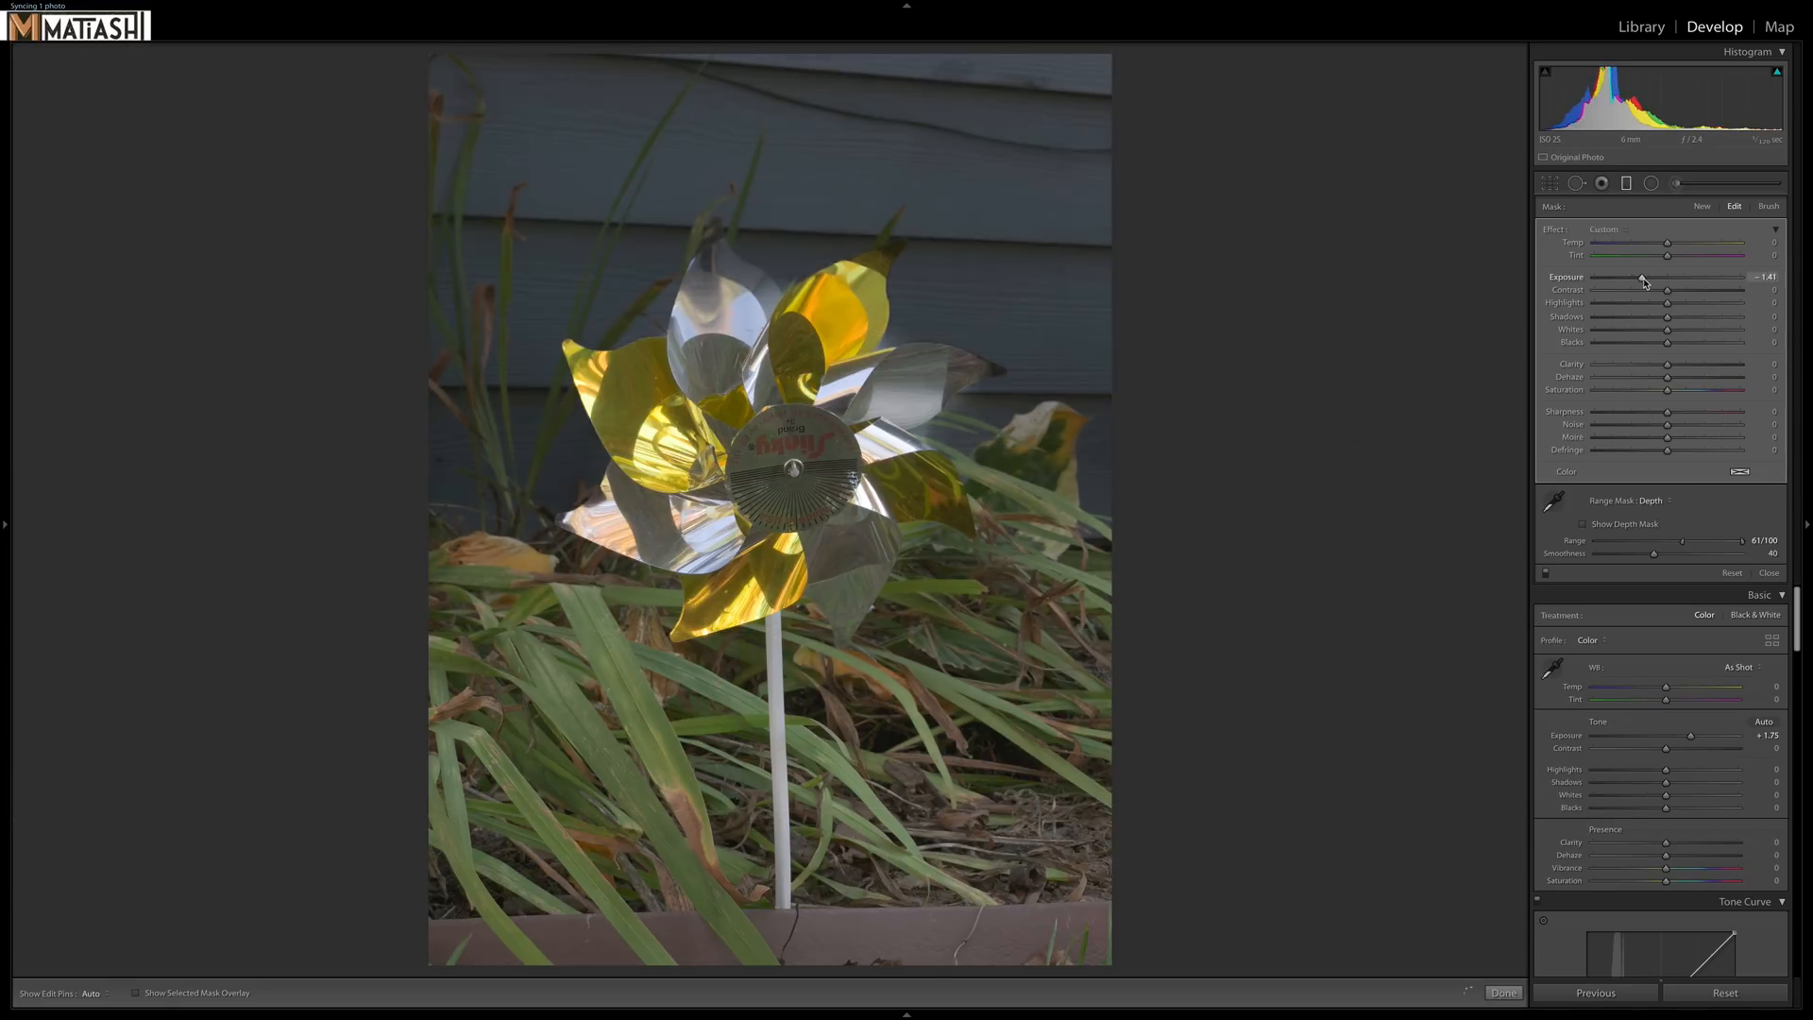
Ease the filter exposure to -1.24 and cool its temperature to about -26.
drag(1668, 284, 1648, 284)
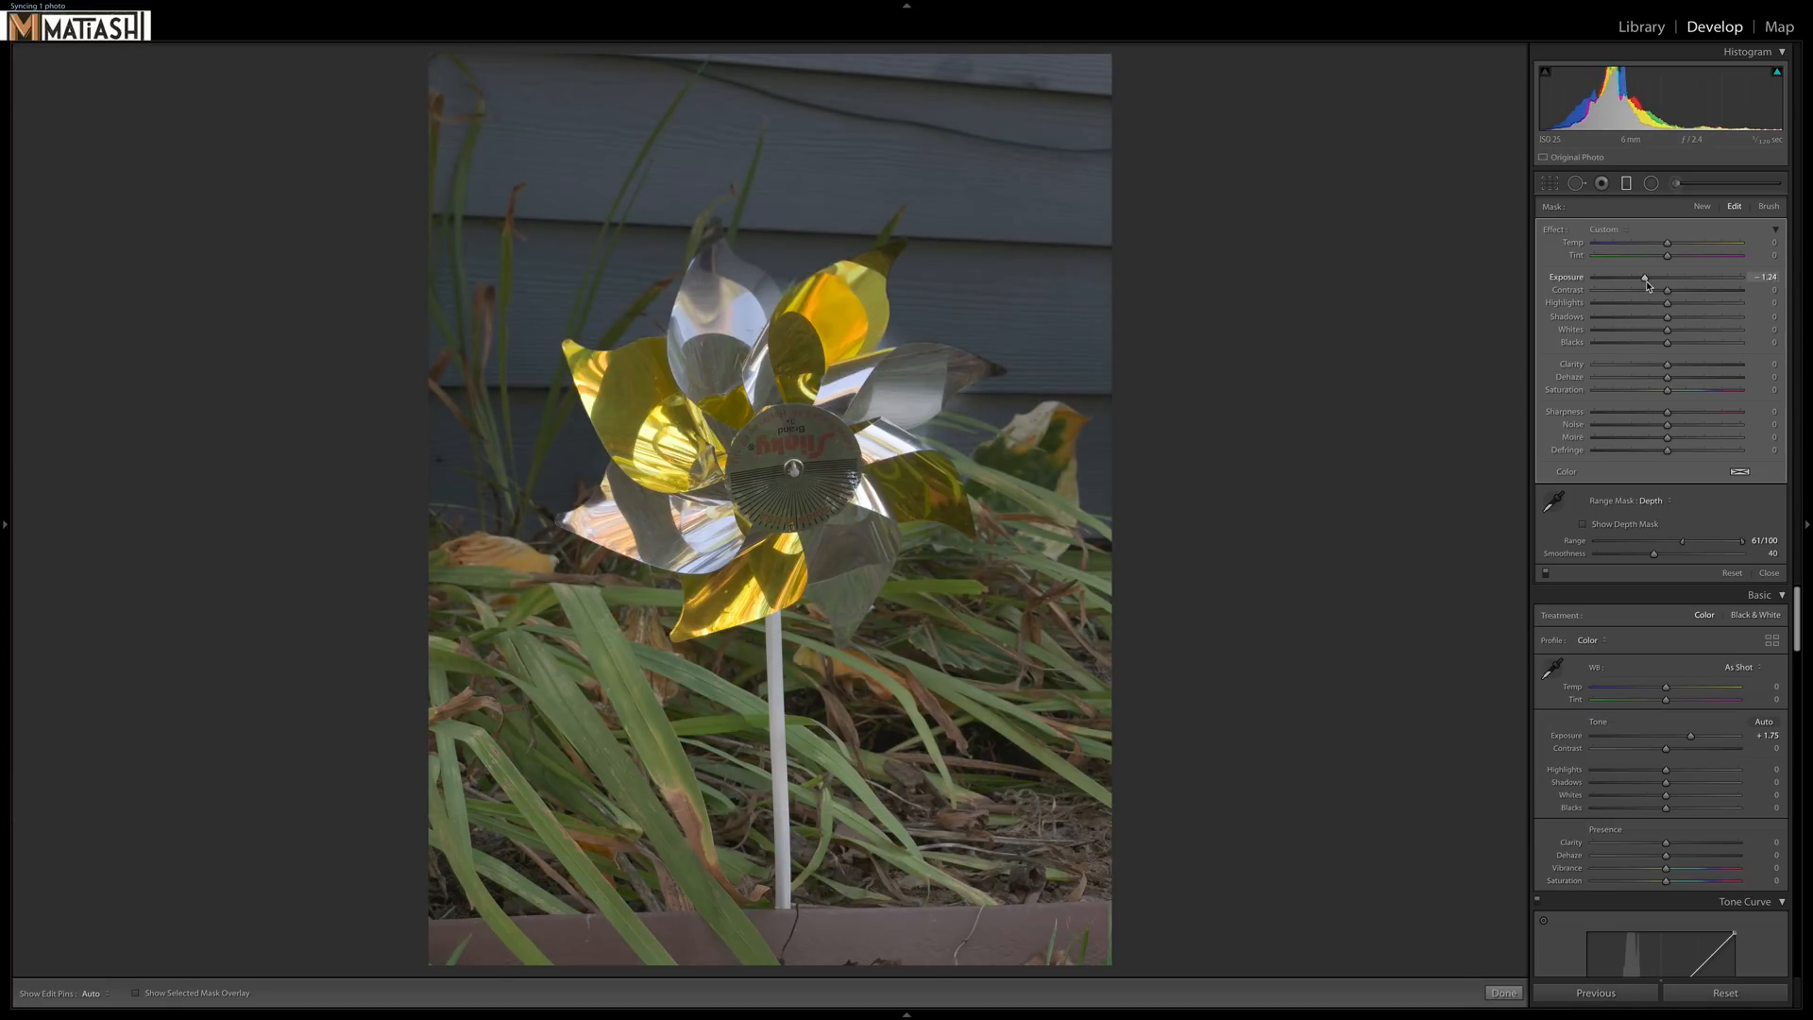
drag(1668, 243, 1663, 243)
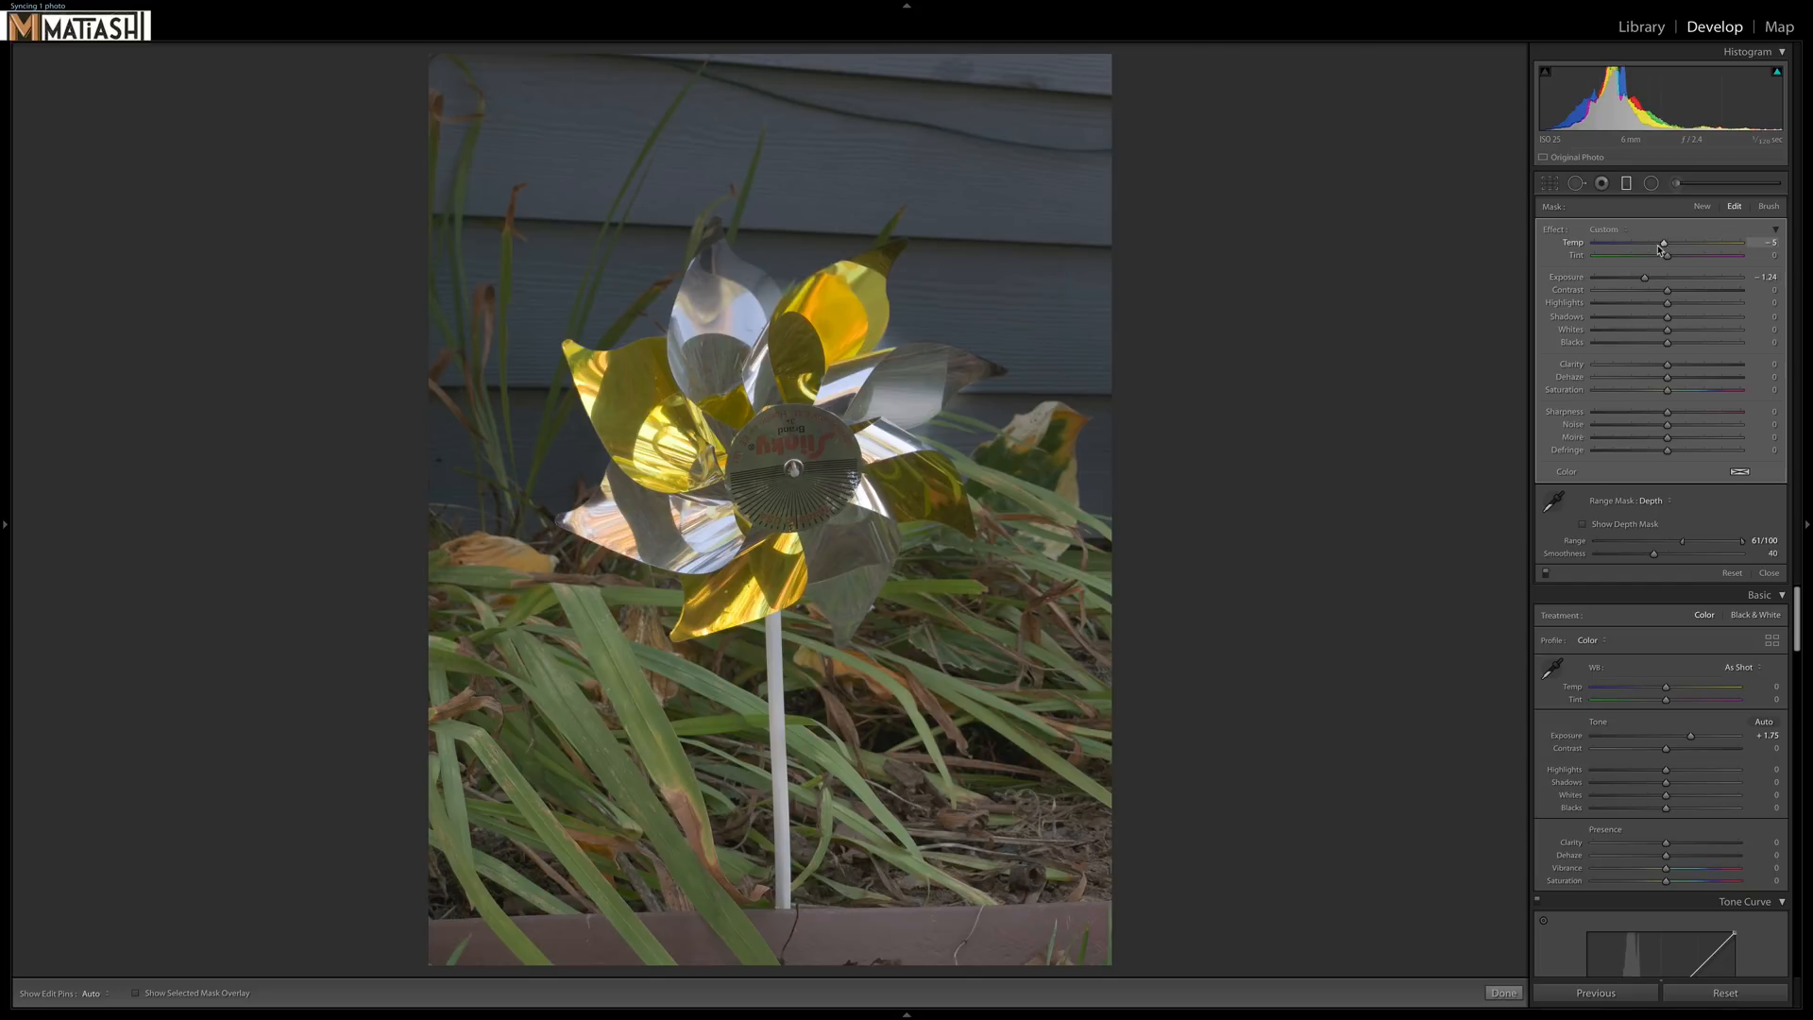
drag(1663, 246, 1649, 246)
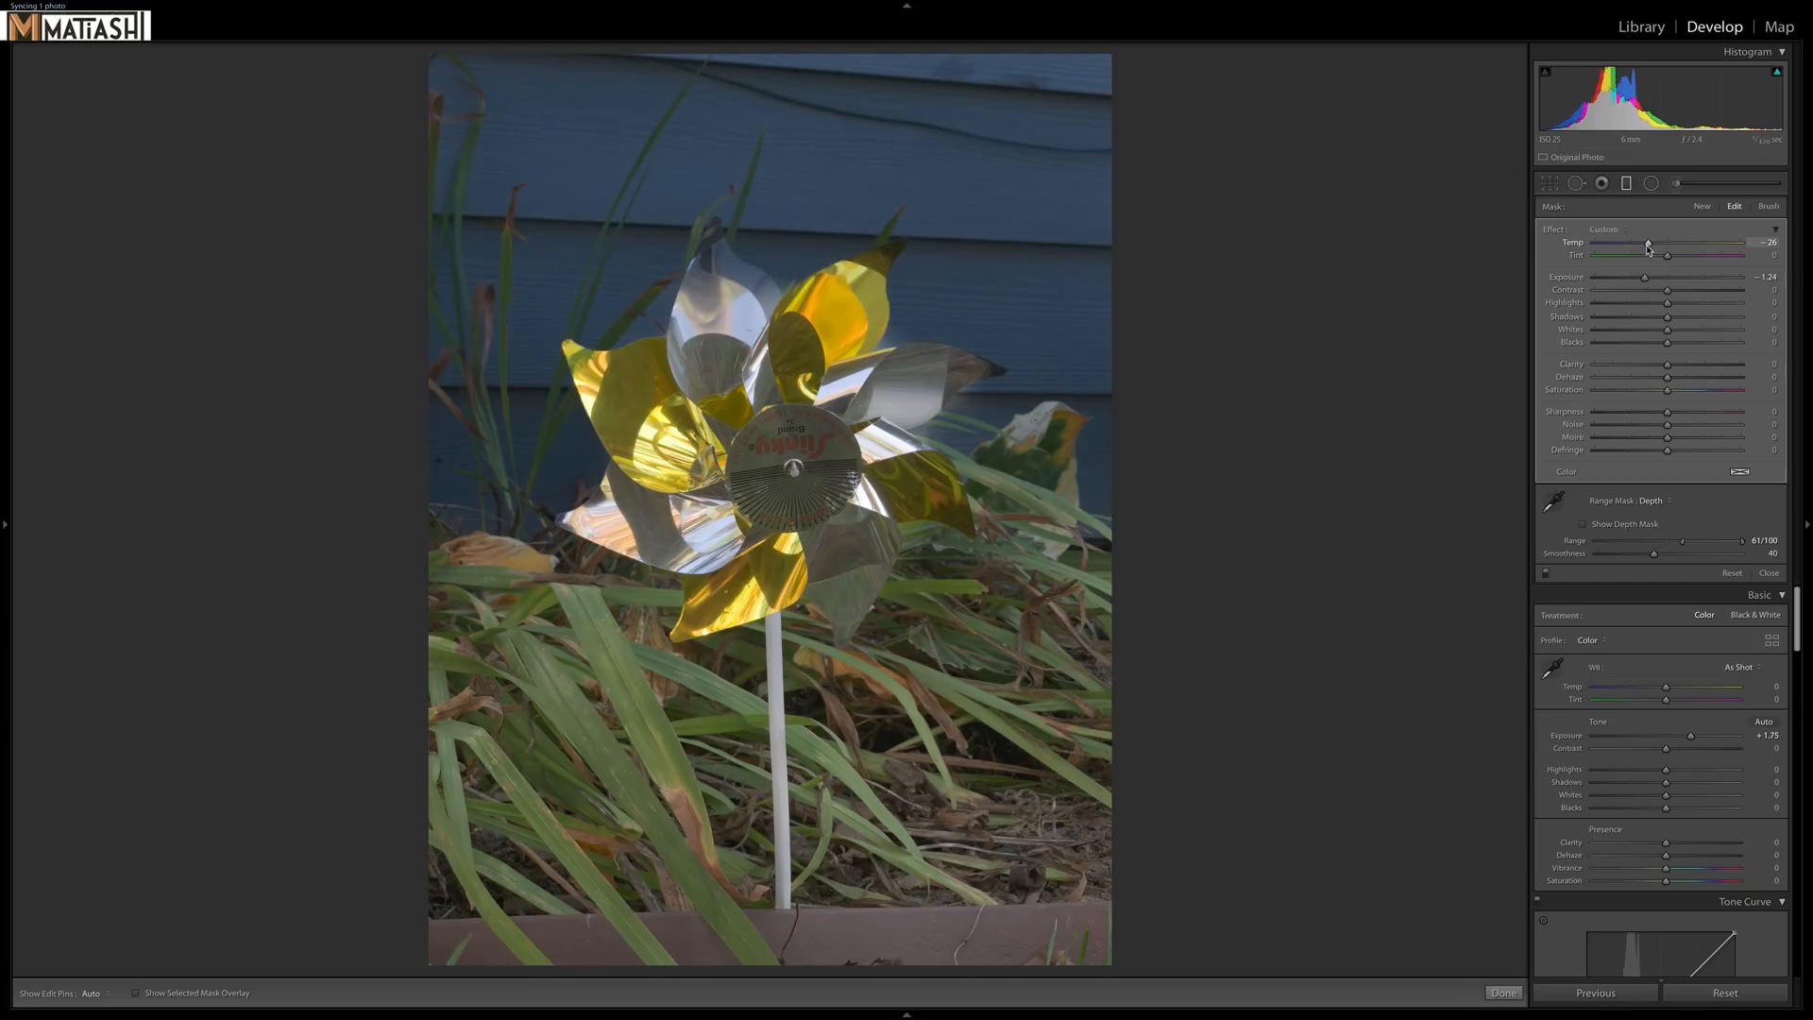